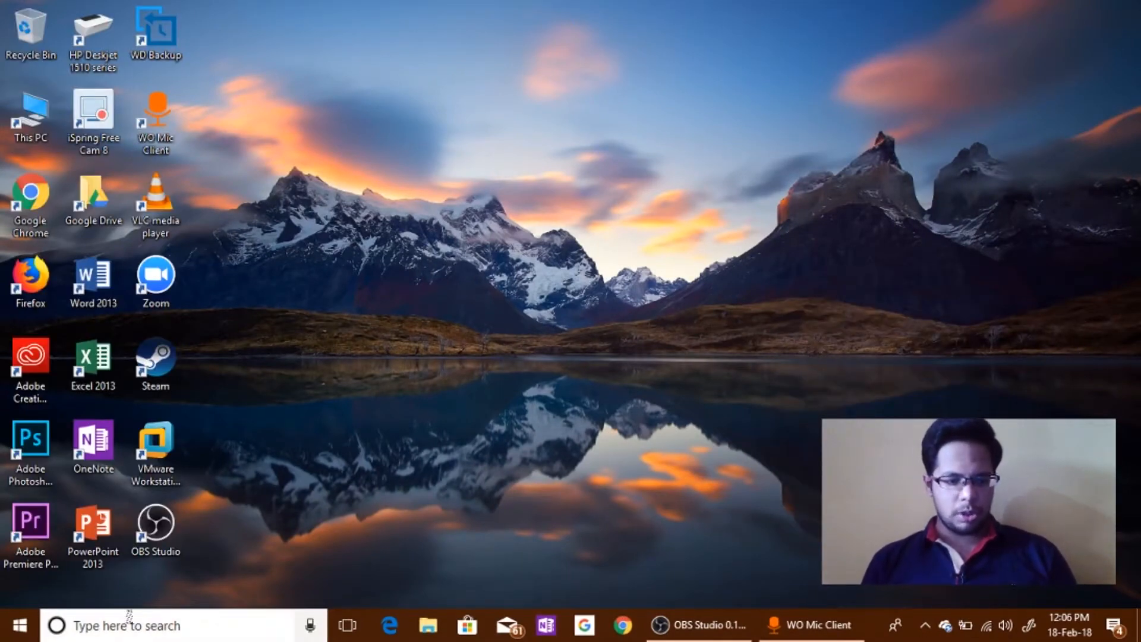
Step: Search for Control Panel from the Windows taskbar search
click(131, 624)
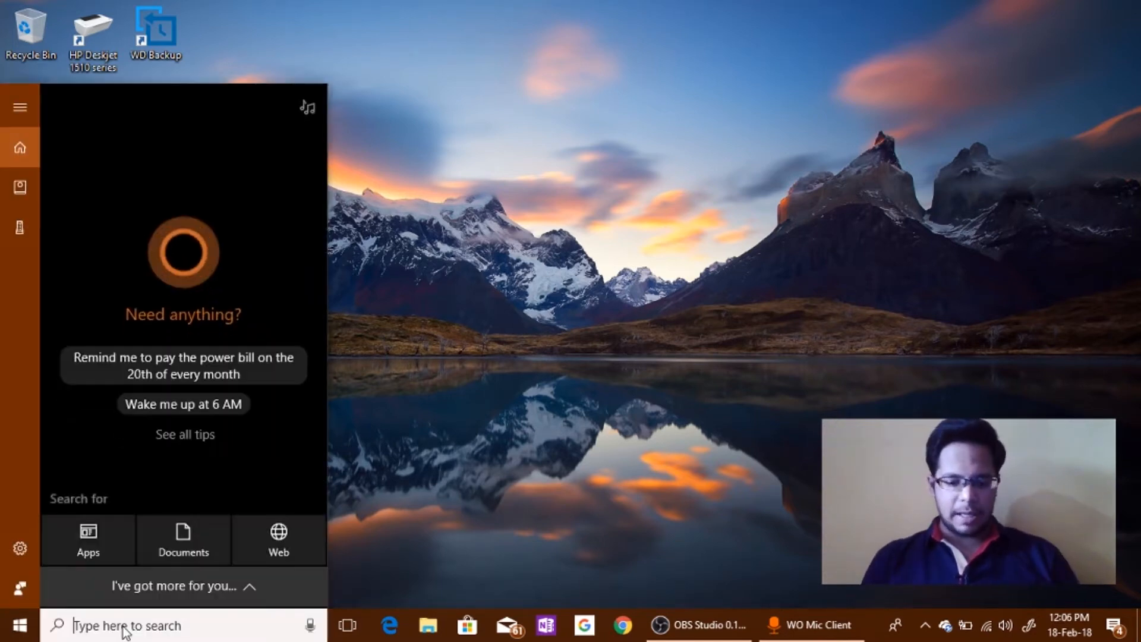
text(Control Panel)
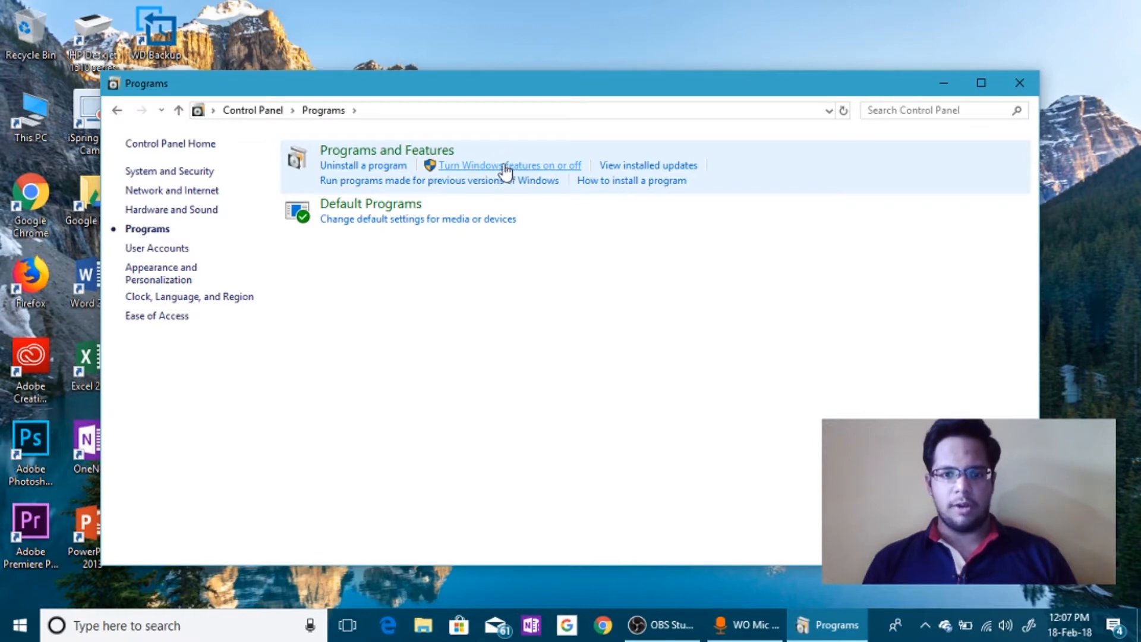
Step: Enable FTP Server and Web Management Tools under Internet Information Services in Windows features, then close Control Panel
click(509, 165)
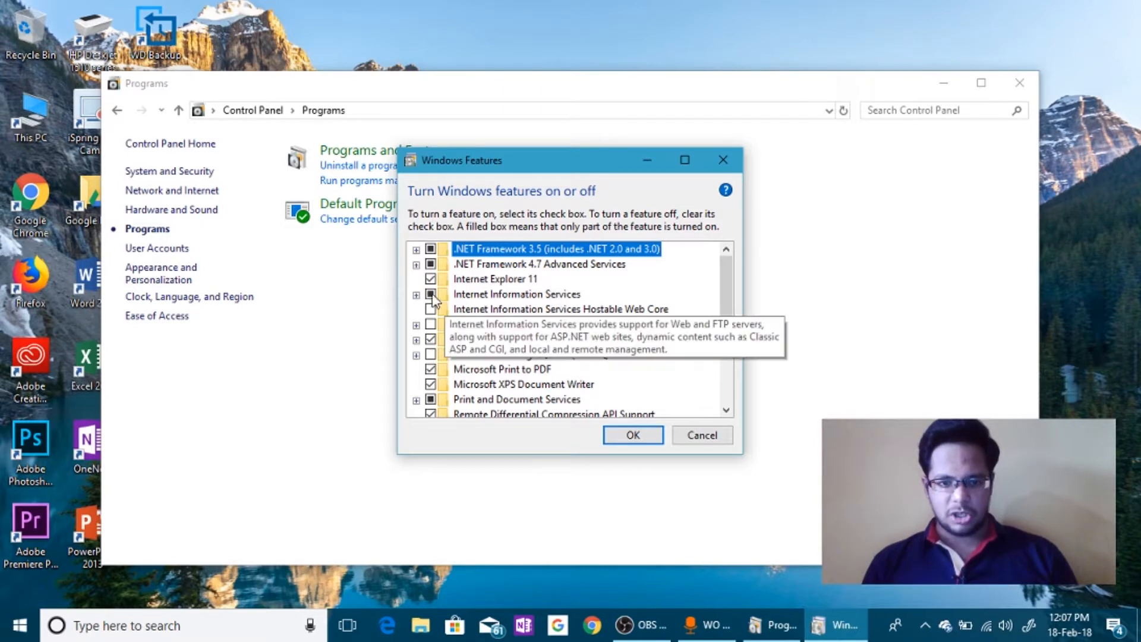
click(517, 294)
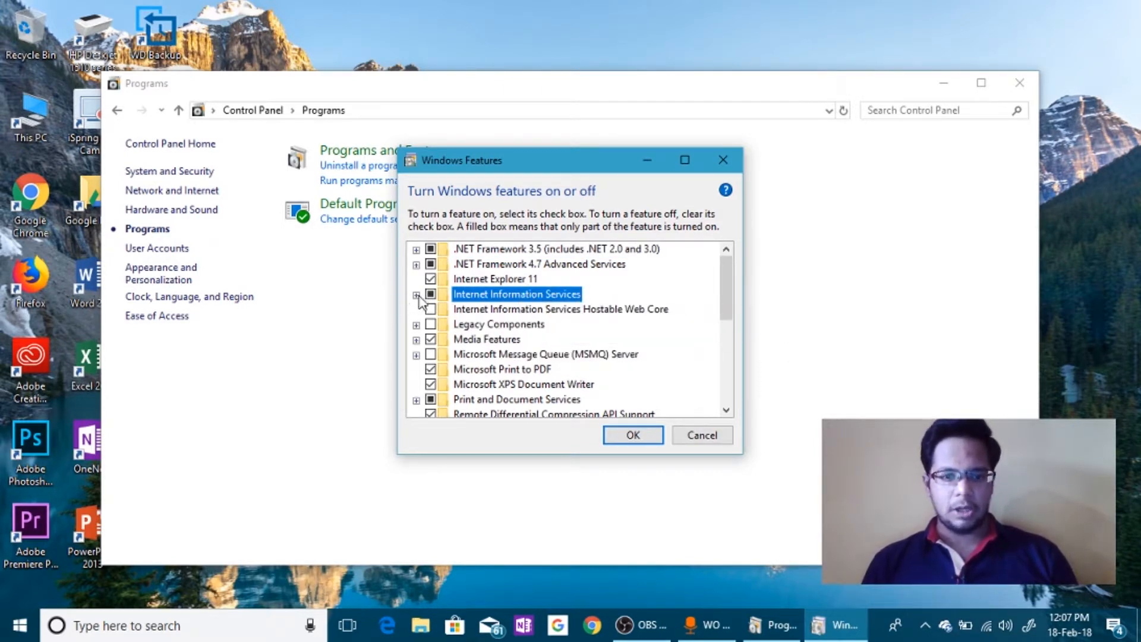
click(417, 294)
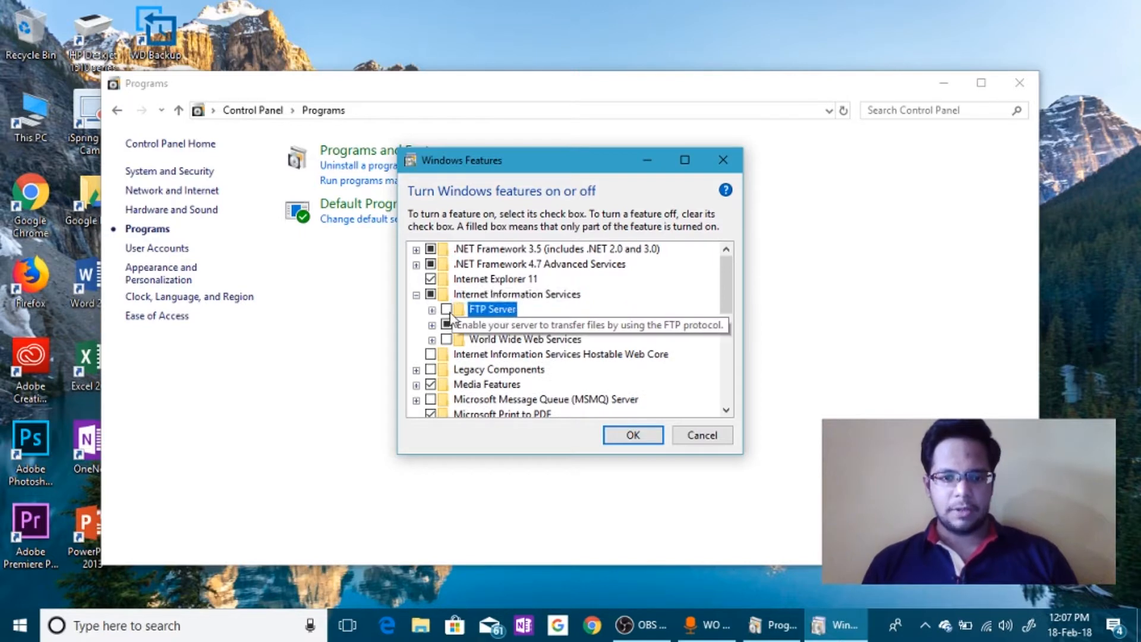
click(447, 309)
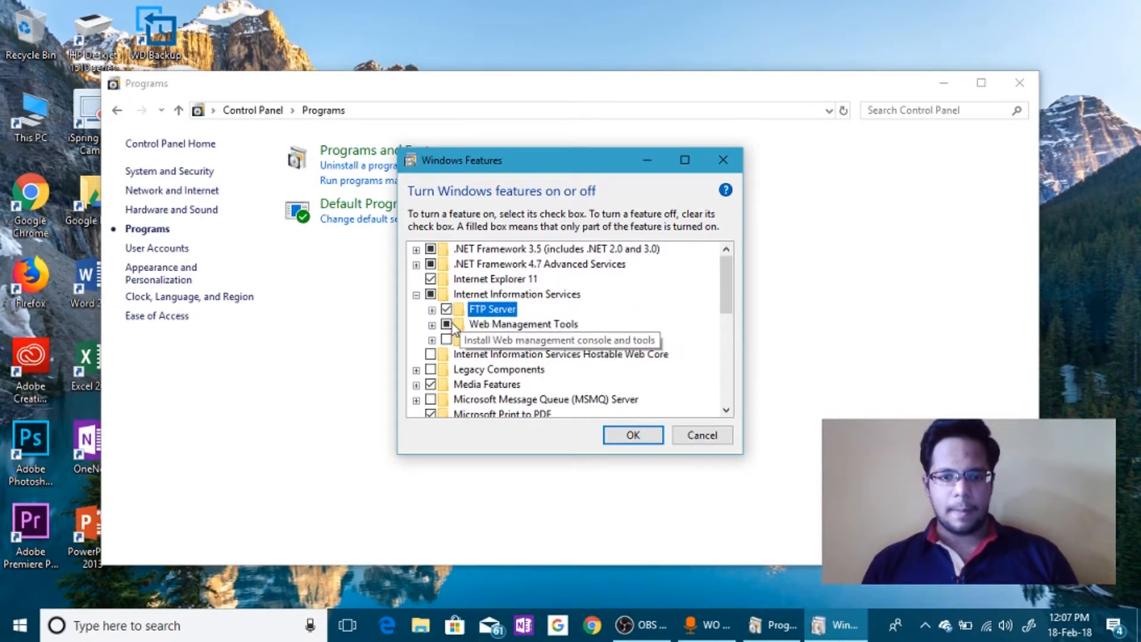
click(524, 323)
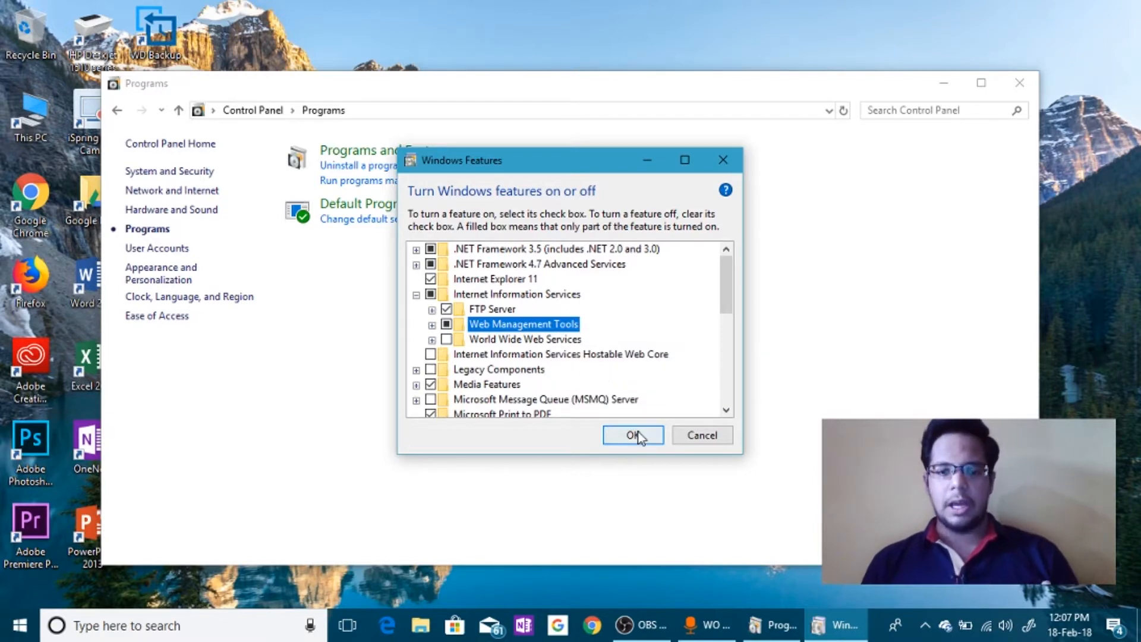
click(631, 435)
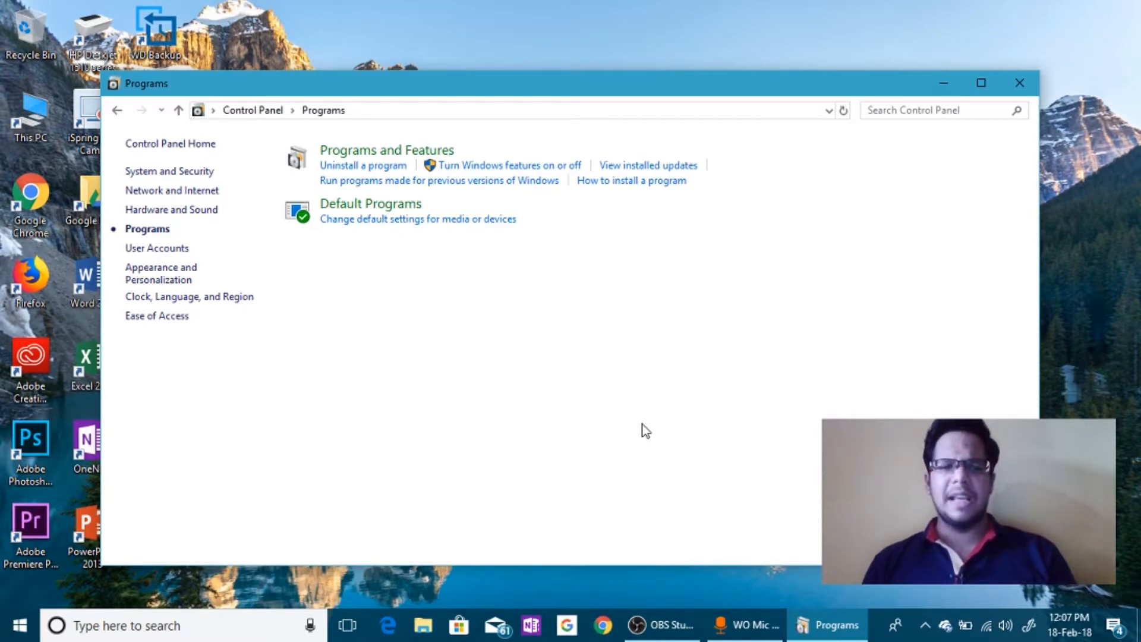
mouse_move(910, 213)
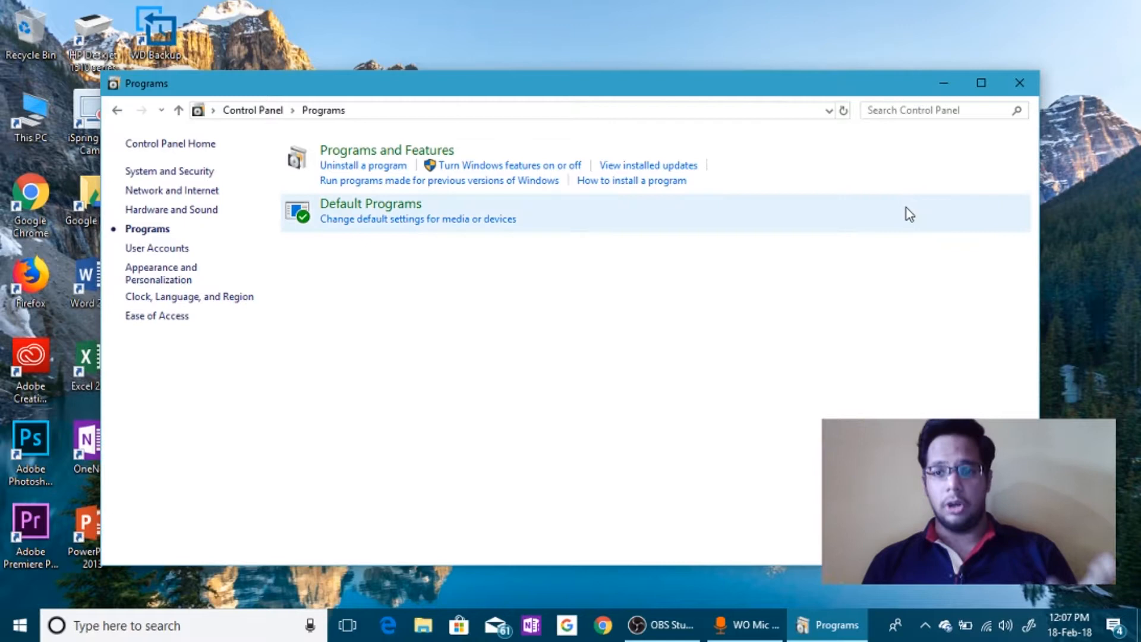
click(1019, 82)
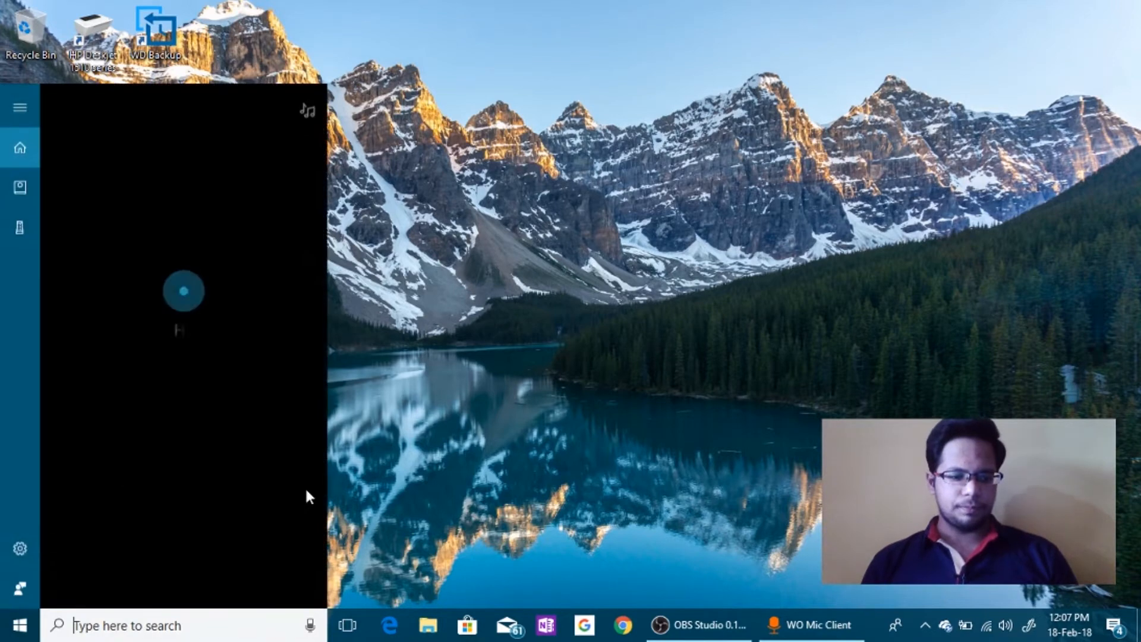
Step: Launch IIS Manager via search and expand the server node to show Application Pools and Sites
text(I)
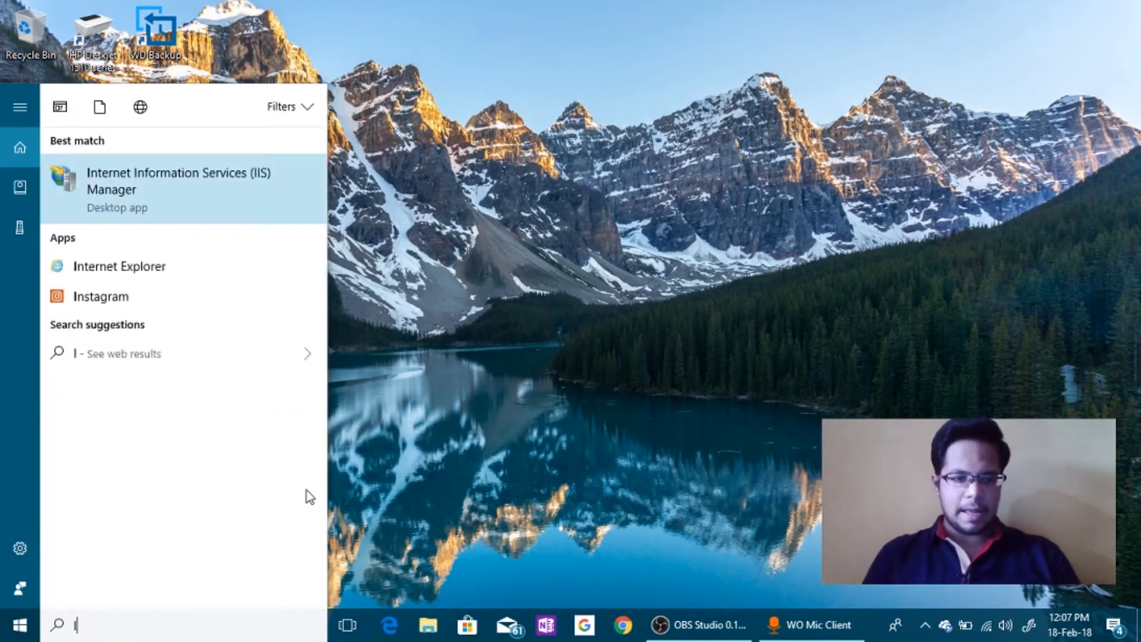
text(IS)
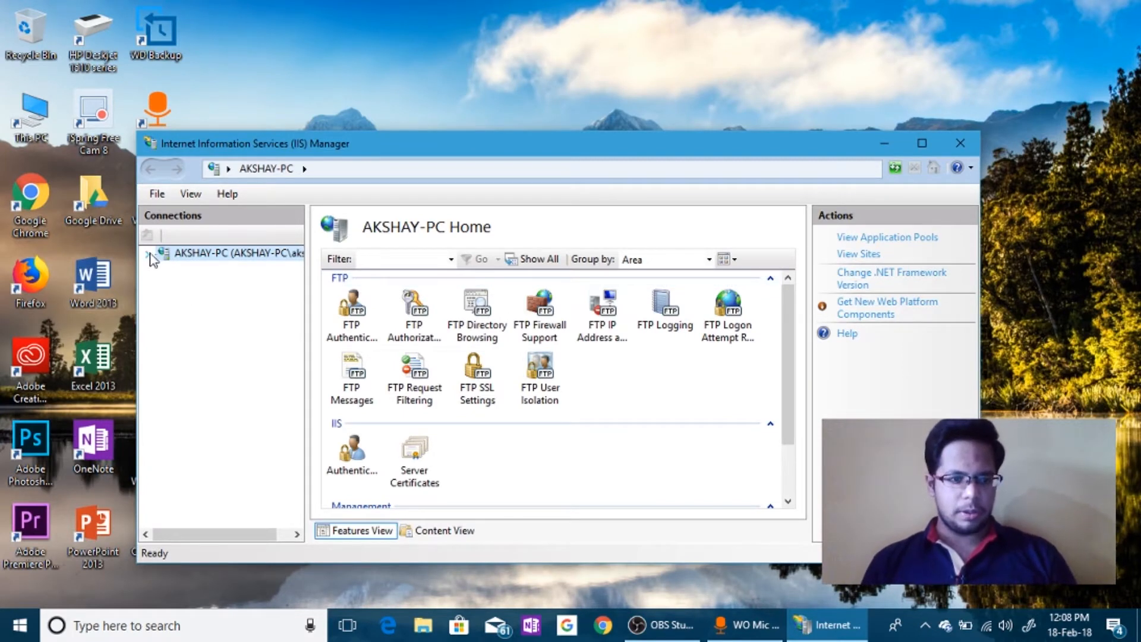
click(148, 252)
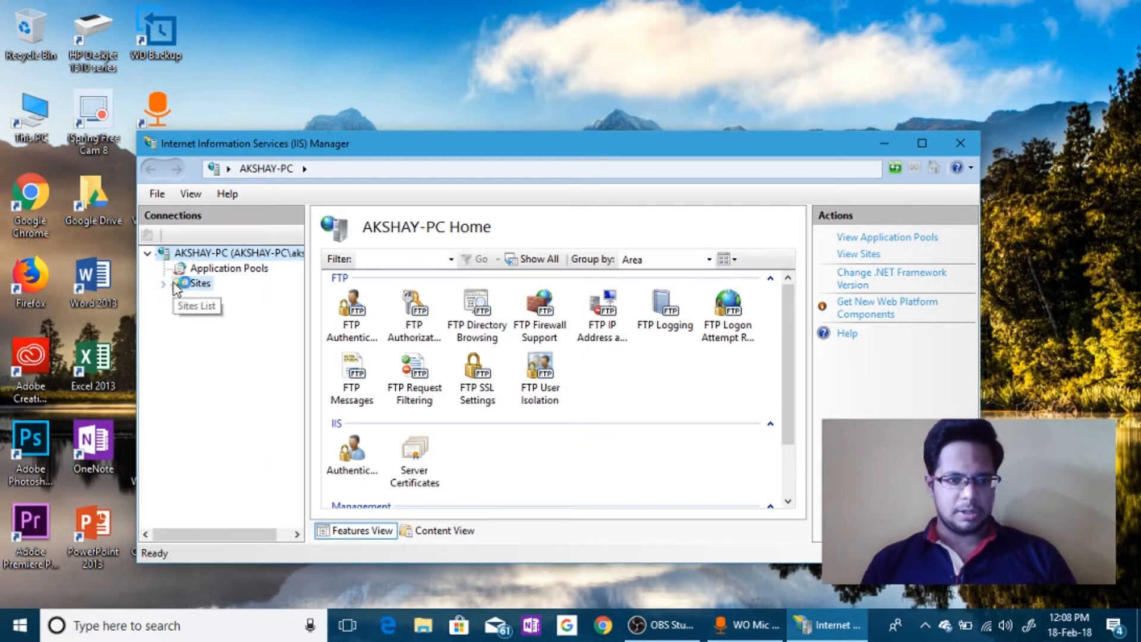
click(200, 283)
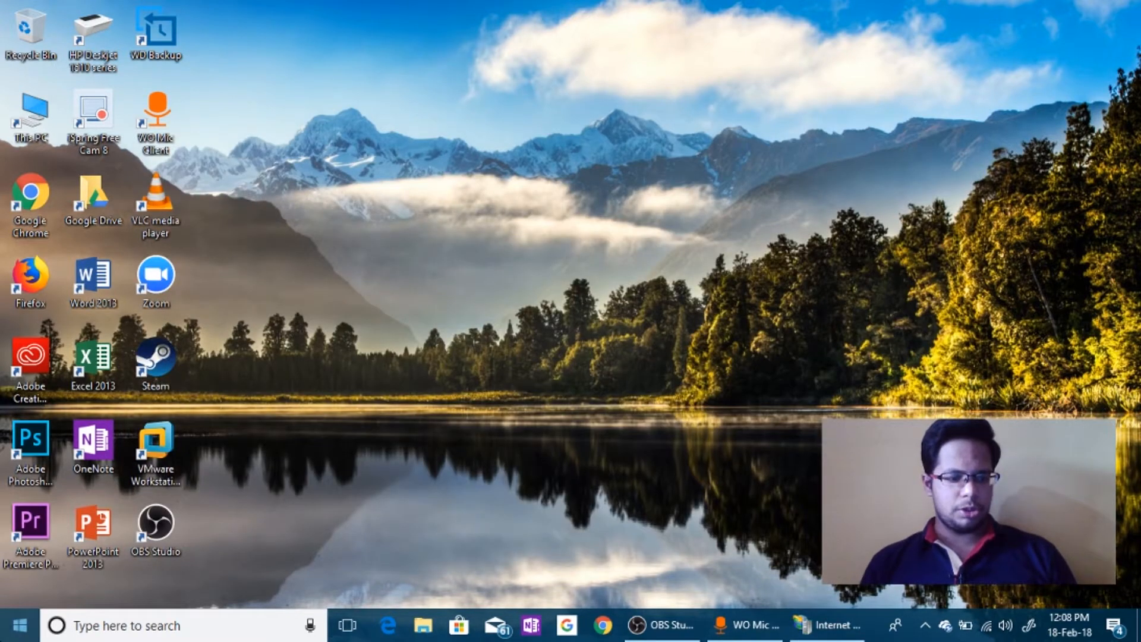
Step: Reach Settings > Accounts > Family & other people where the local FTP account is listed
click(15, 626)
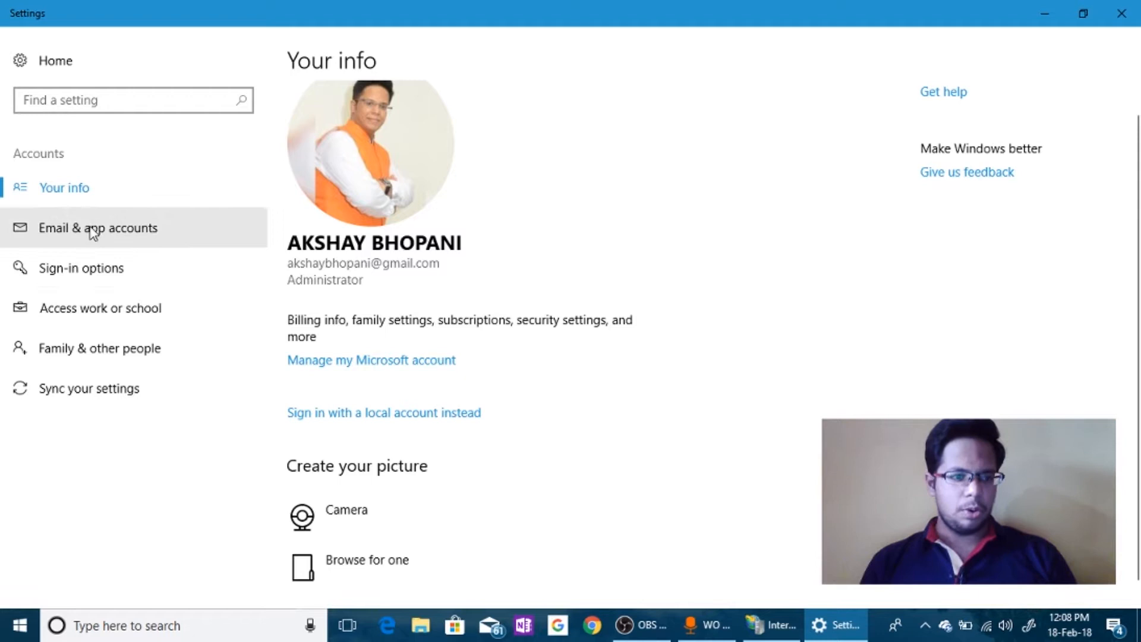
click(100, 349)
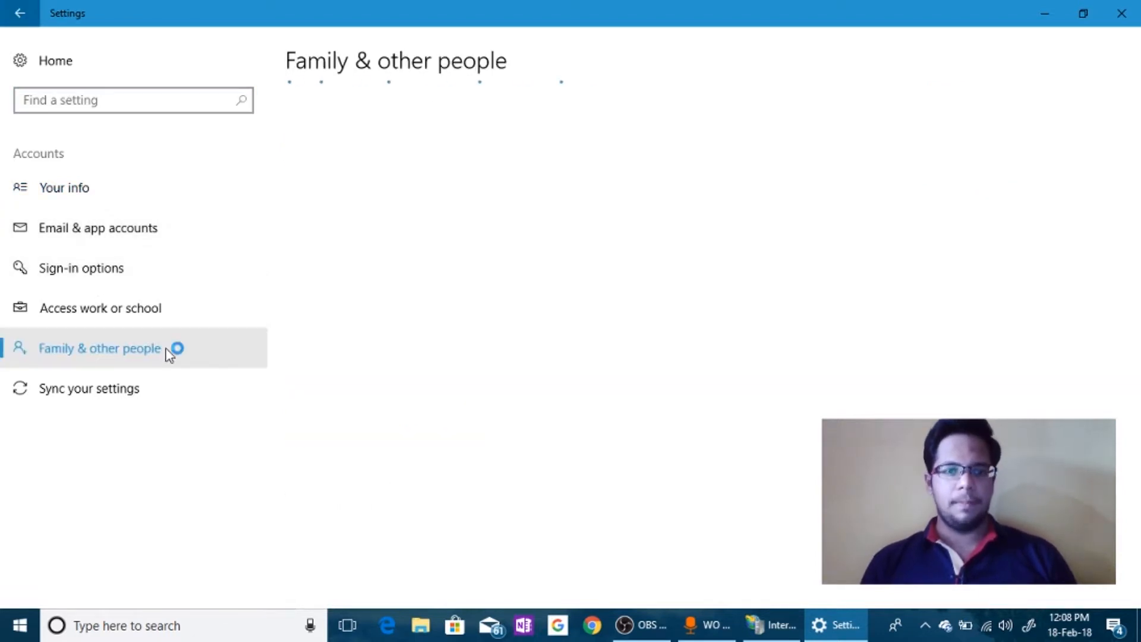
click(100, 348)
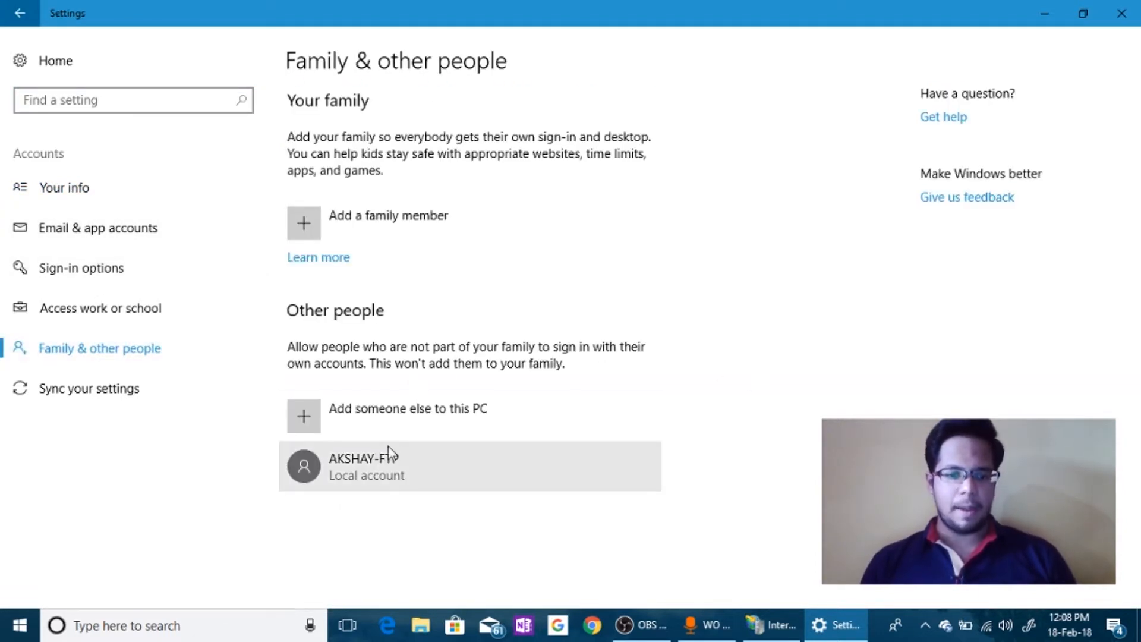
mouse_move(364, 416)
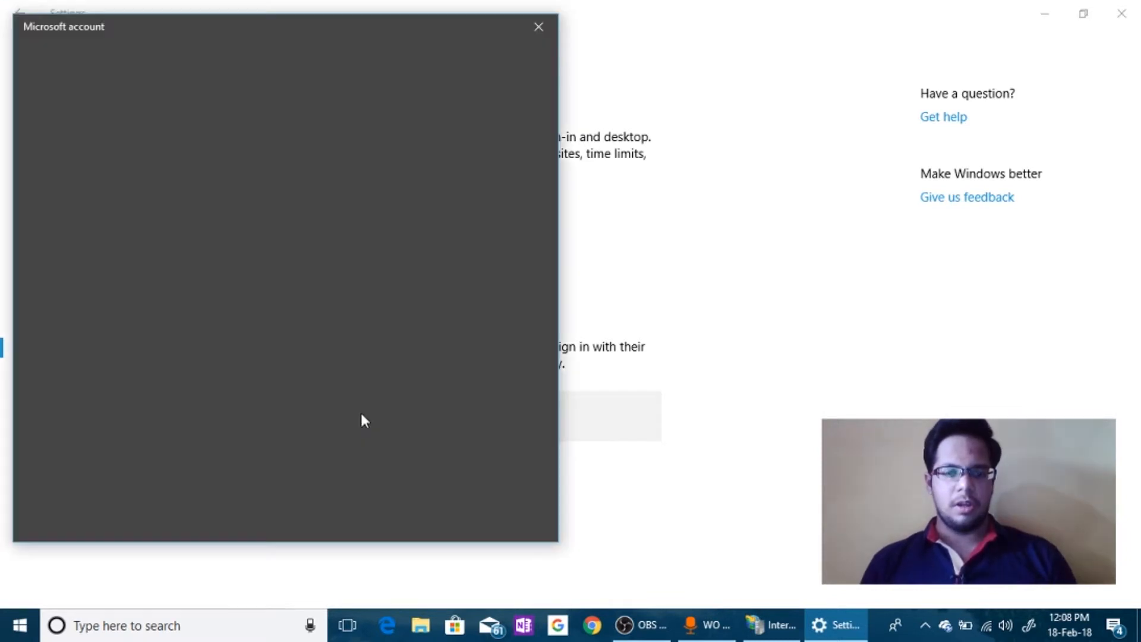
mouse_move(431, 318)
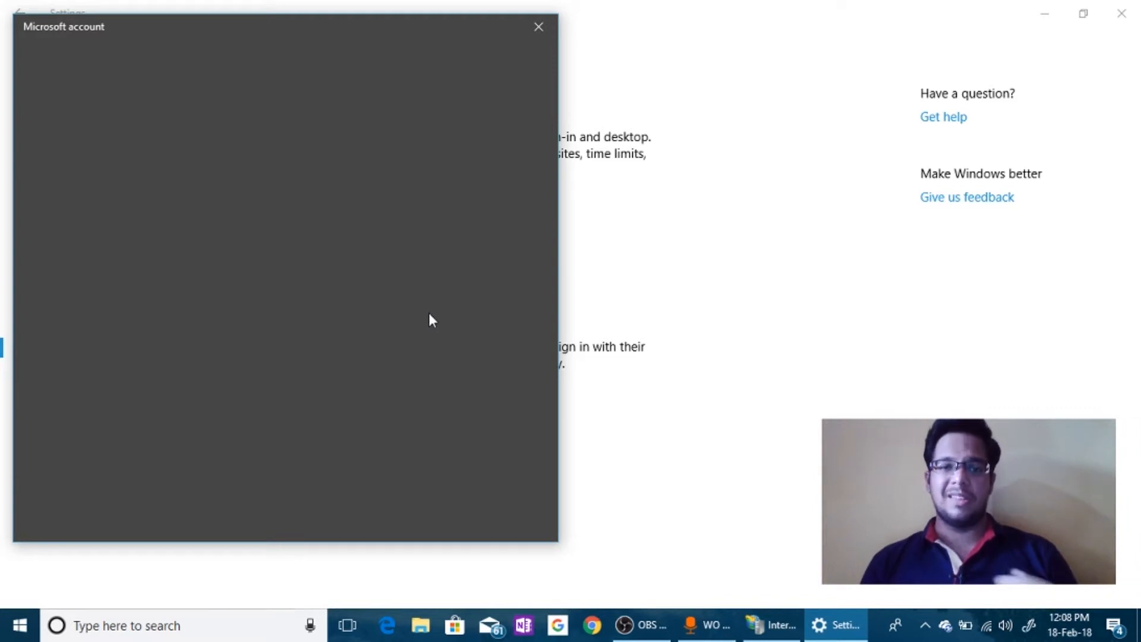
mouse_move(508, 222)
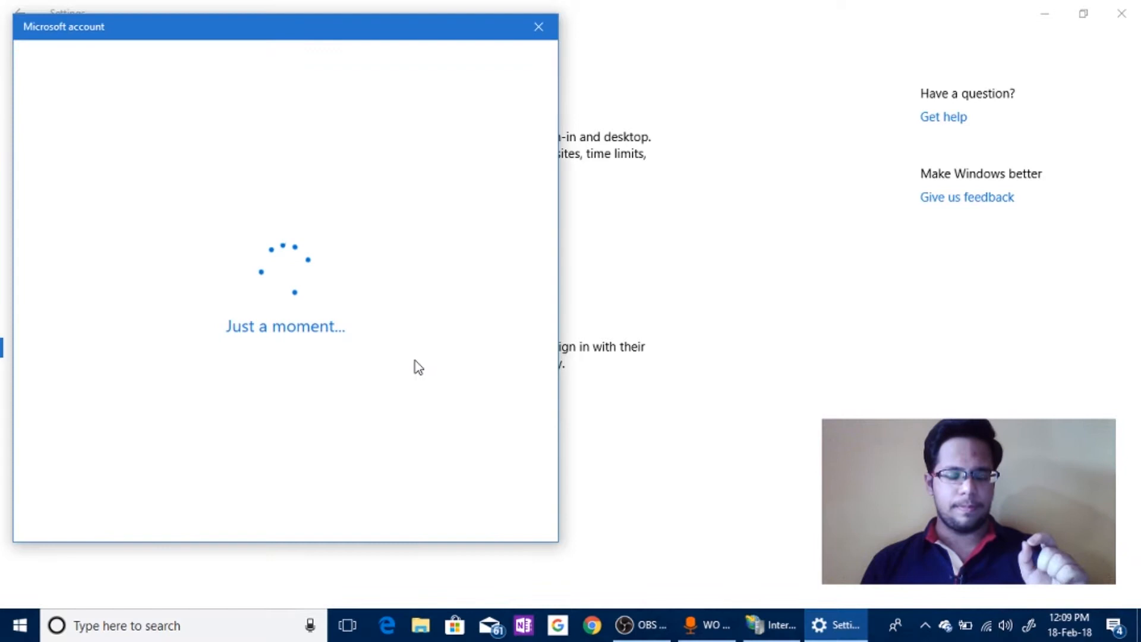
click(537, 27)
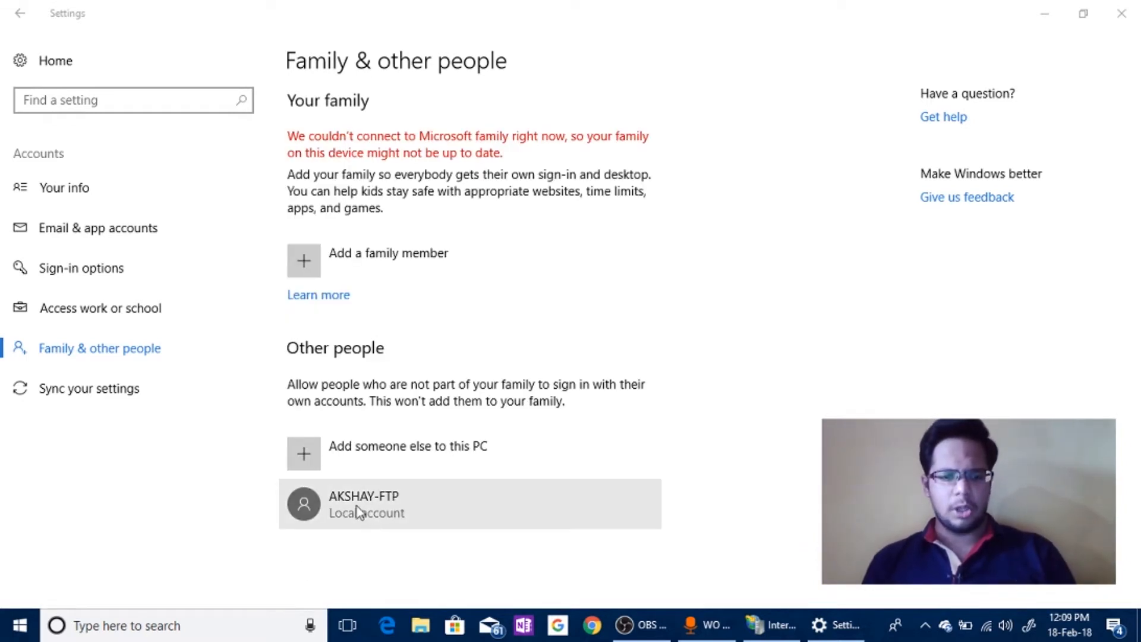
mouse_move(367, 517)
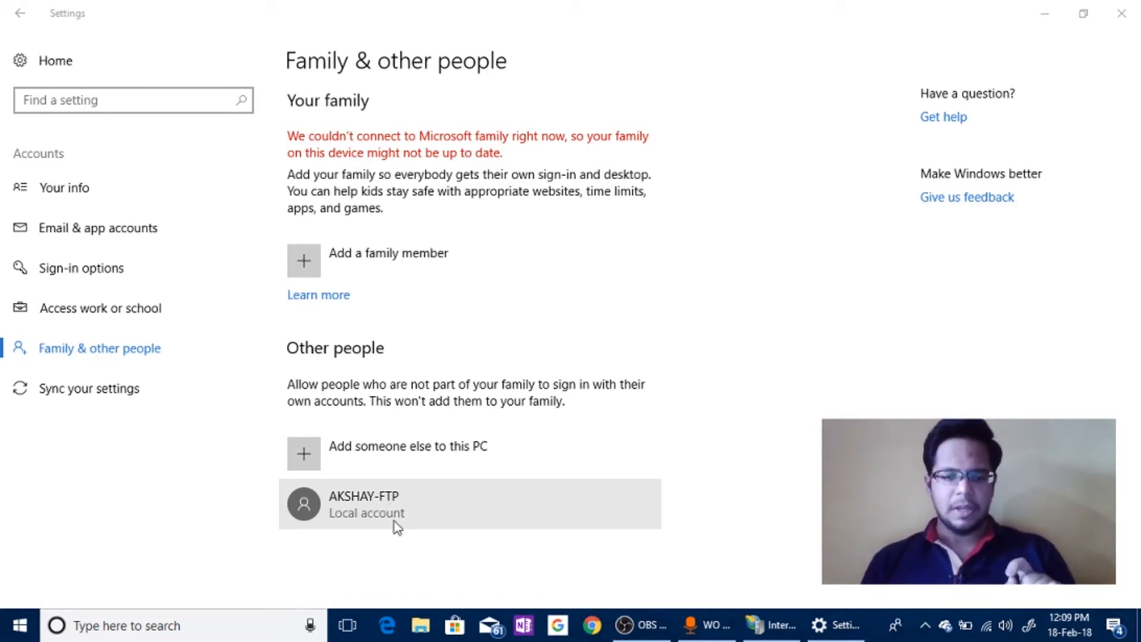
mouse_move(1124, 95)
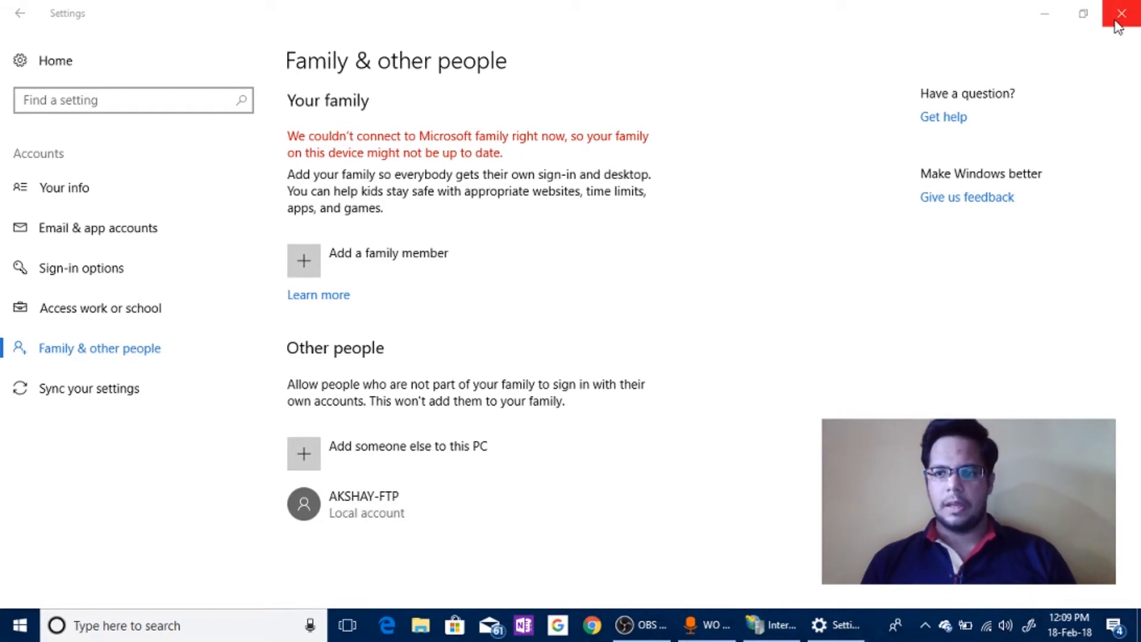
Step: Start a new FTP site named AKSHAY-SERVER with physical path set to the AKSHAY (E:) drive
click(1123, 13)
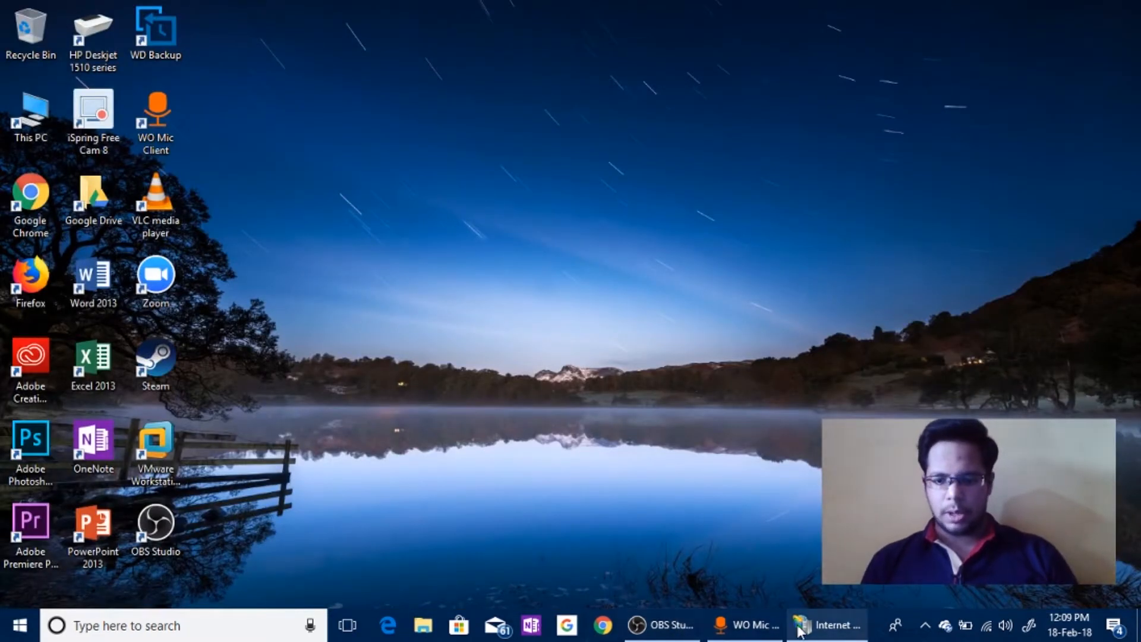
click(827, 624)
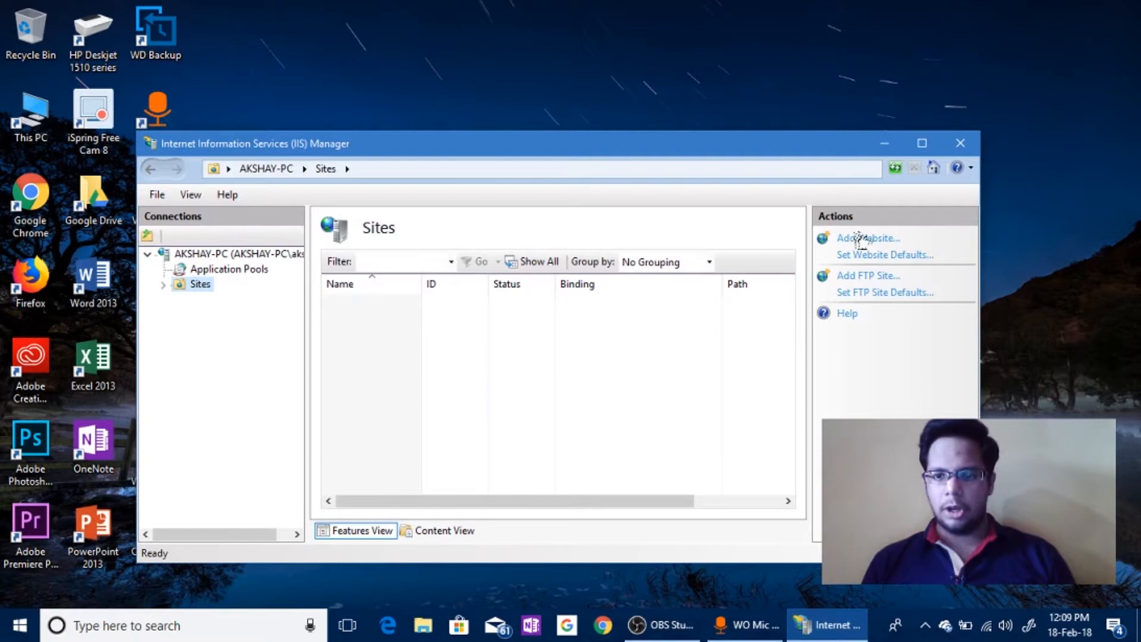
click(868, 274)
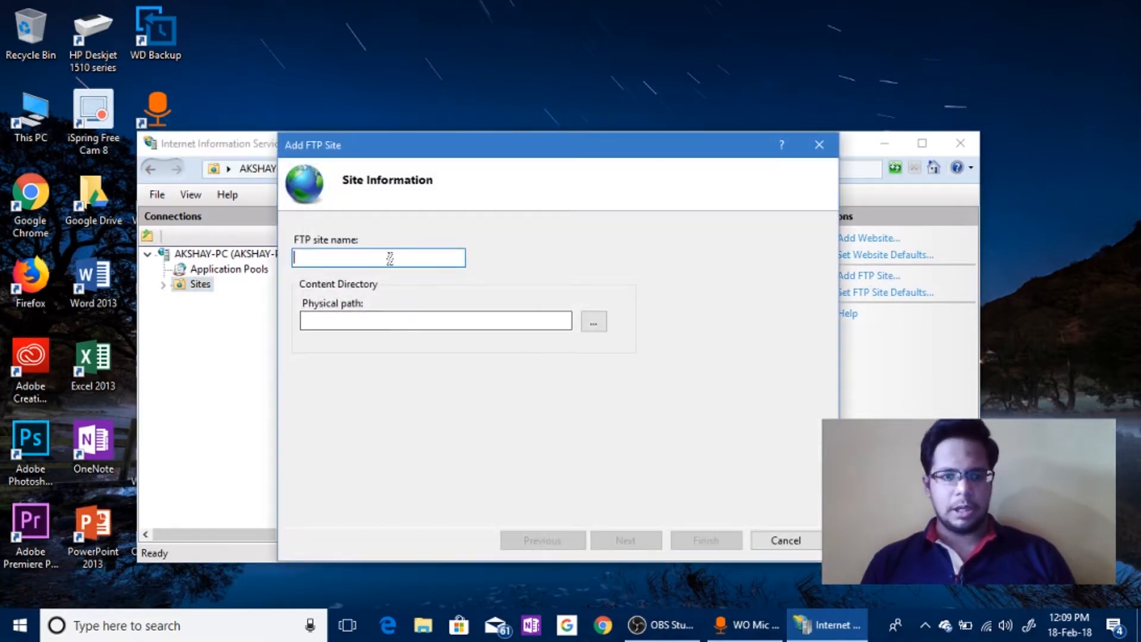
text(AKSHAY-SERVER)
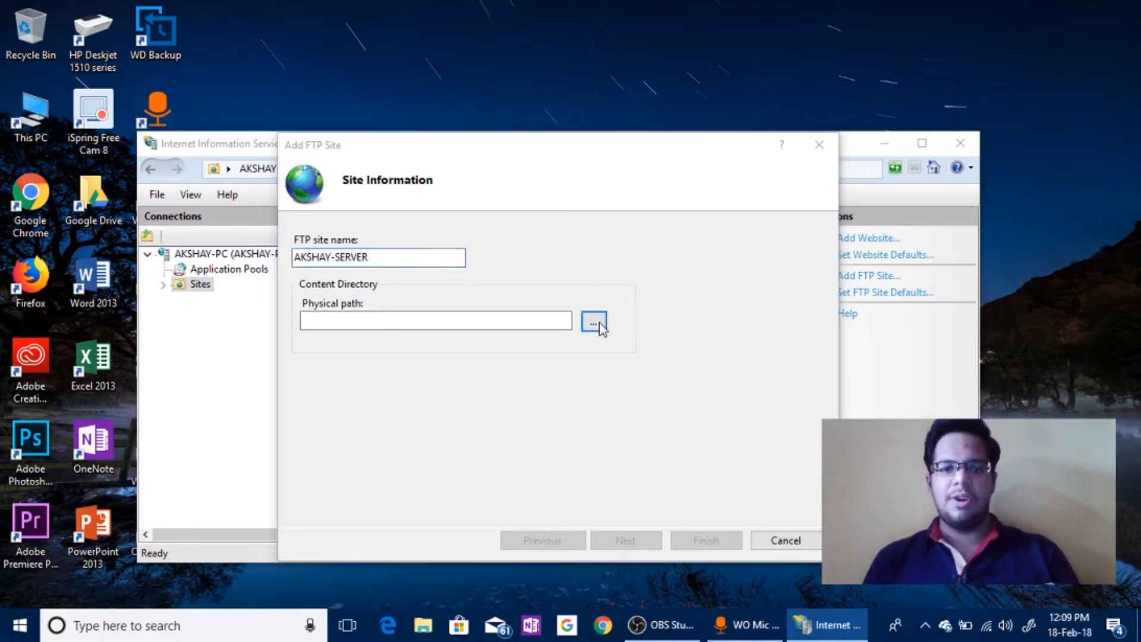
click(595, 319)
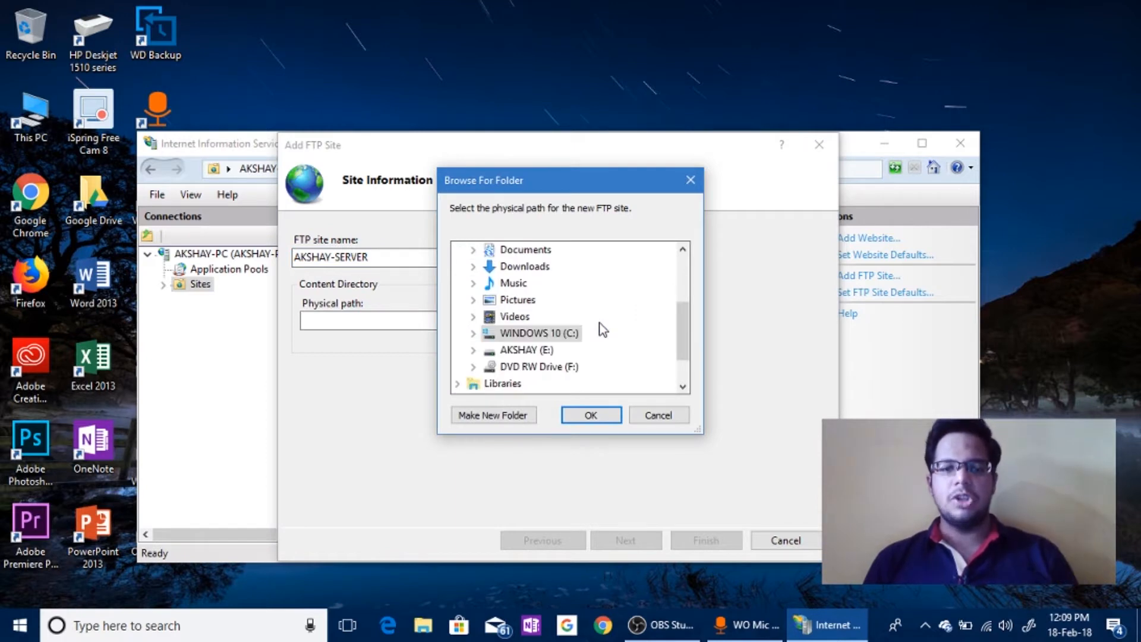
mouse_move(592, 342)
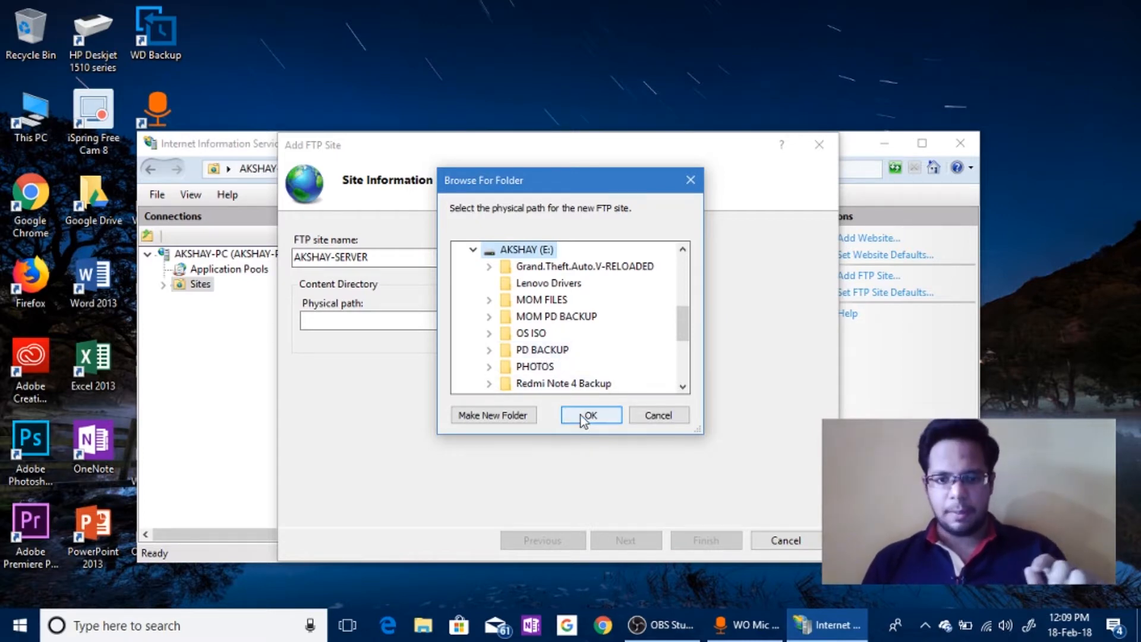
click(591, 414)
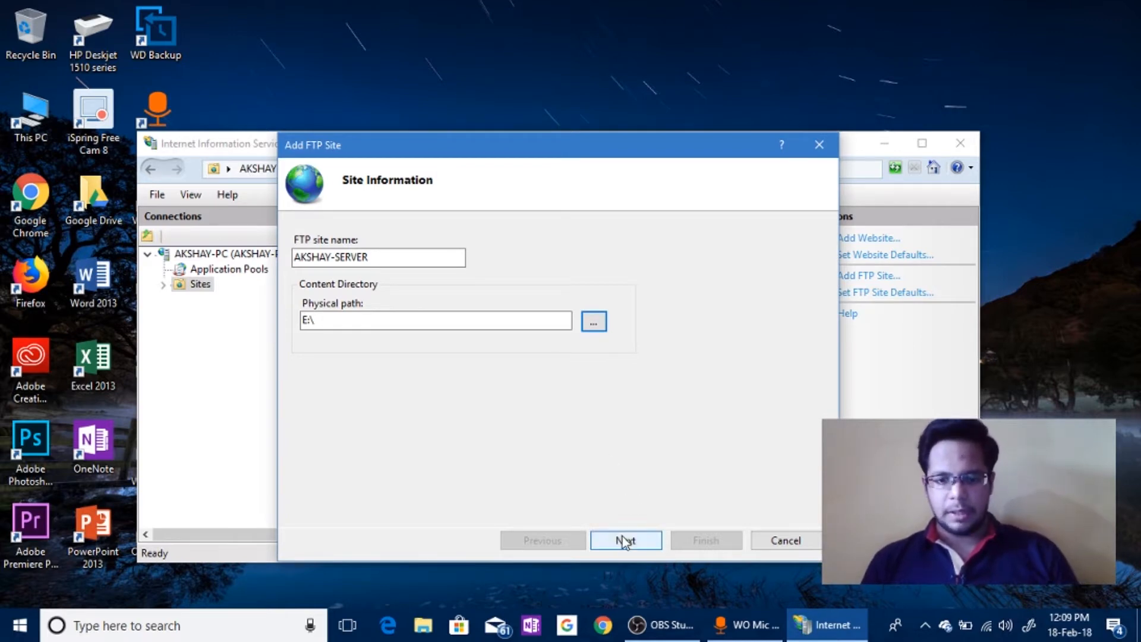
Step: Advance to Binding and SSL Settings, review the available IP addresses, and bring up the Run box
click(624, 540)
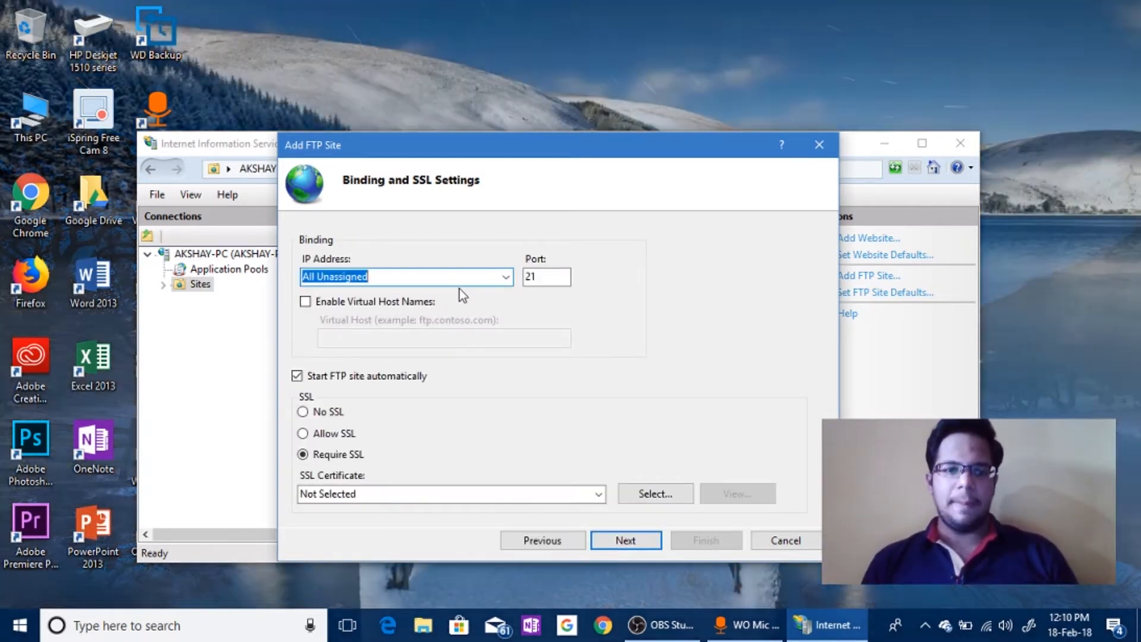
click(506, 277)
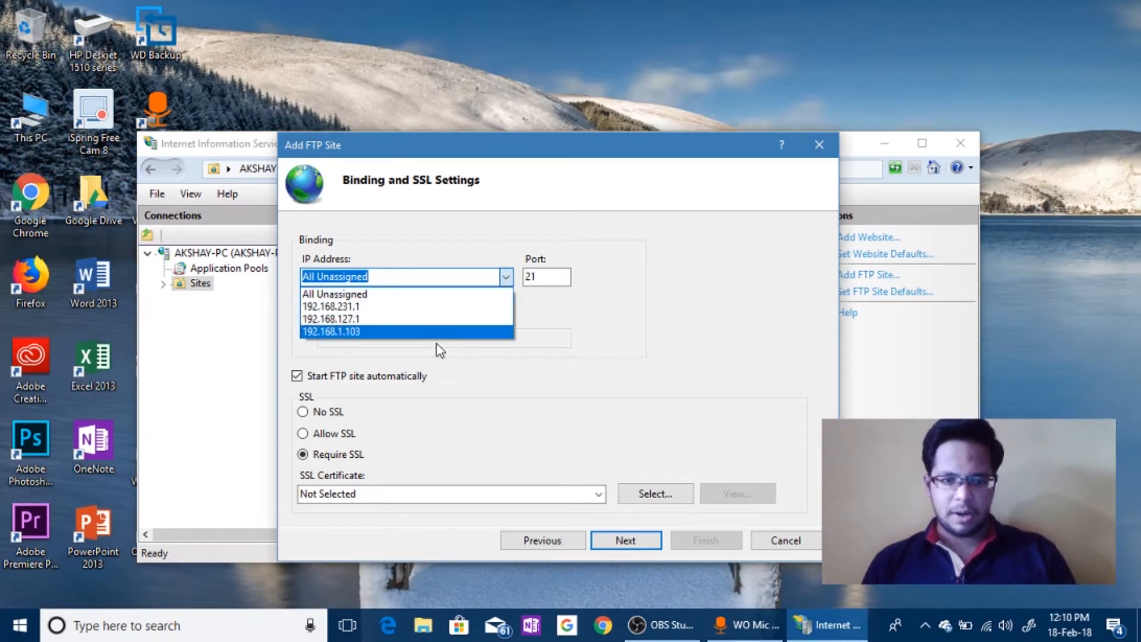
click(334, 294)
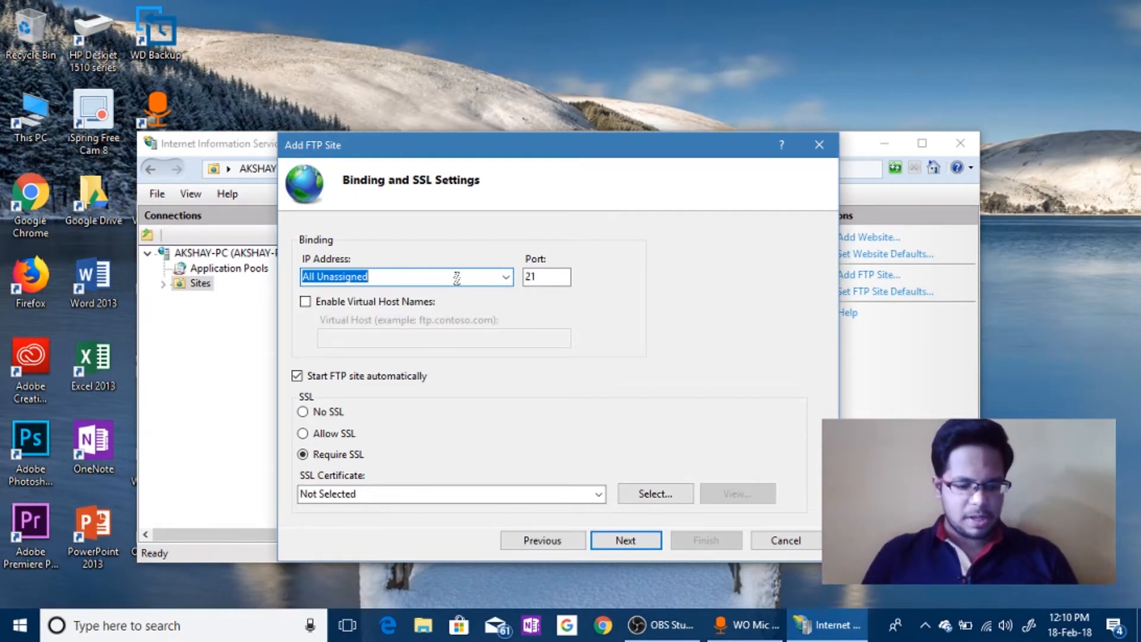
key(Win+r)
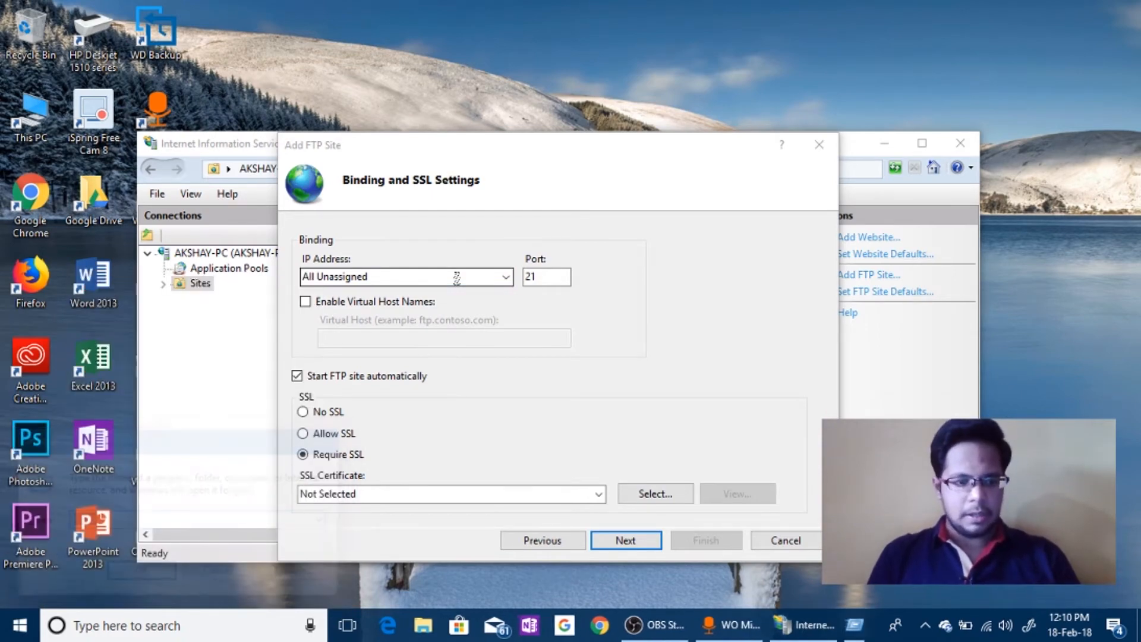
Step: Run ipconfig in Command Prompt to find the Wi-Fi IPv4 address 192.168.1.103
click(835, 626)
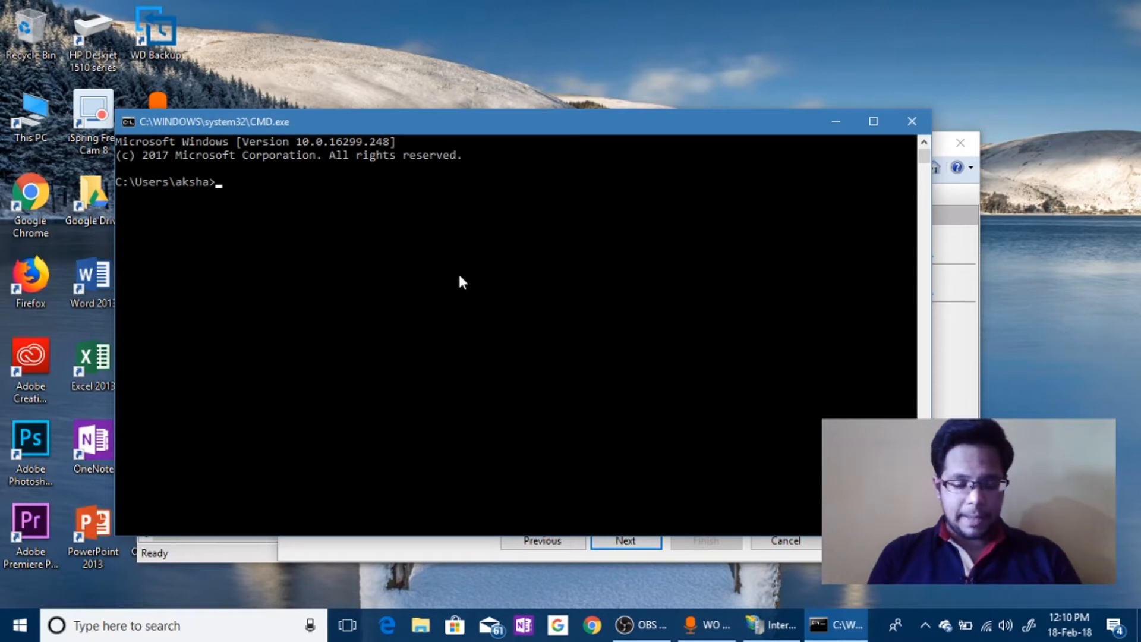
text(IPCONF)
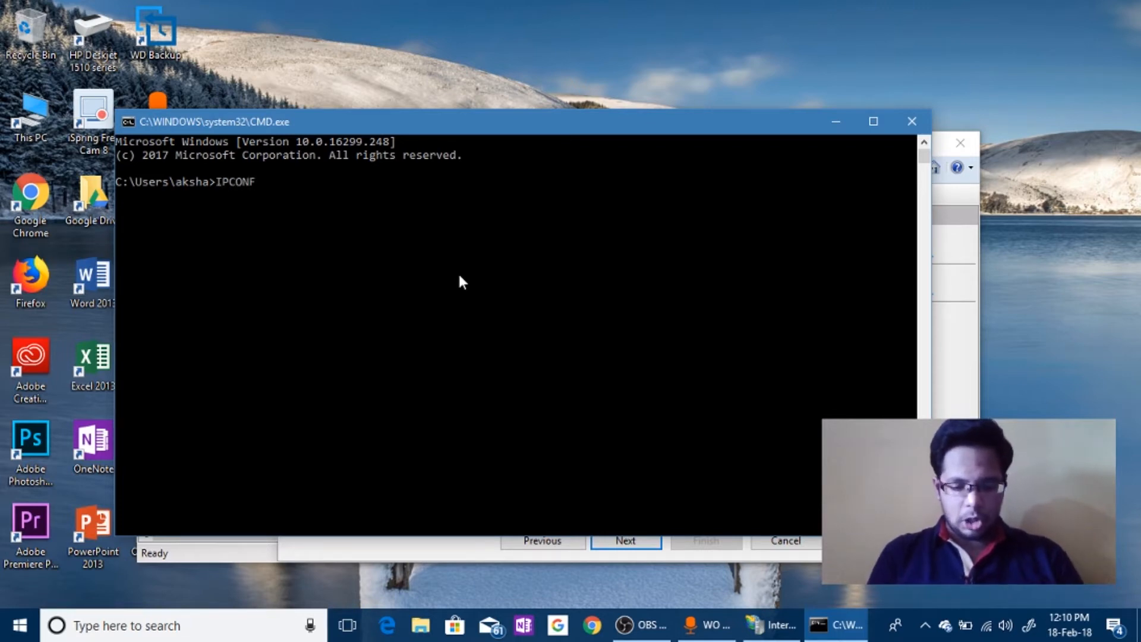
key(Enter)
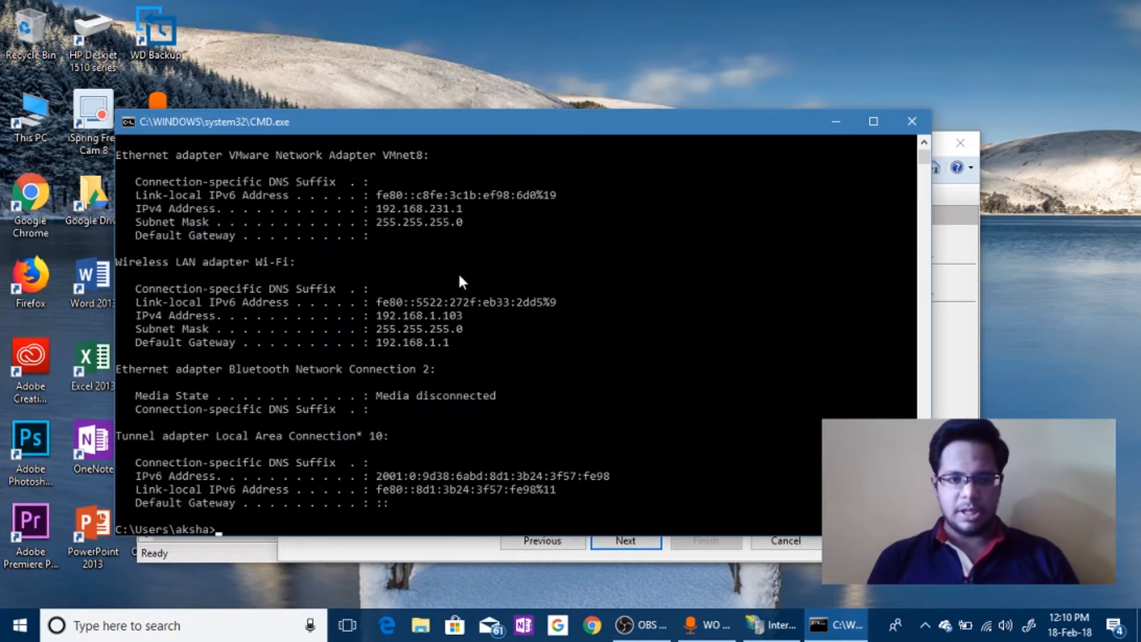
mouse_move(387, 333)
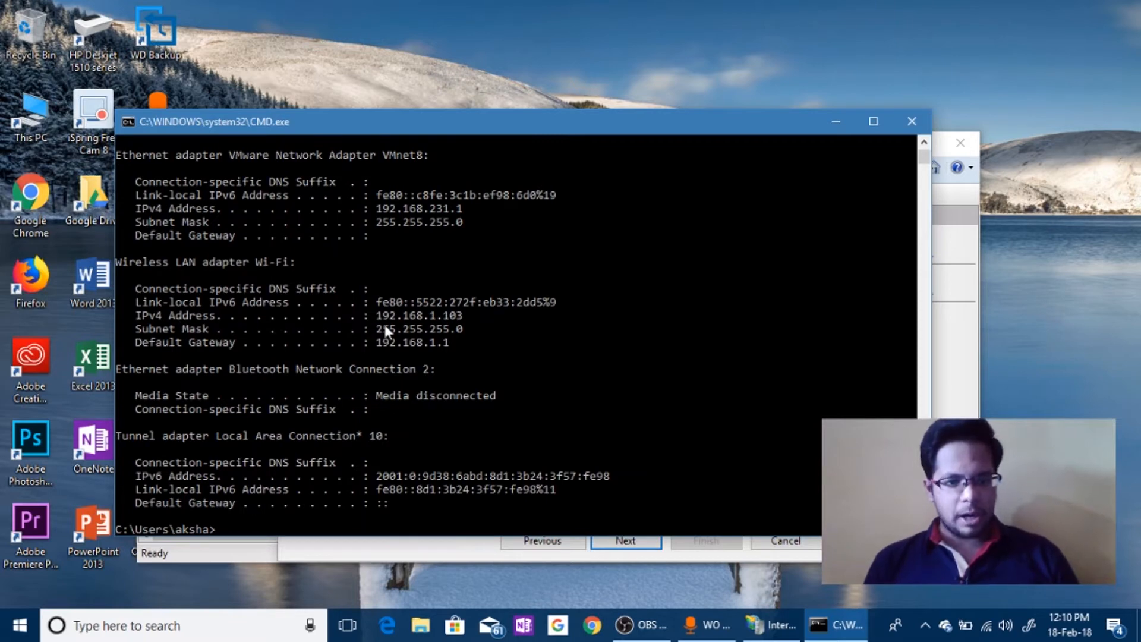
drag(377, 316, 461, 317)
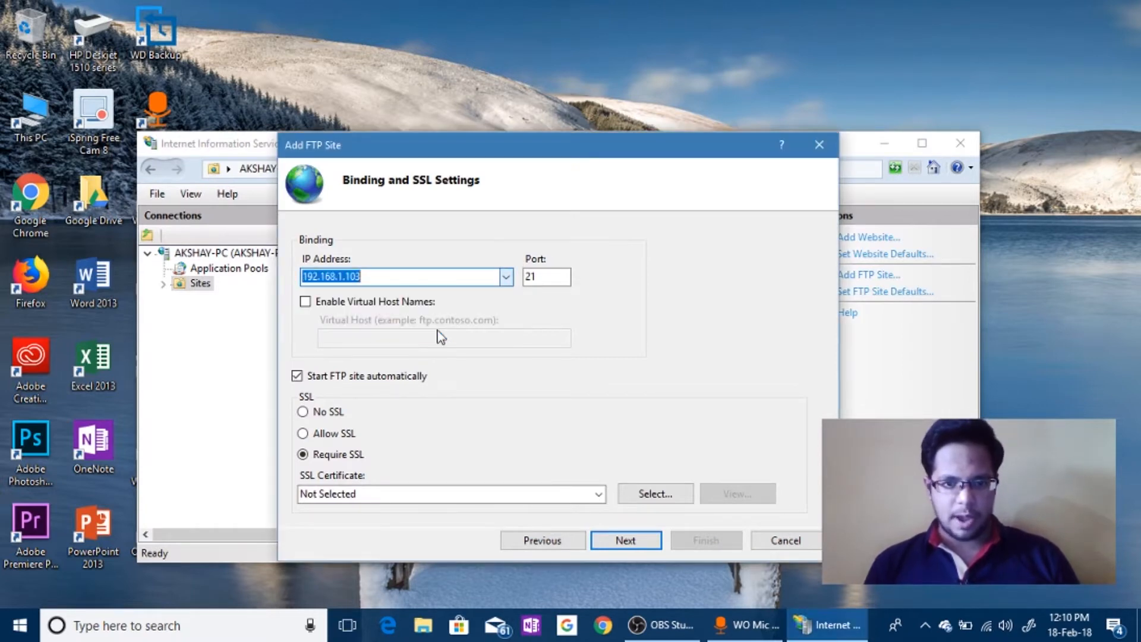
Step: Choose No SSL for the binding and continue to the authentication step
click(303, 412)
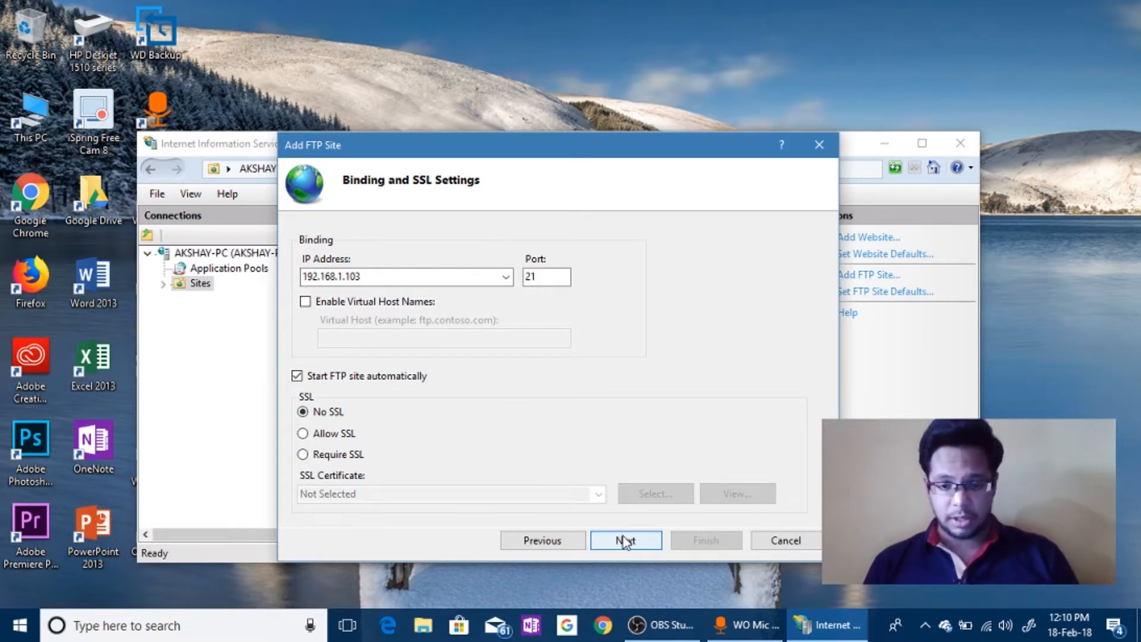
click(624, 540)
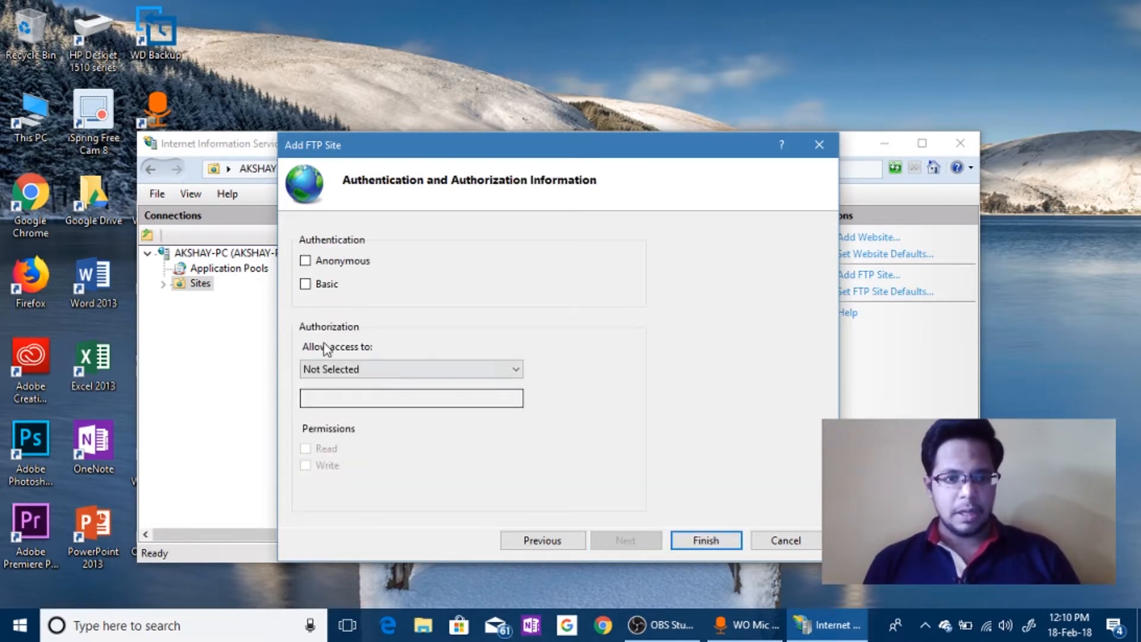
click(410, 369)
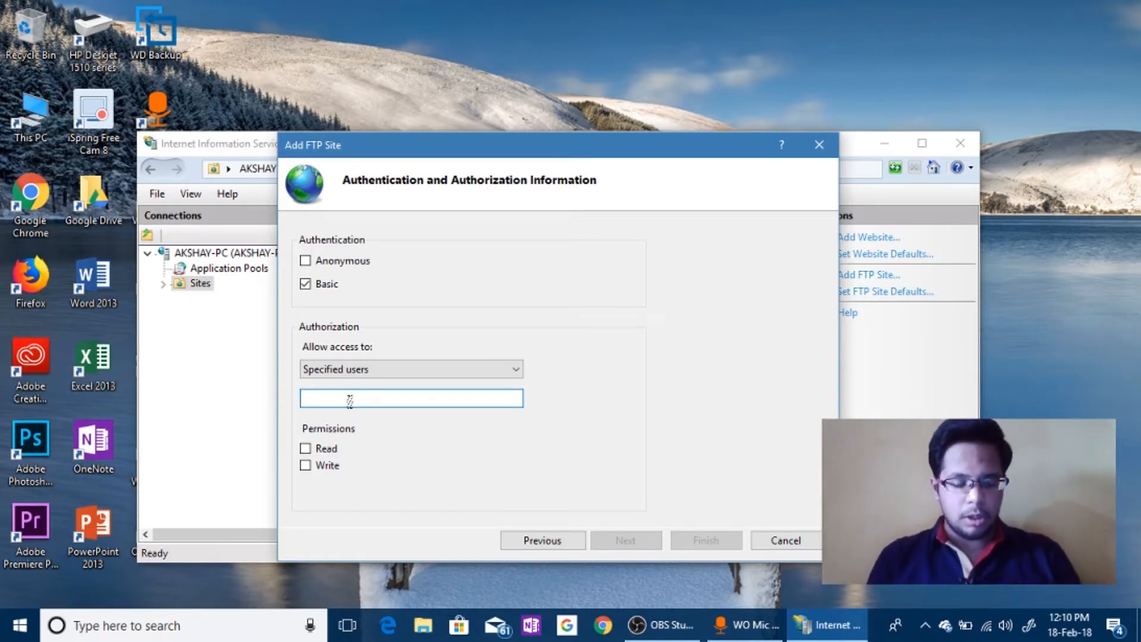
text(AKSHAY BHO)
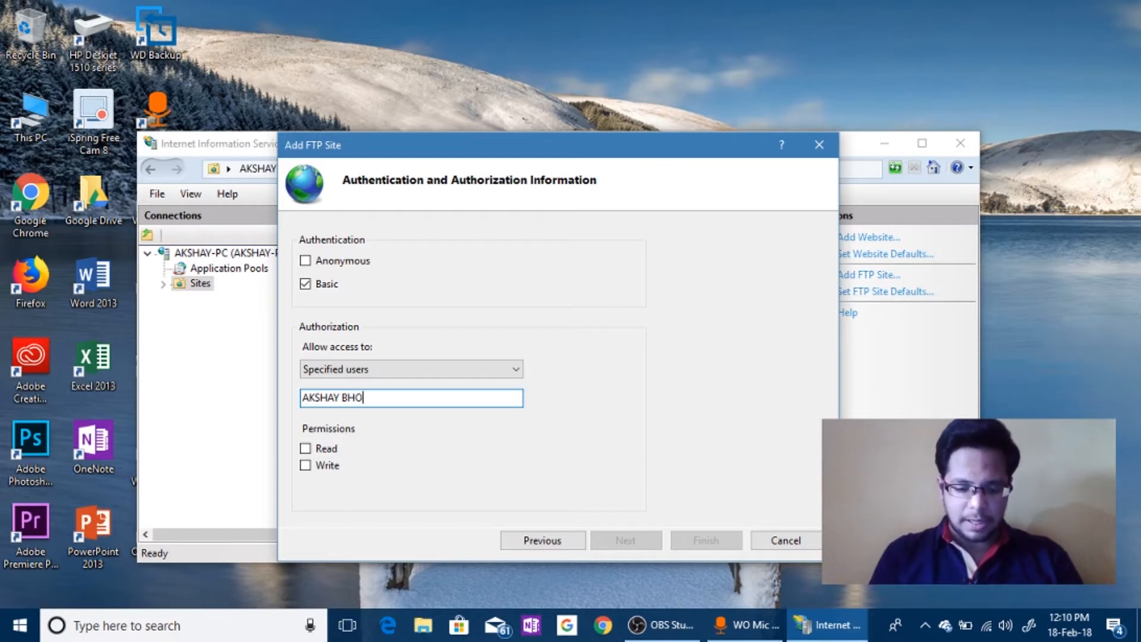
text(PANI)
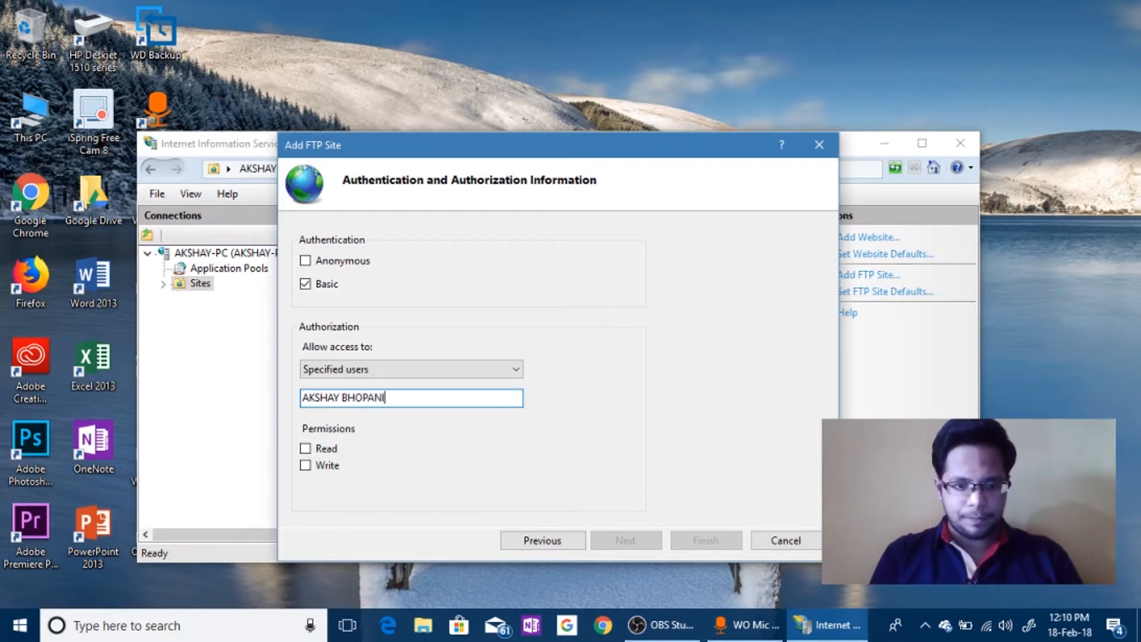
text(,)
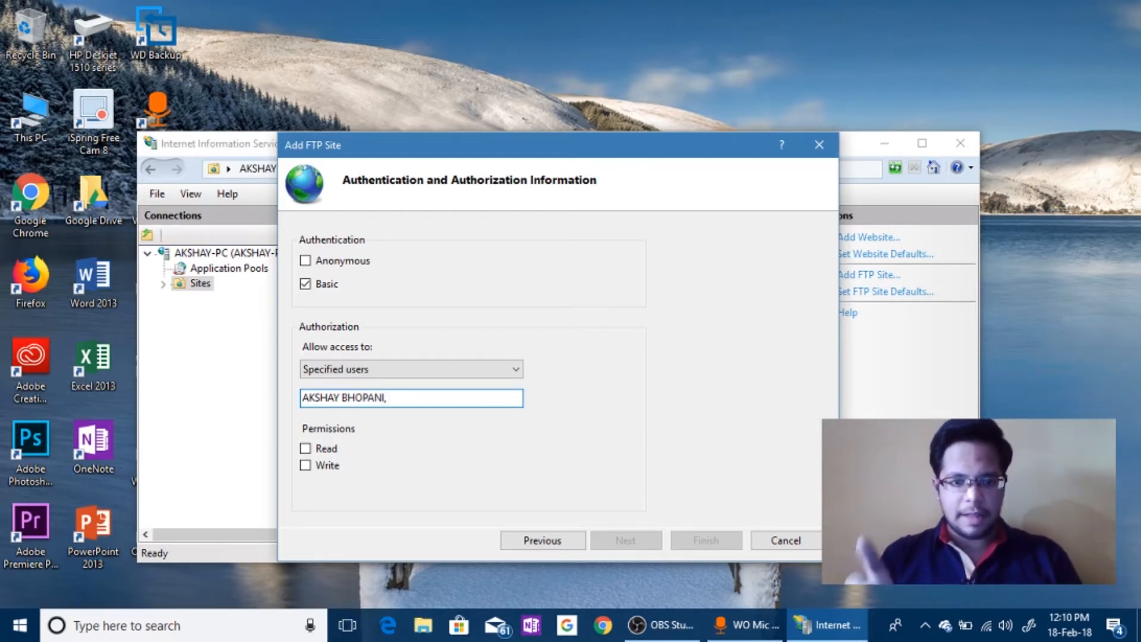
text(AKSHAY-FTP)
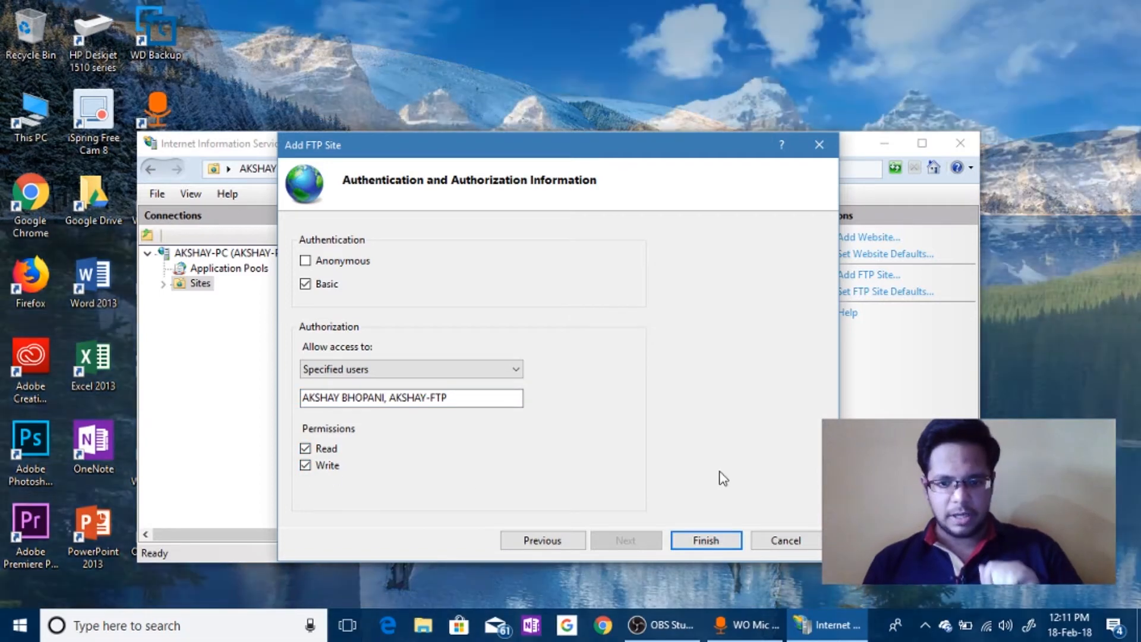
click(705, 540)
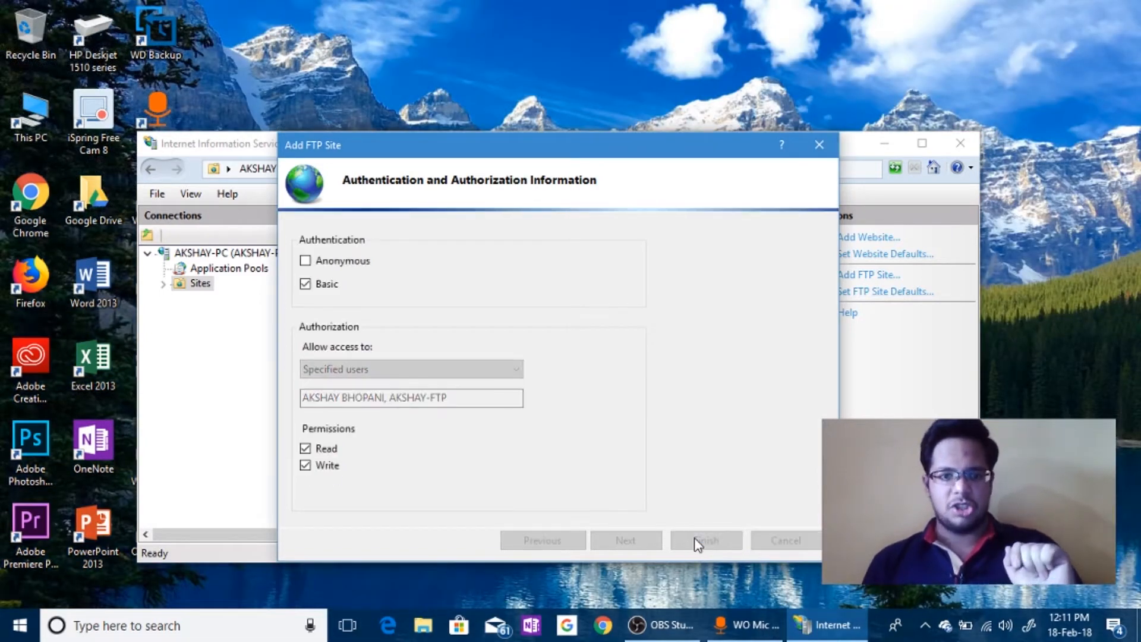
click(705, 540)
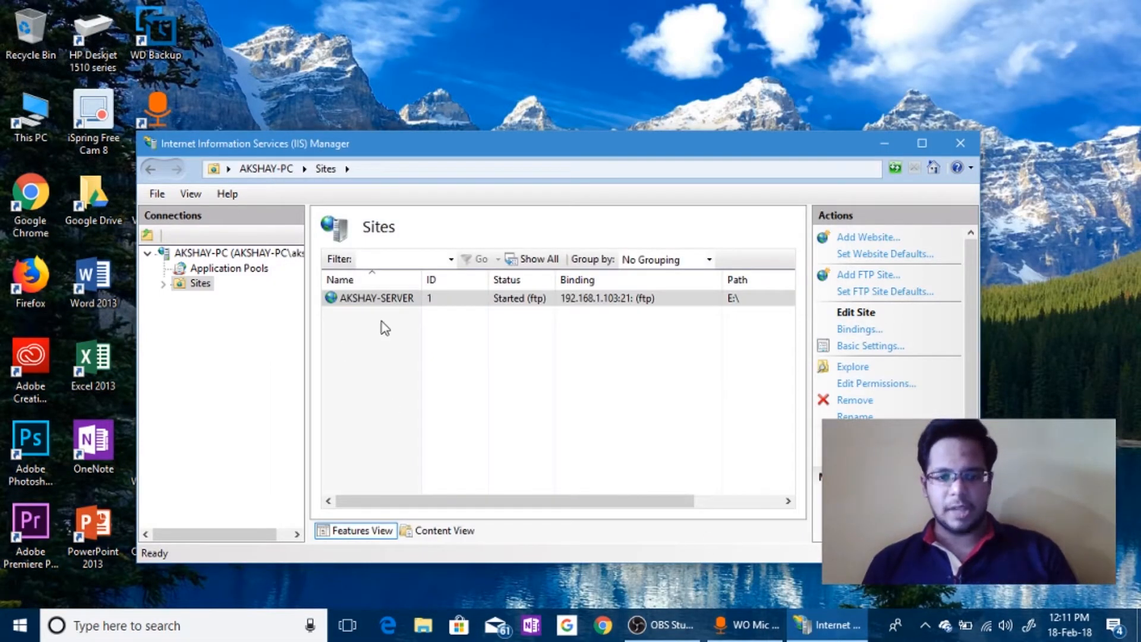
mouse_move(418, 328)
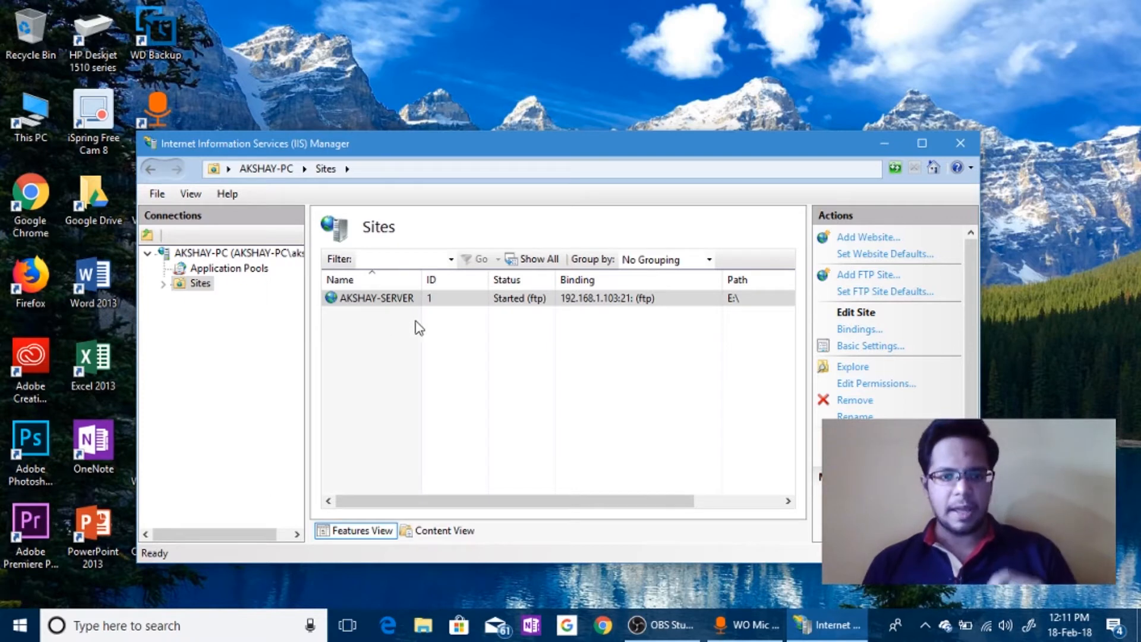
Step: Minimize IIS Manager to reveal the desktop
click(607, 297)
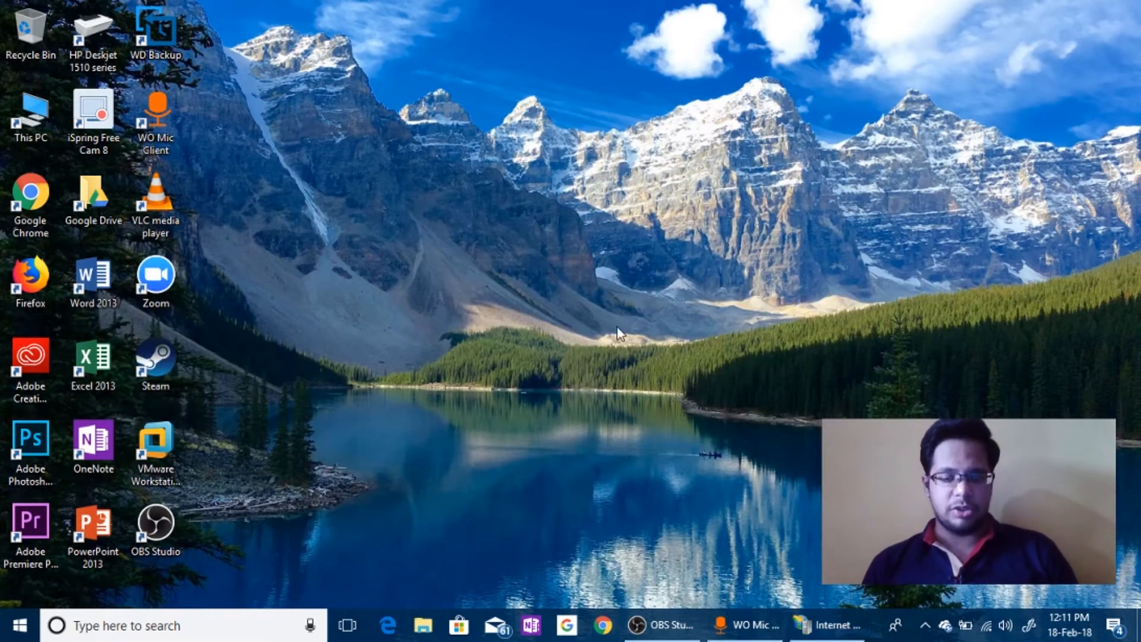
Step: View drive E's Properties and its Security permissions from This PC
double_click(30, 116)
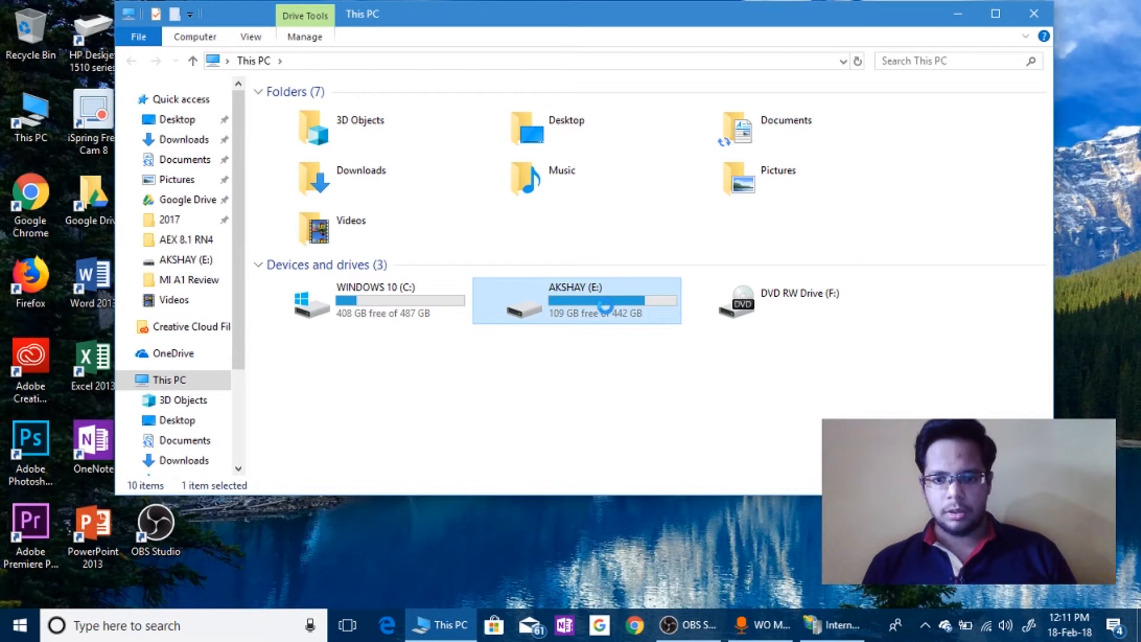
right_click(604, 299)
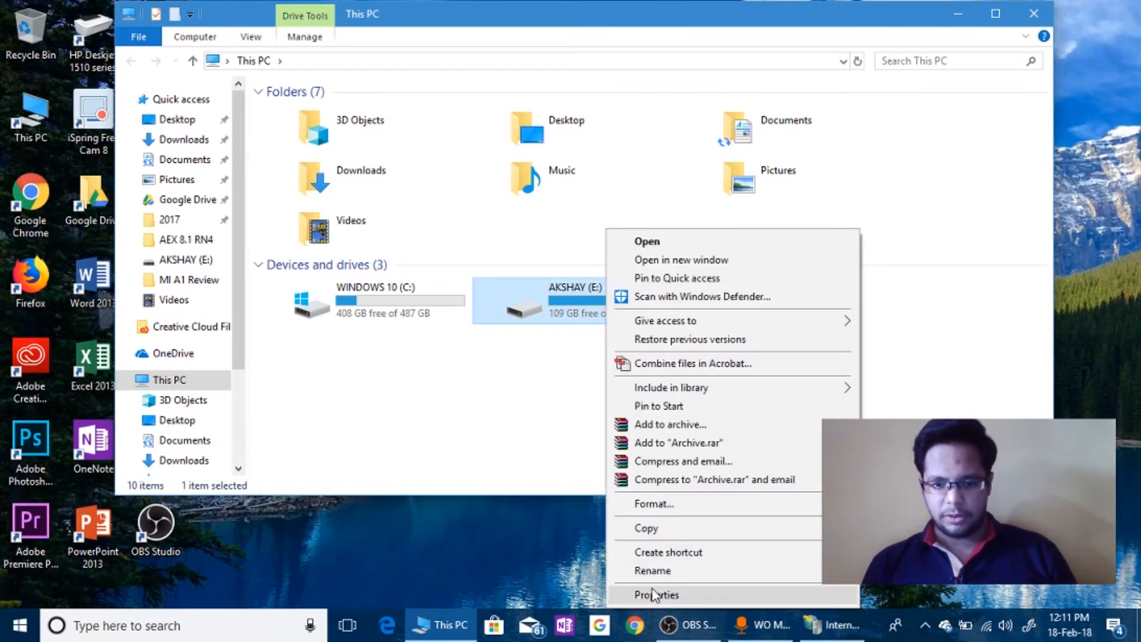
click(656, 594)
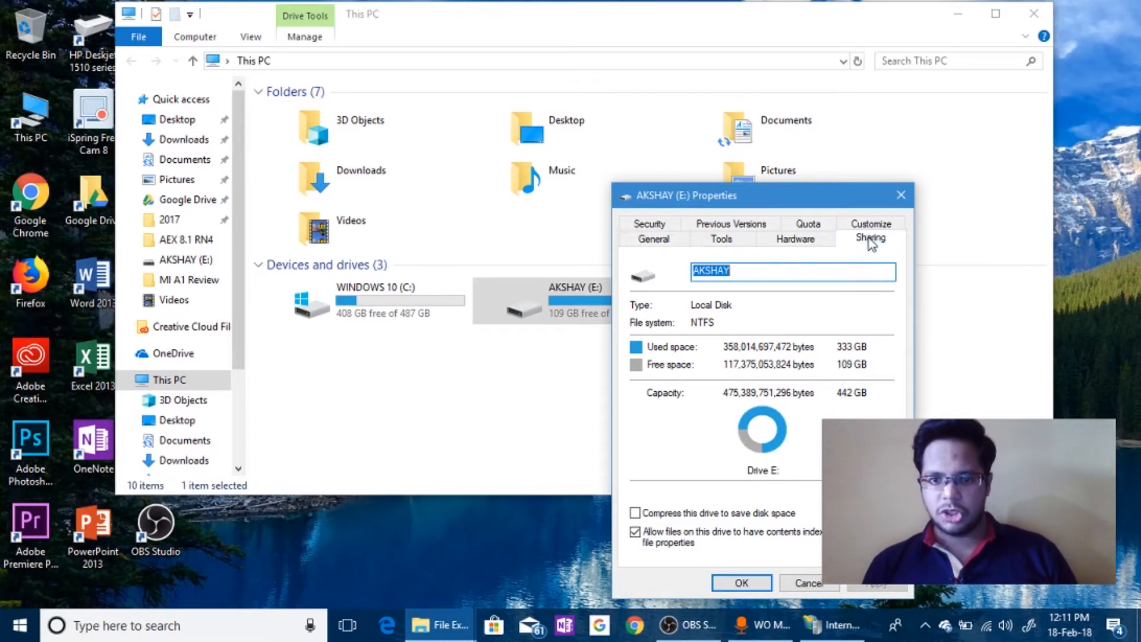
click(648, 223)
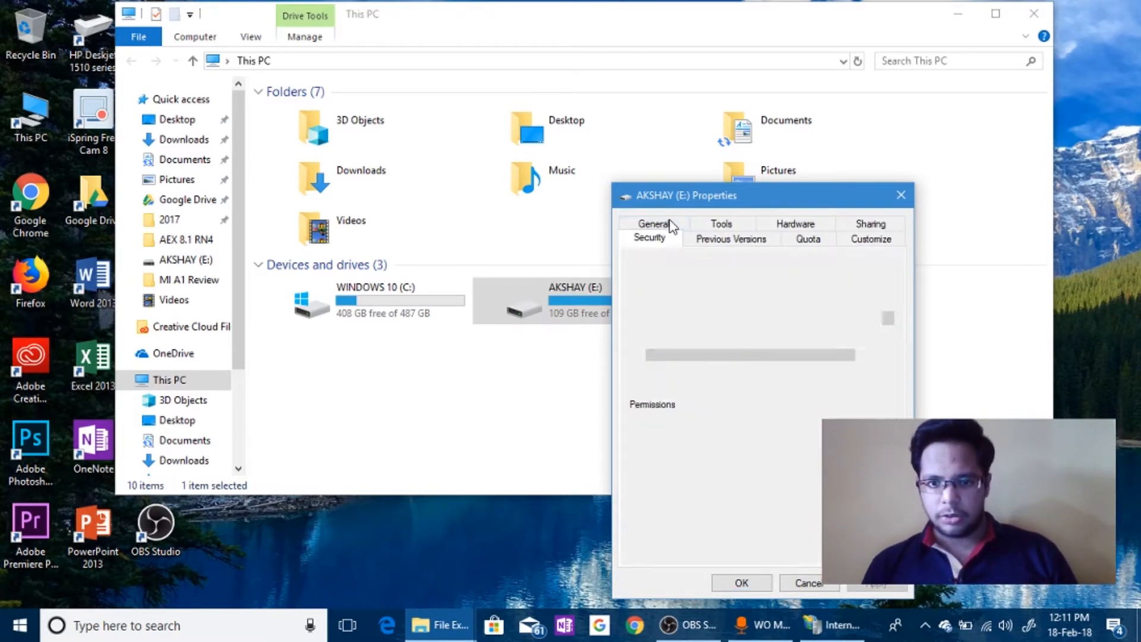
Step: Check that the AKSHAY-FTP account has full control on drive E, then cancel out
click(649, 238)
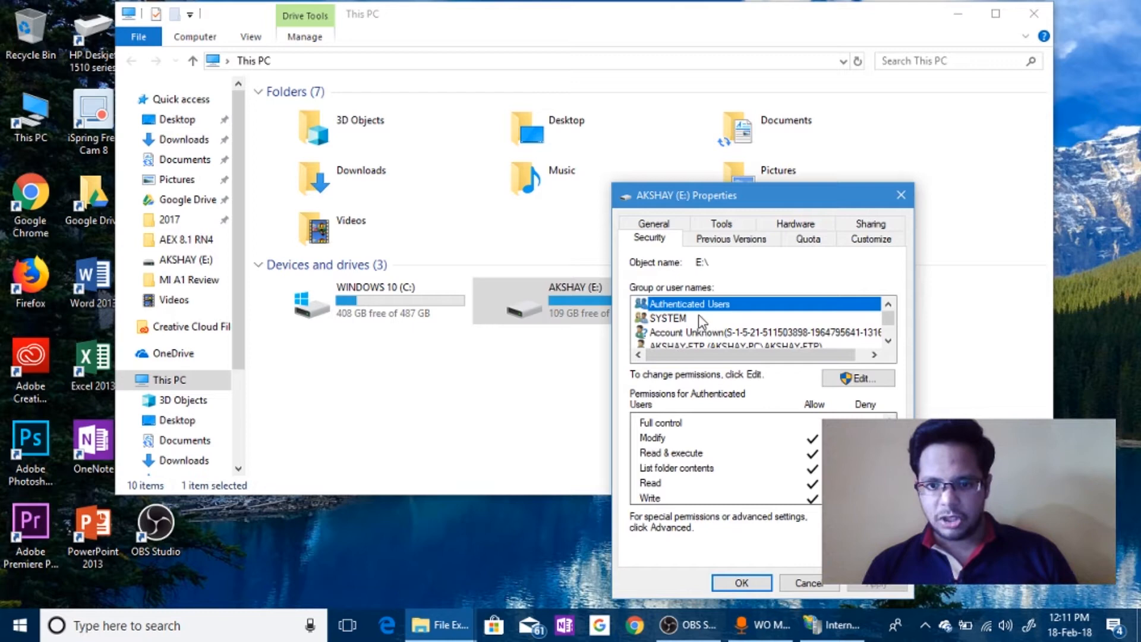
click(727, 318)
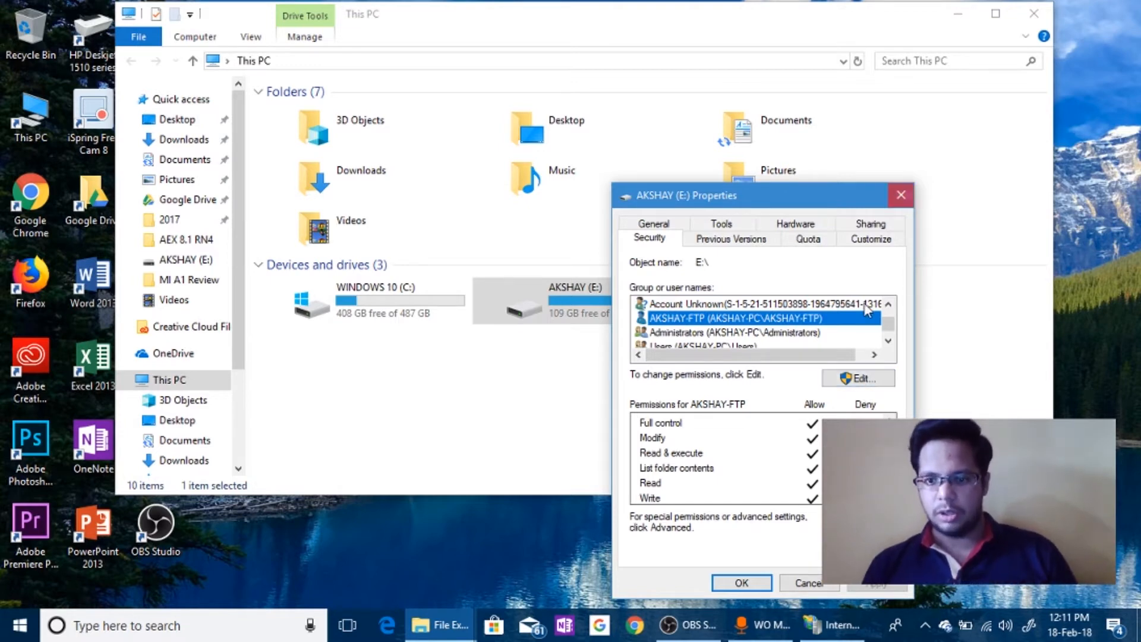
click(857, 378)
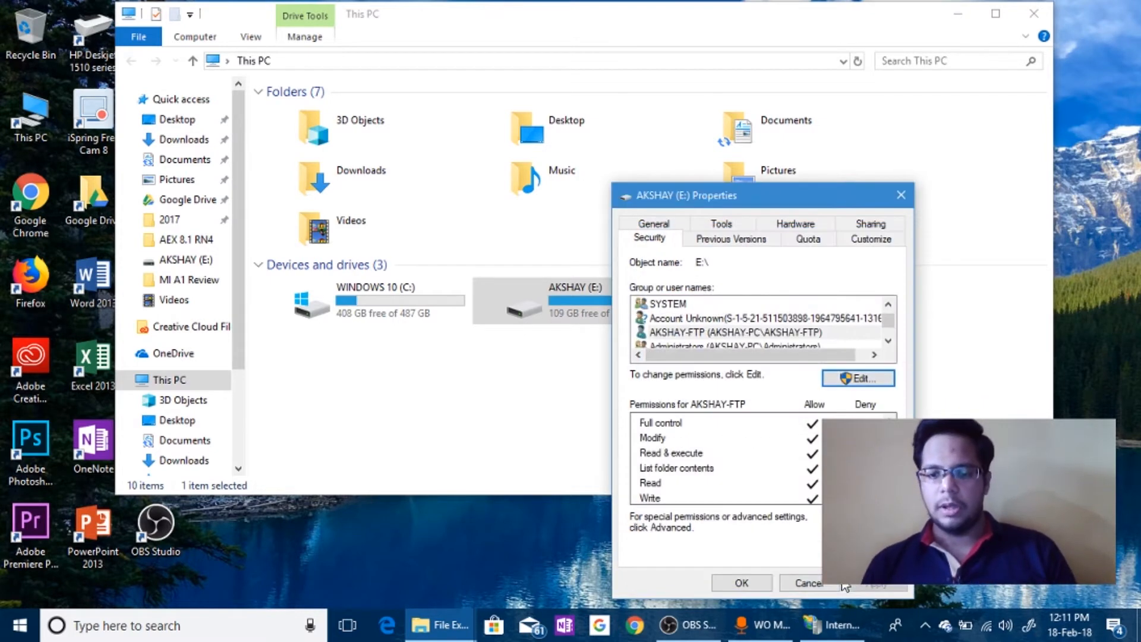
click(809, 583)
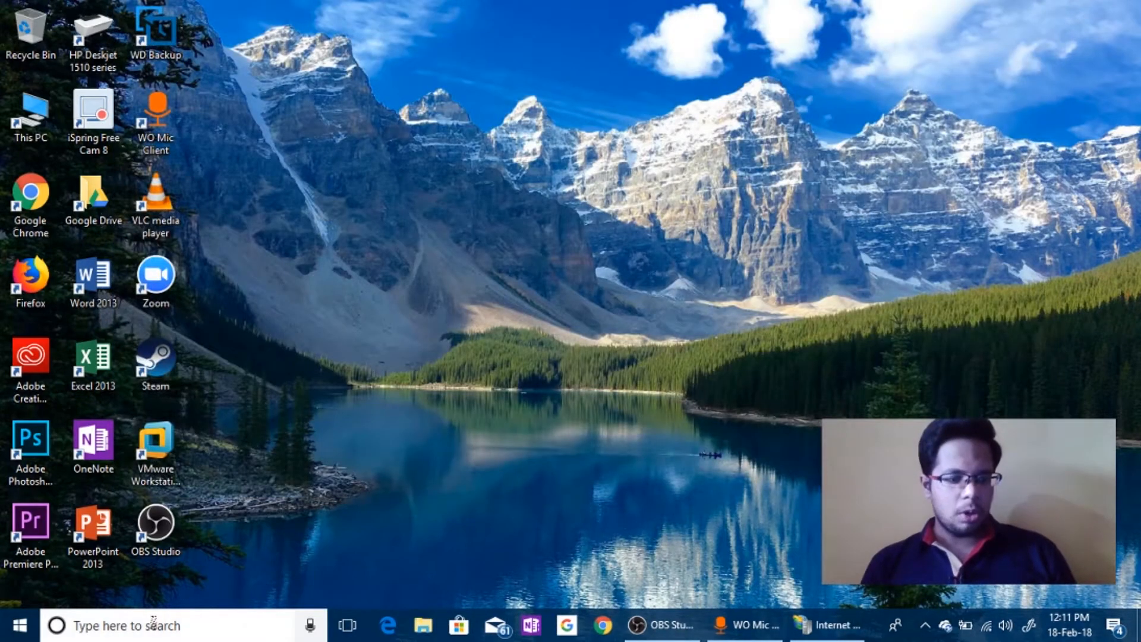
Step: Search the Start menu for Windows Defender Firewall with Advanced Security
text(Wl)
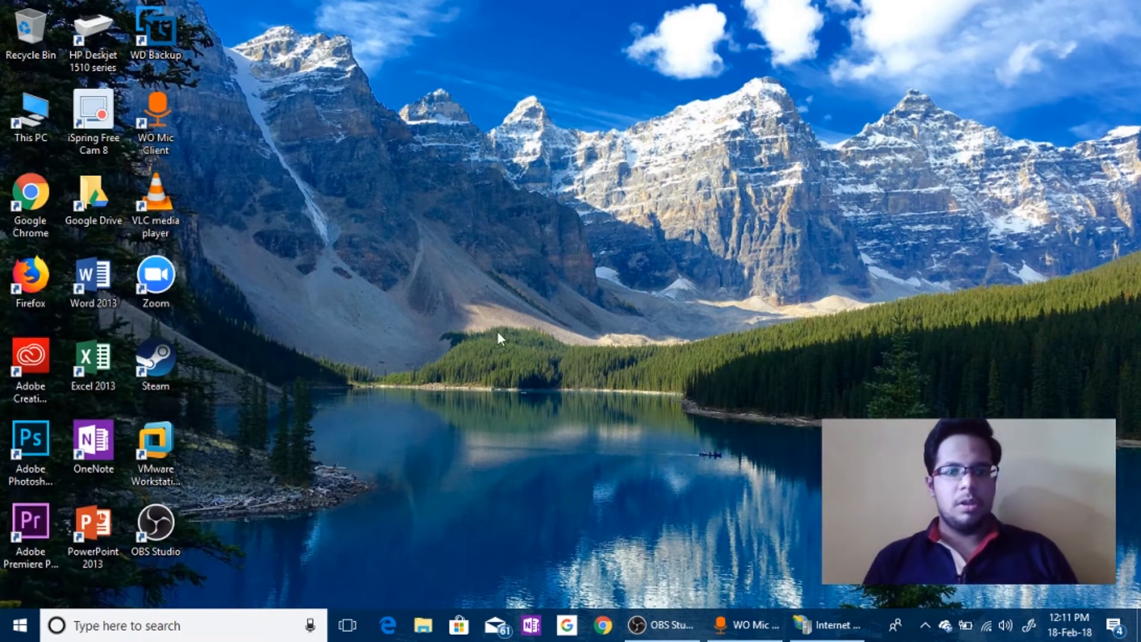
mouse_move(618, 364)
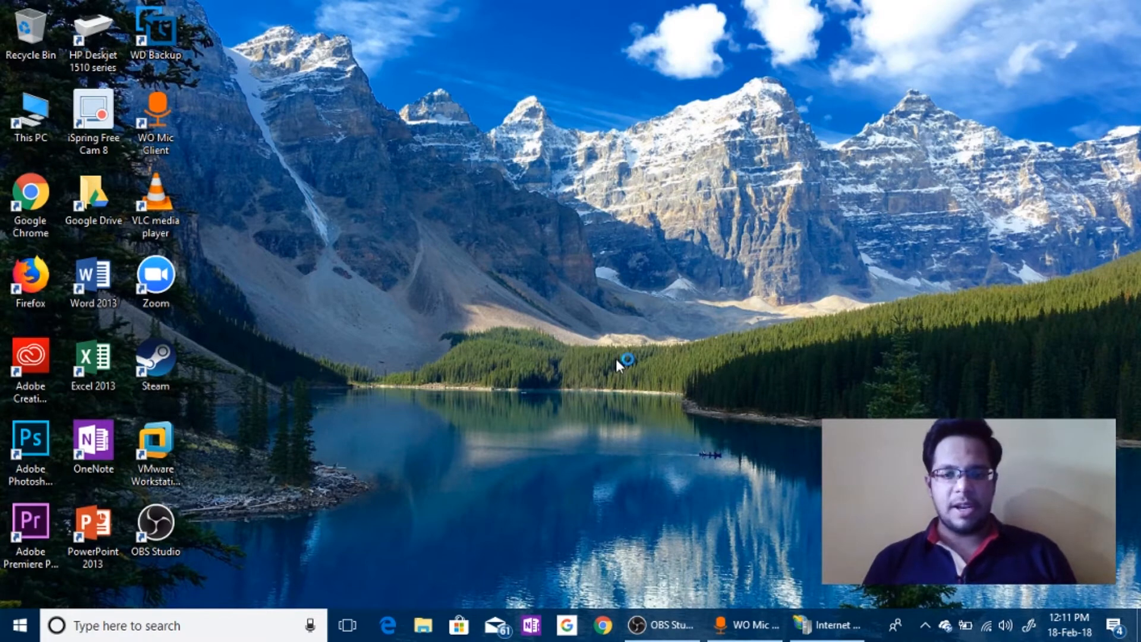
mouse_move(614, 387)
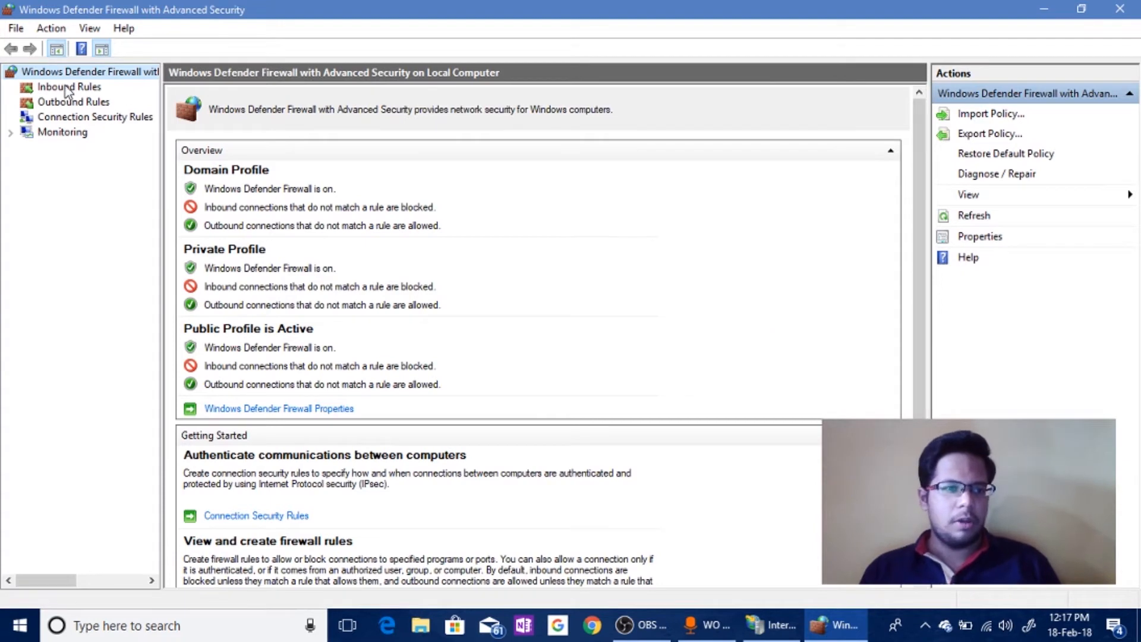
Step: Review the existing FTP, FTP 21 and FTP 22 inbound rules
click(69, 86)
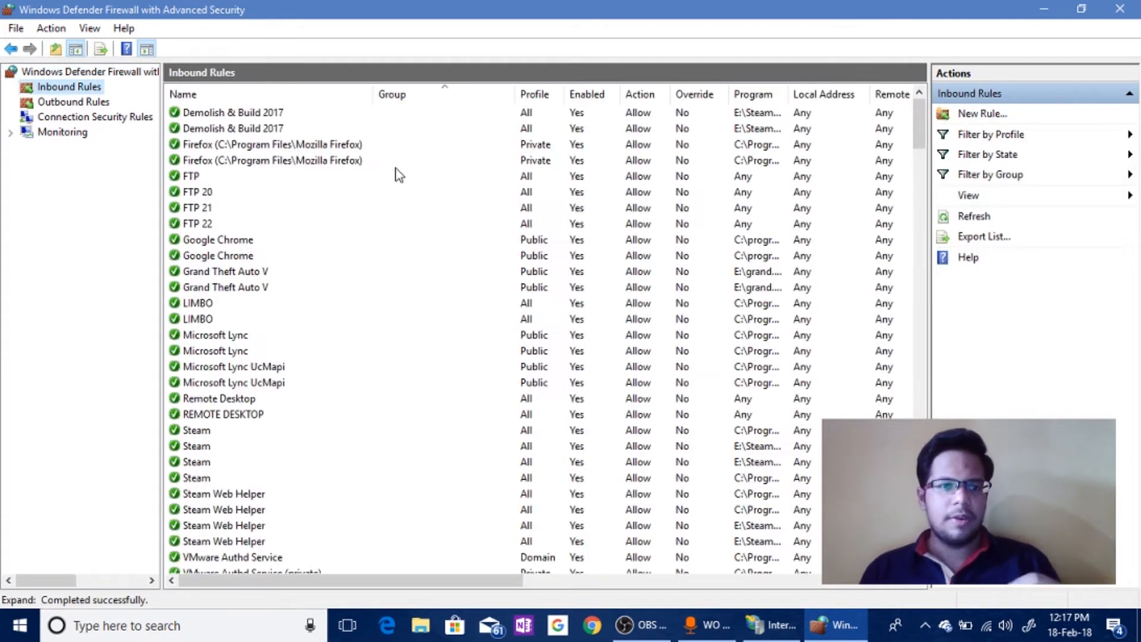
click(190, 176)
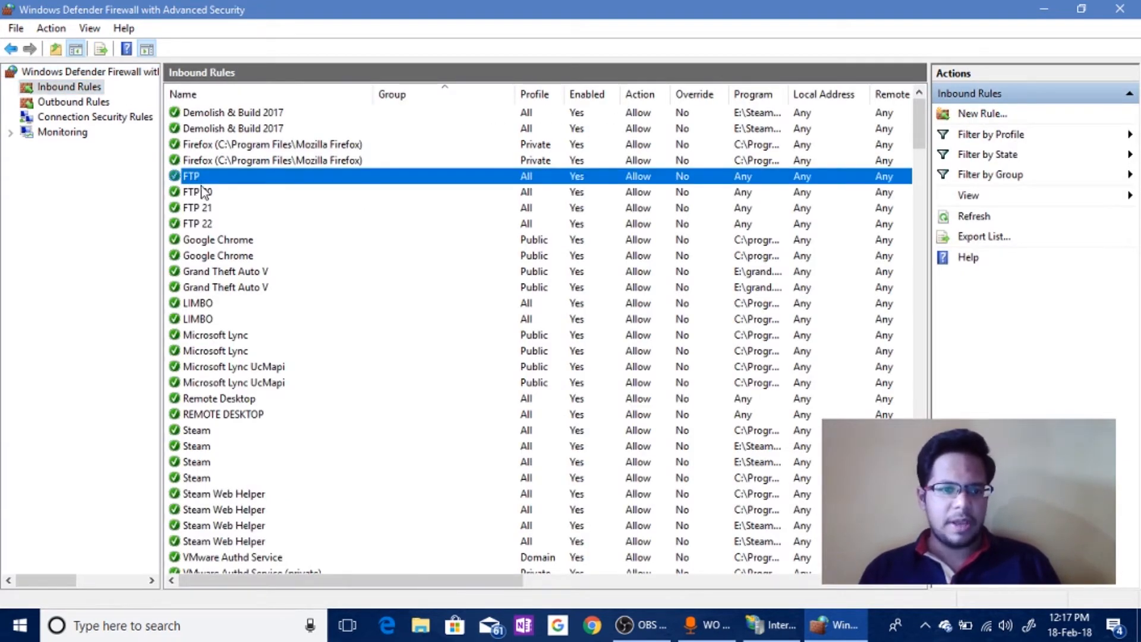
click(198, 207)
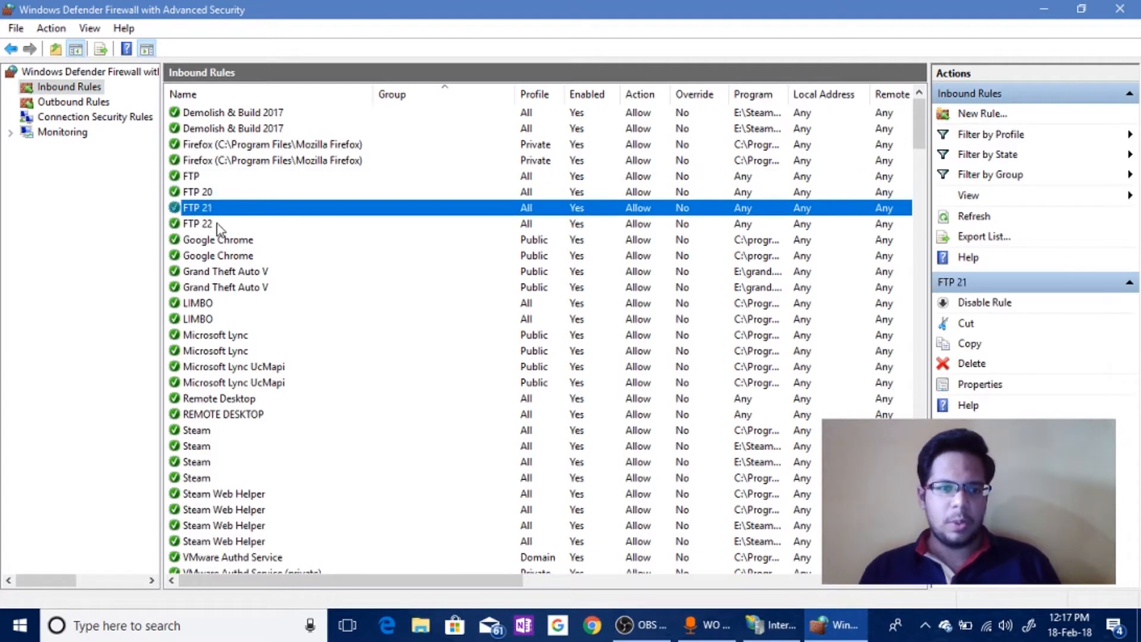
click(198, 224)
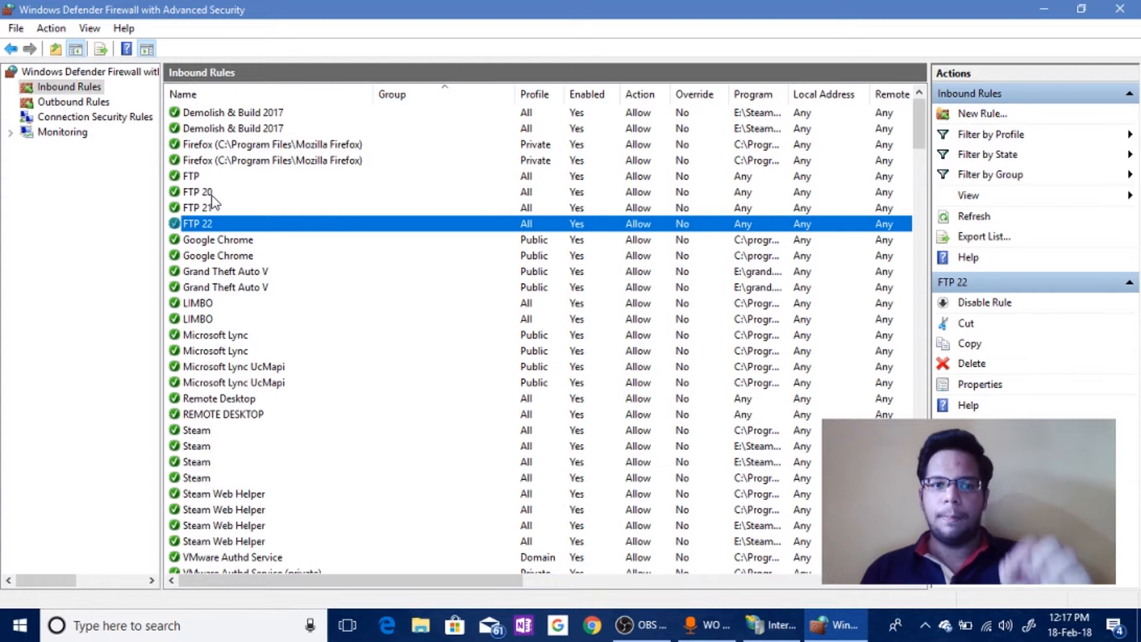
click(199, 206)
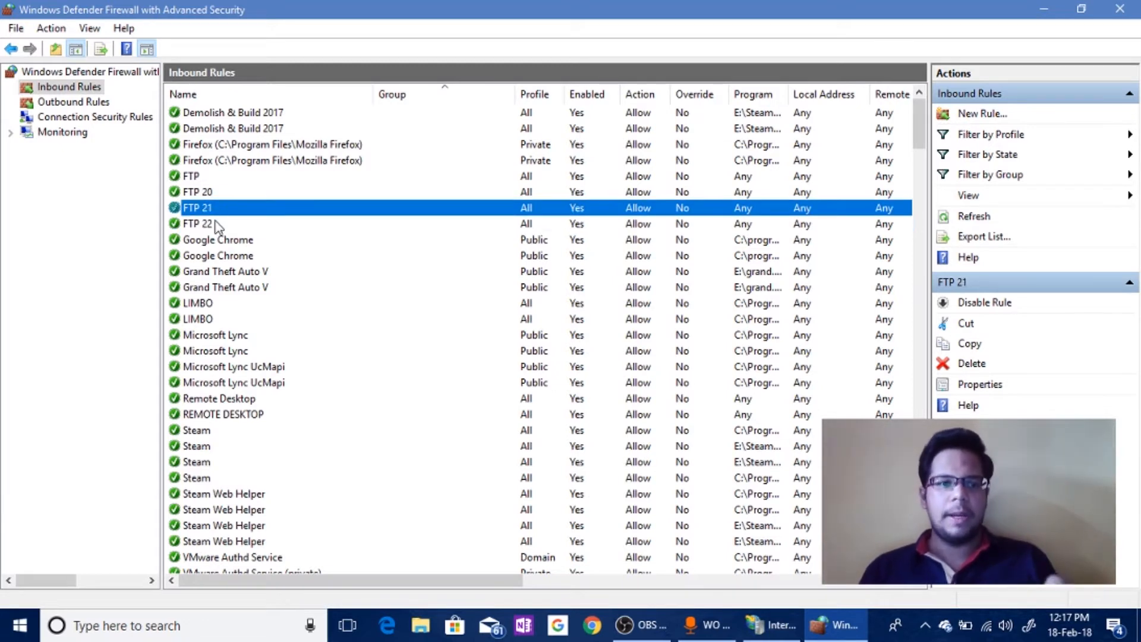
click(199, 223)
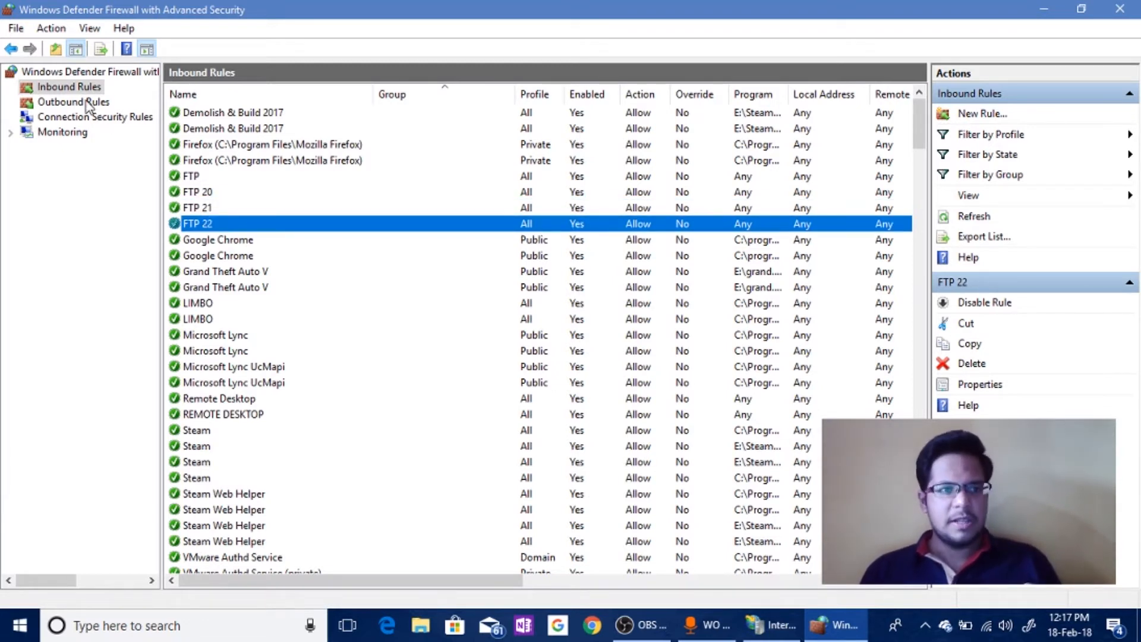
Step: Glance at the outbound rules, return to inbound rules and start a New Rule
click(74, 103)
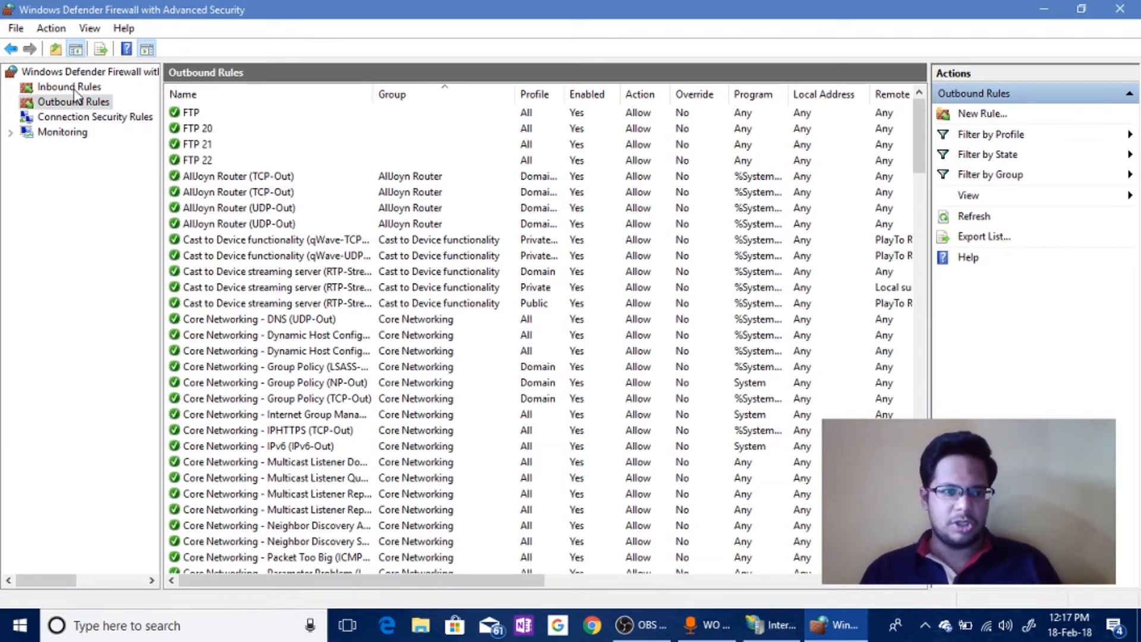
click(69, 86)
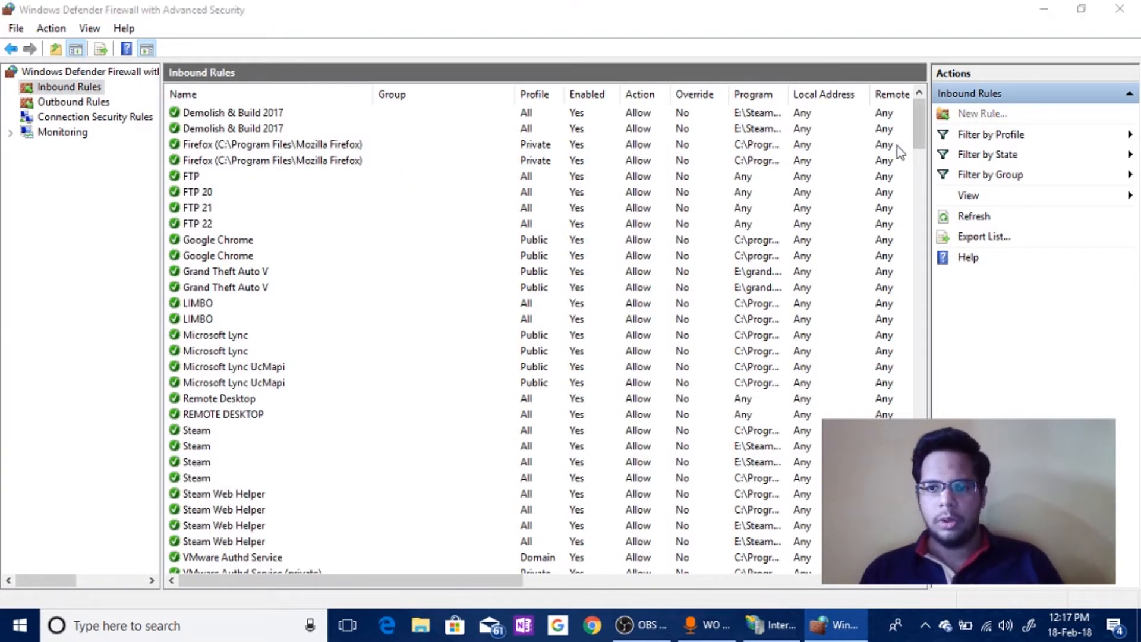
click(982, 113)
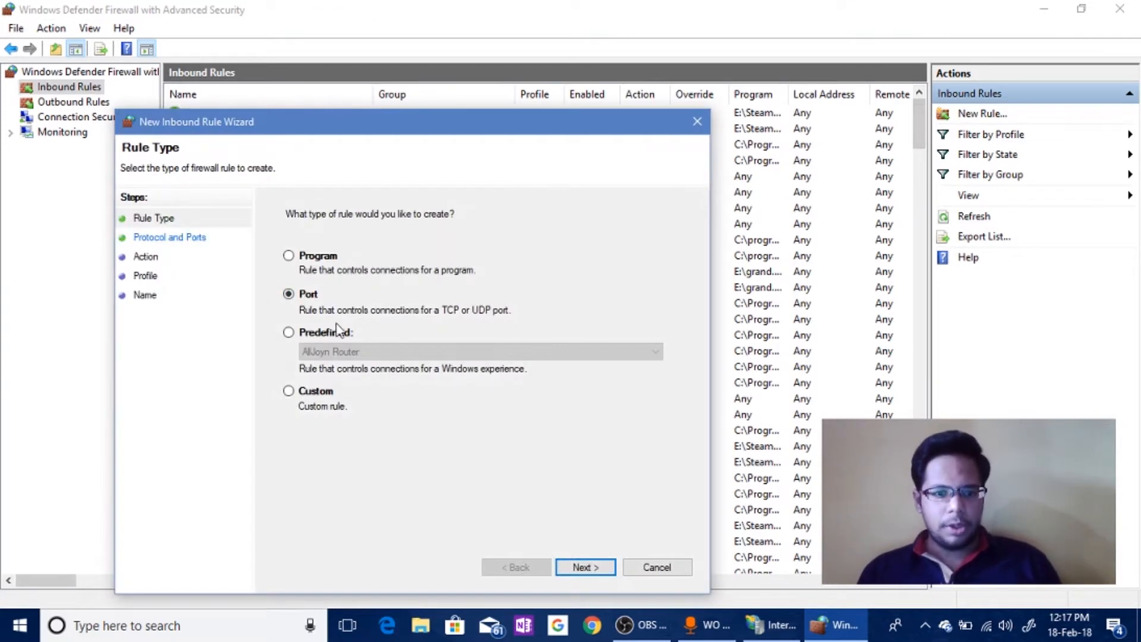
Step: Define a Port rule for TCP local port 21 that allows the connection
click(585, 567)
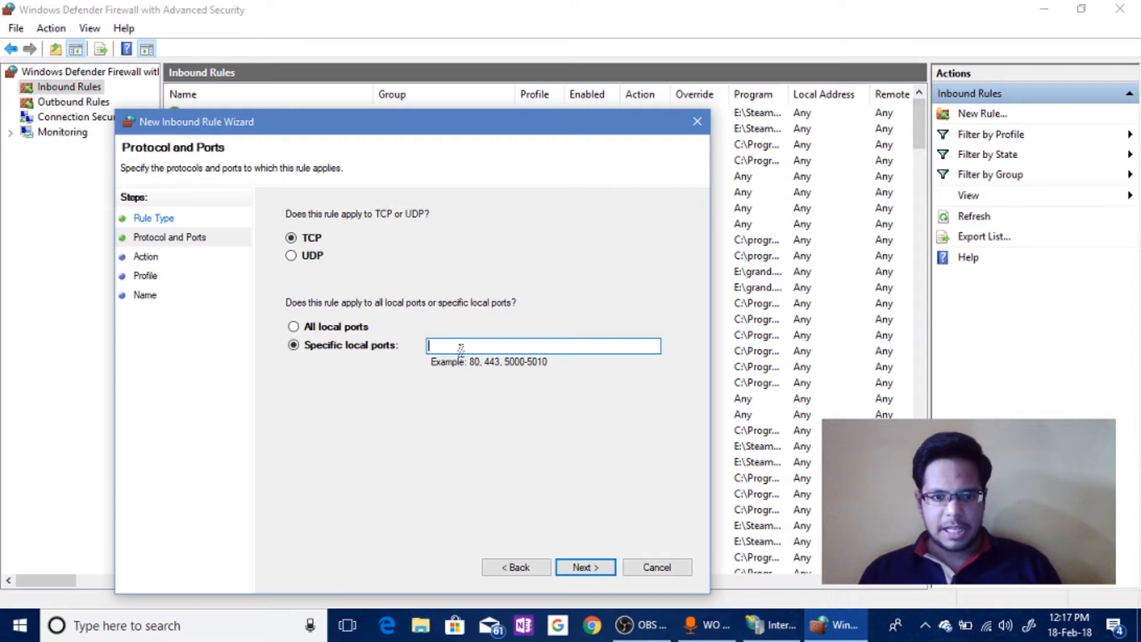
text(2)
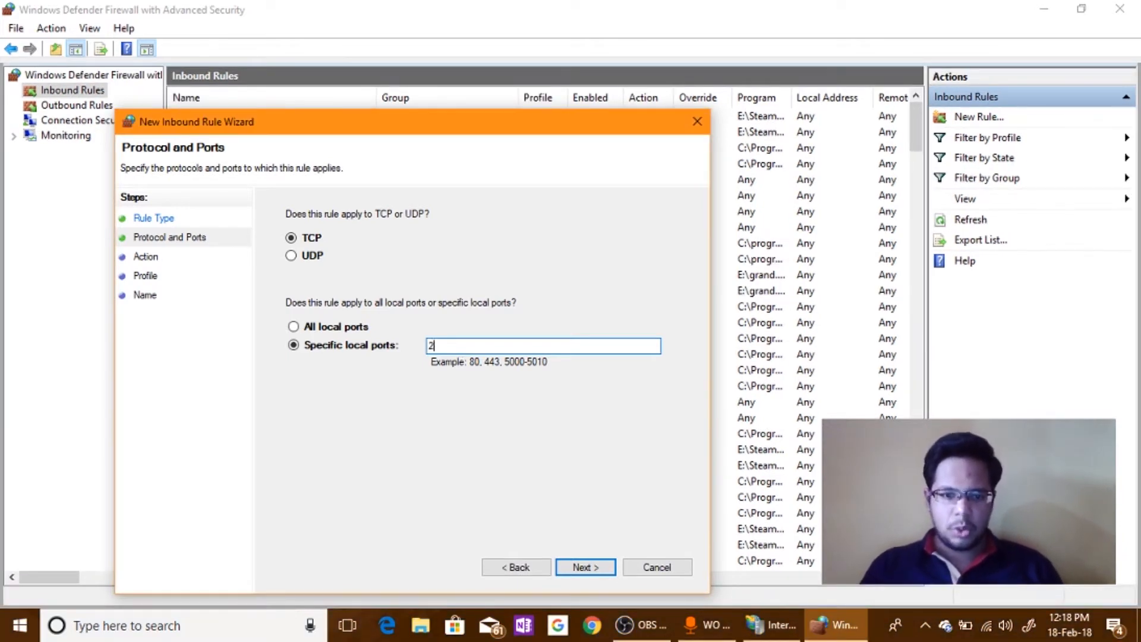
text(1)
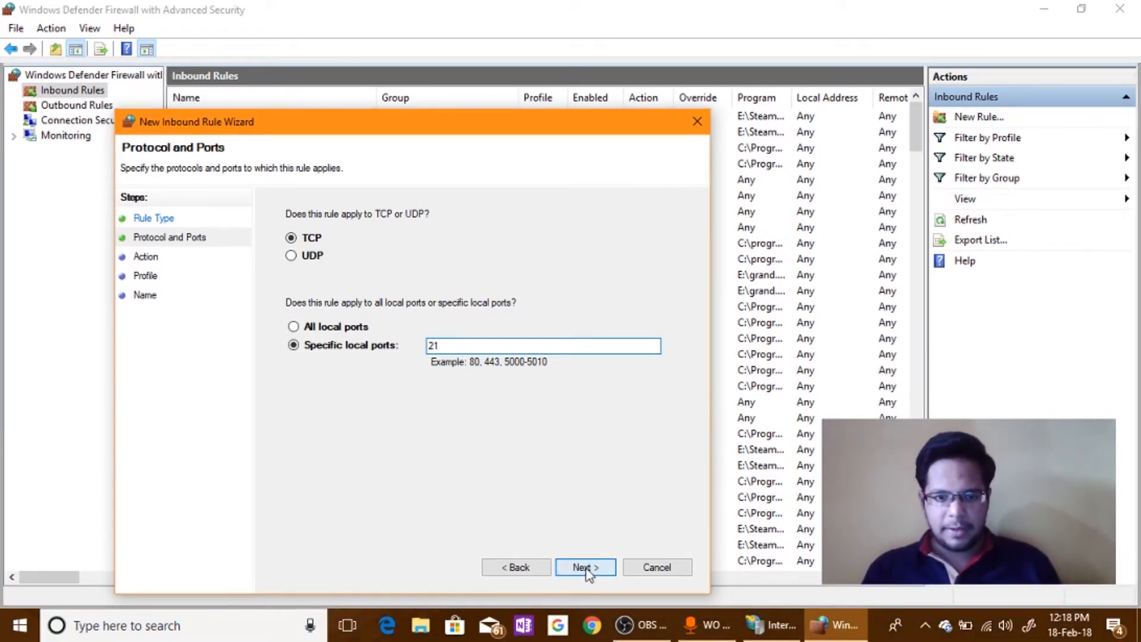
click(585, 568)
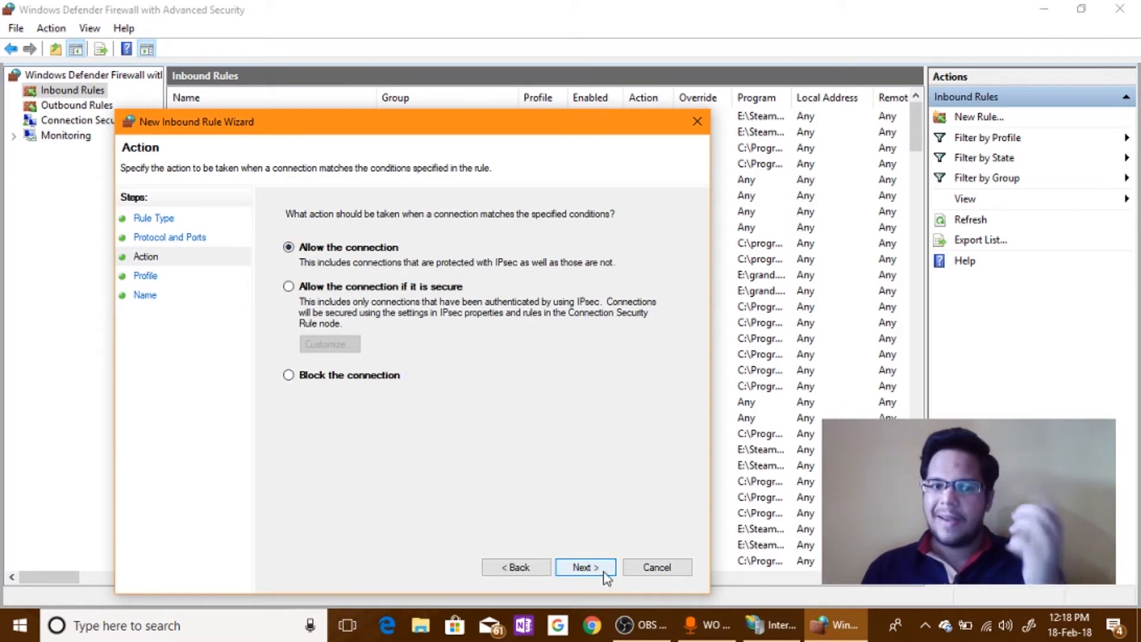
click(654, 567)
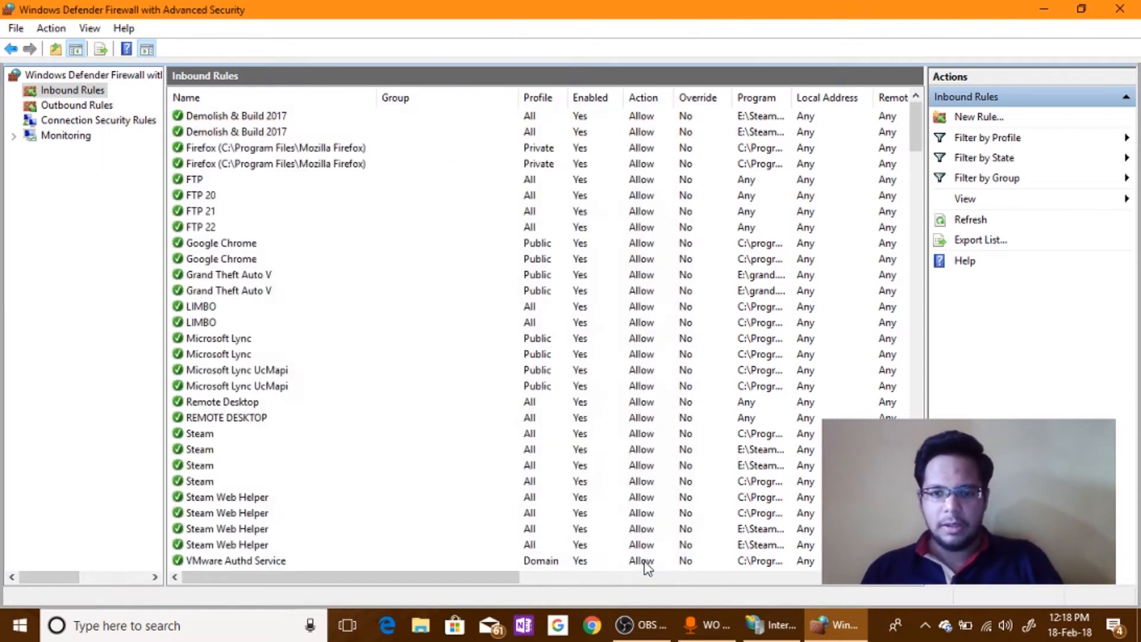
Step: Recheck the FTP and FTP 22 inbound rules and an outbound FTP rule before closing the console
click(194, 180)
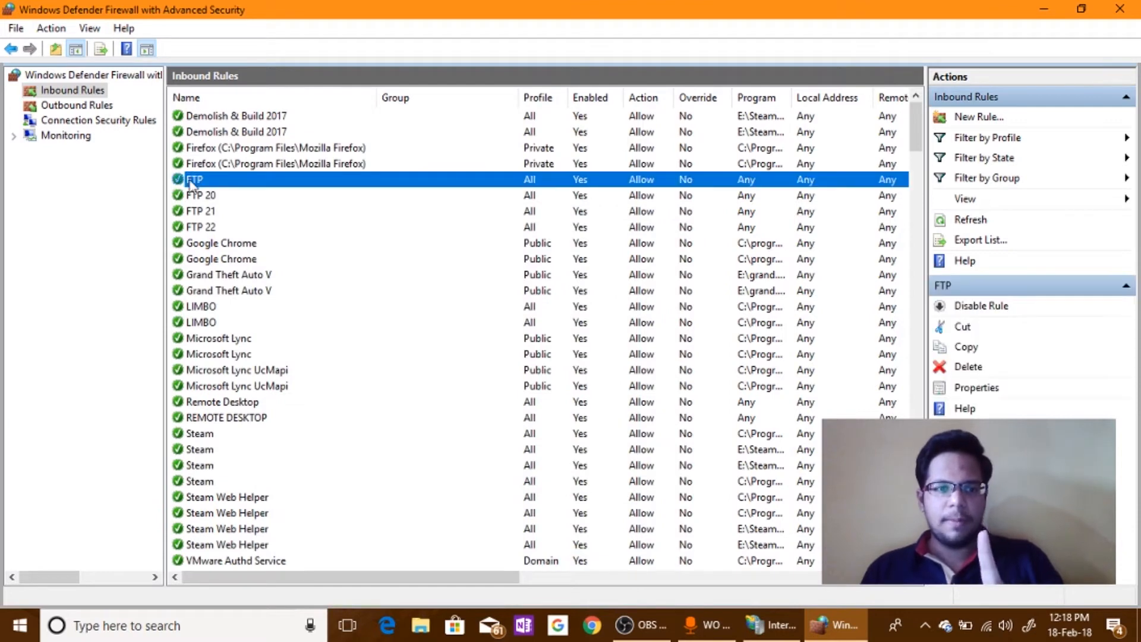
mouse_move(255, 191)
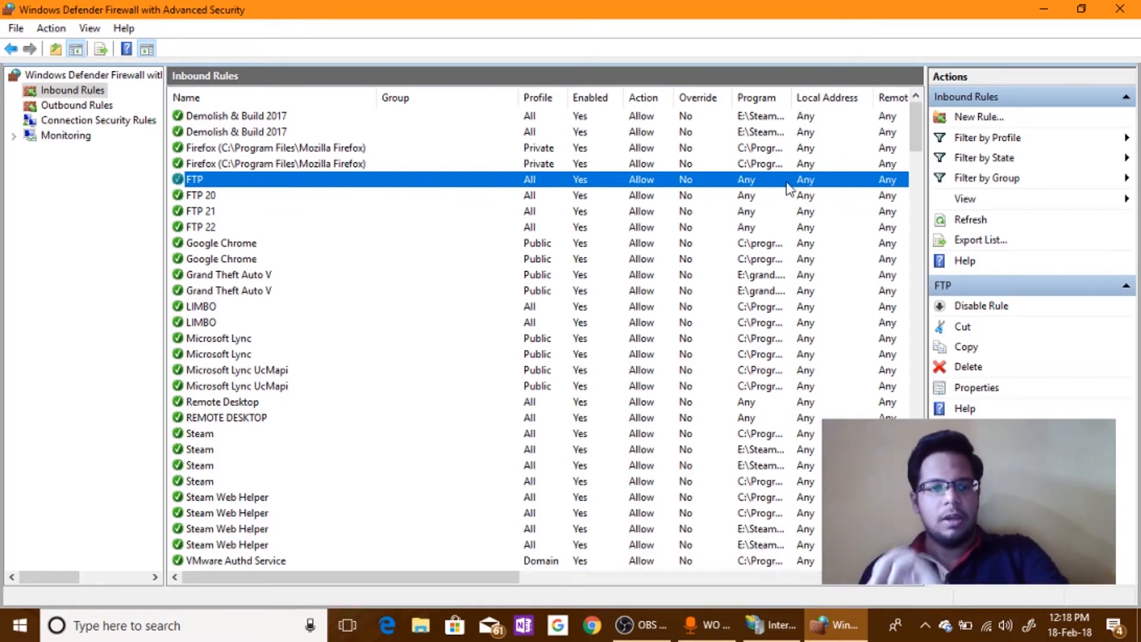
mouse_move(456, 212)
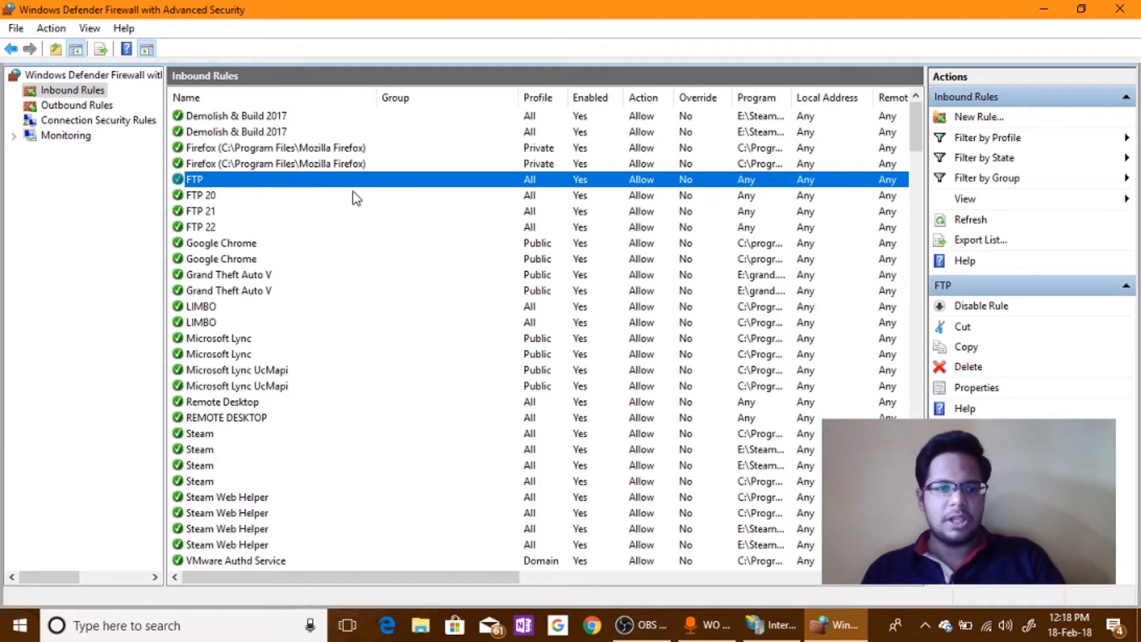
click(200, 195)
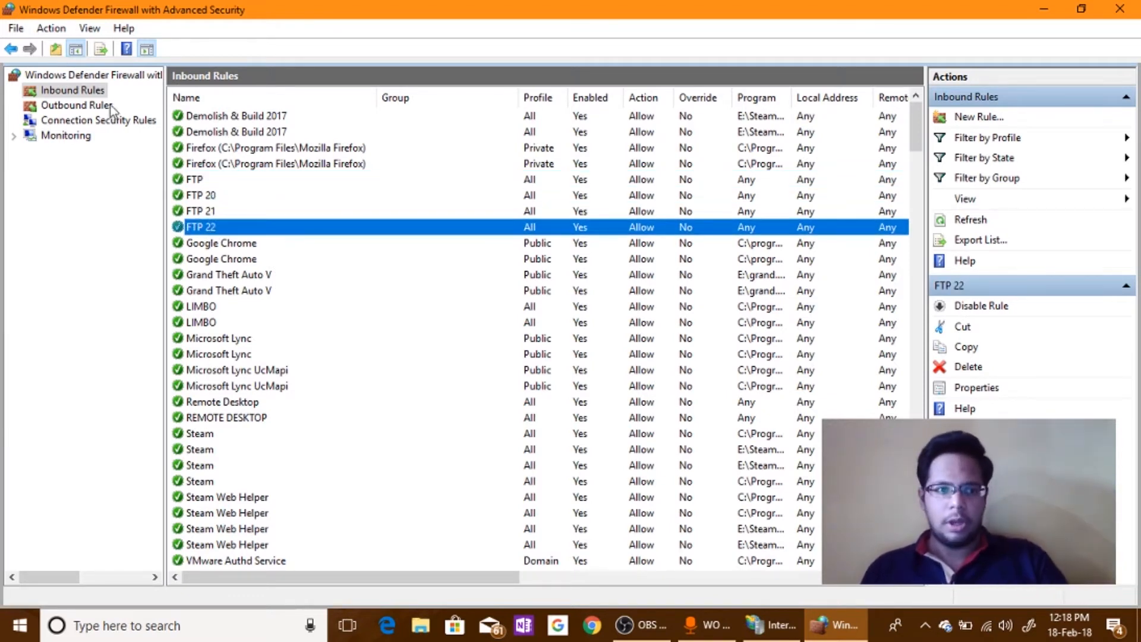
click(76, 104)
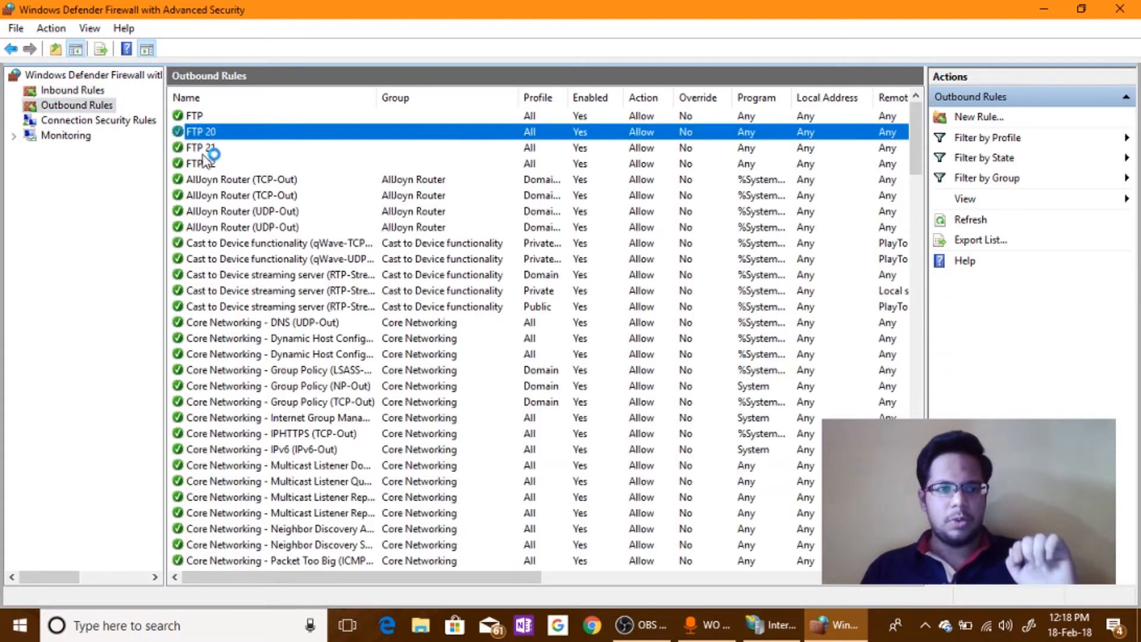
click(194, 115)
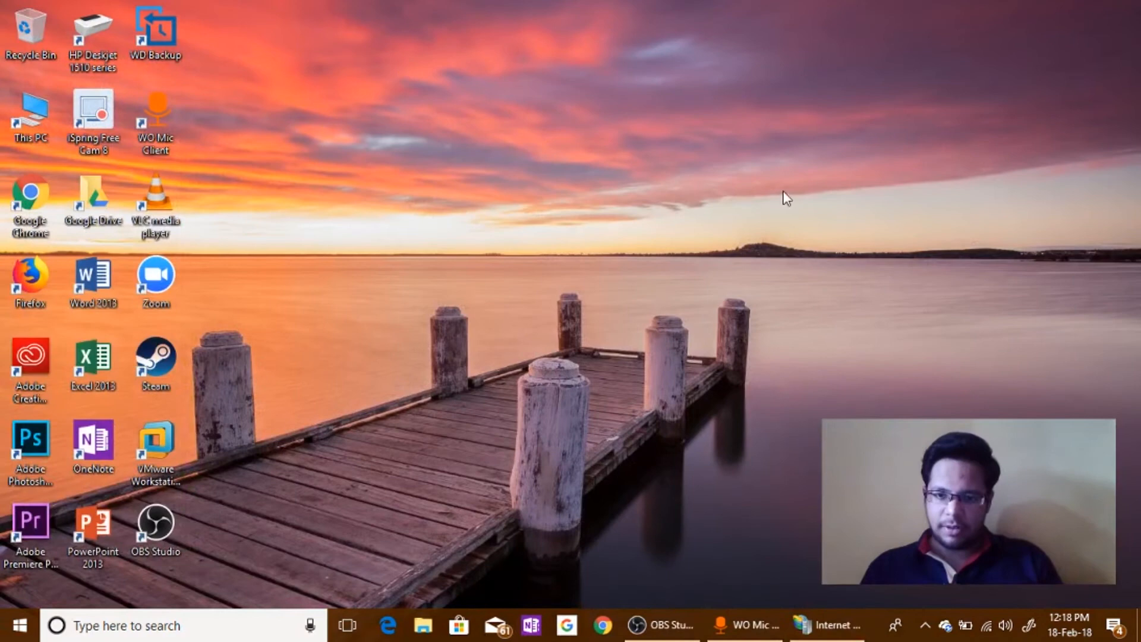
mouse_move(831, 276)
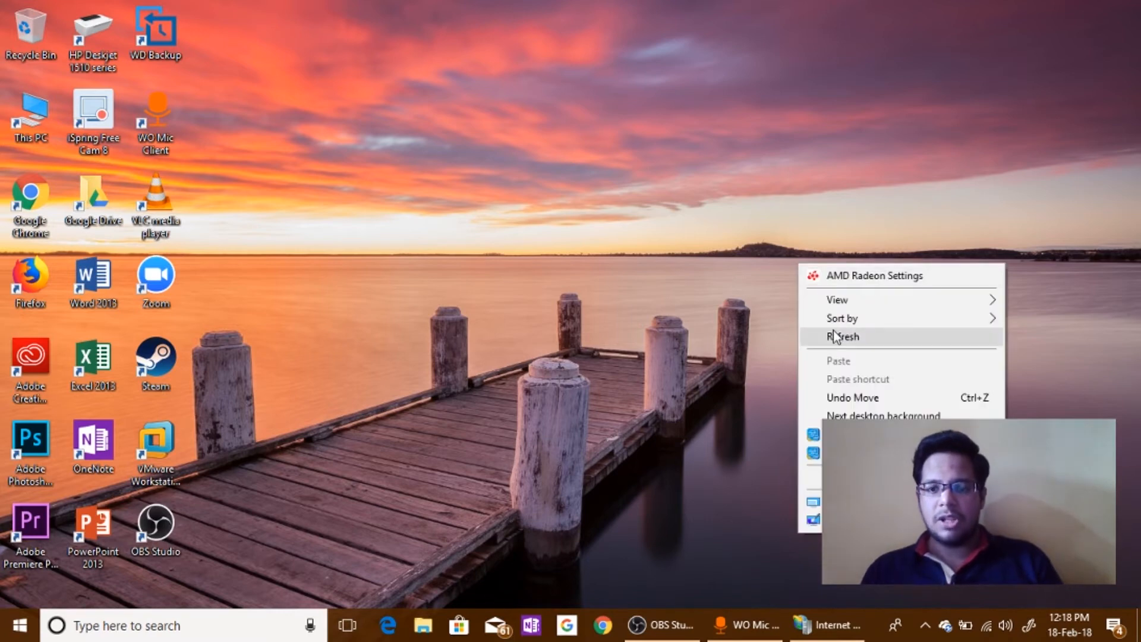
Step: Refresh the desktop from its context menu, changing the wallpaper
click(843, 337)
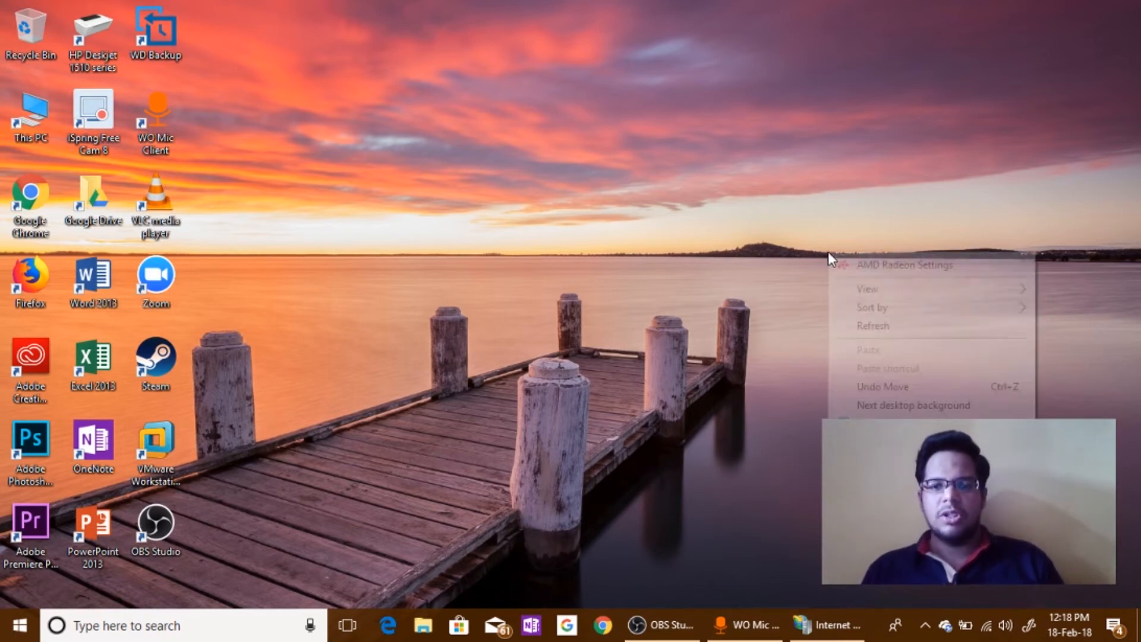
click(861, 333)
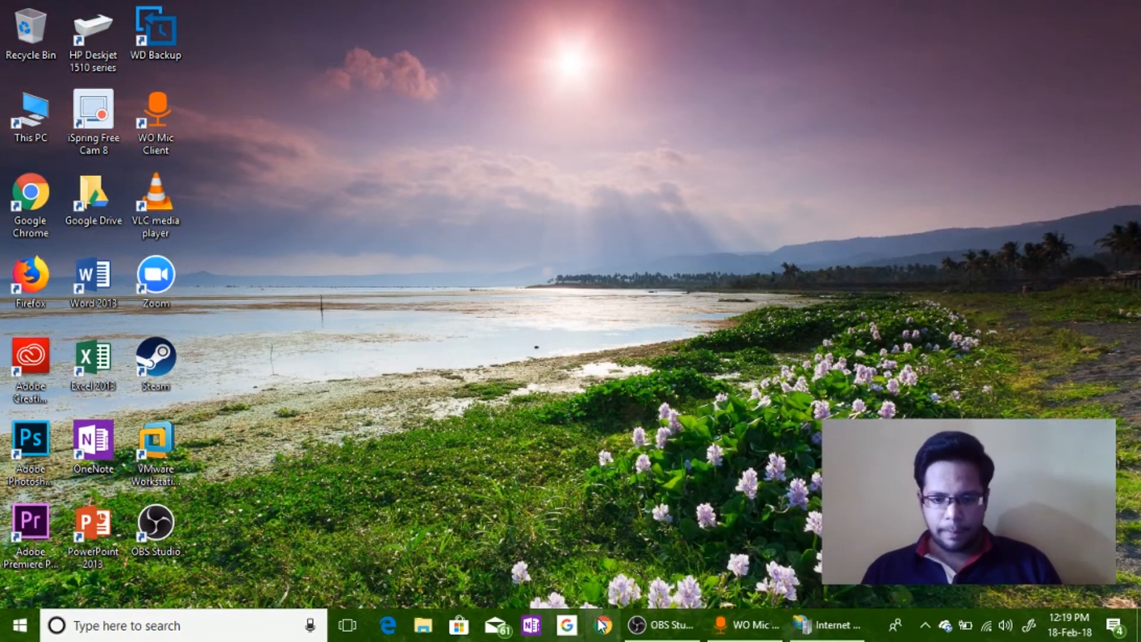
Step: Browse to ftp://192.168.1.103 in Chrome and log in with the FTP credentials
click(564, 625)
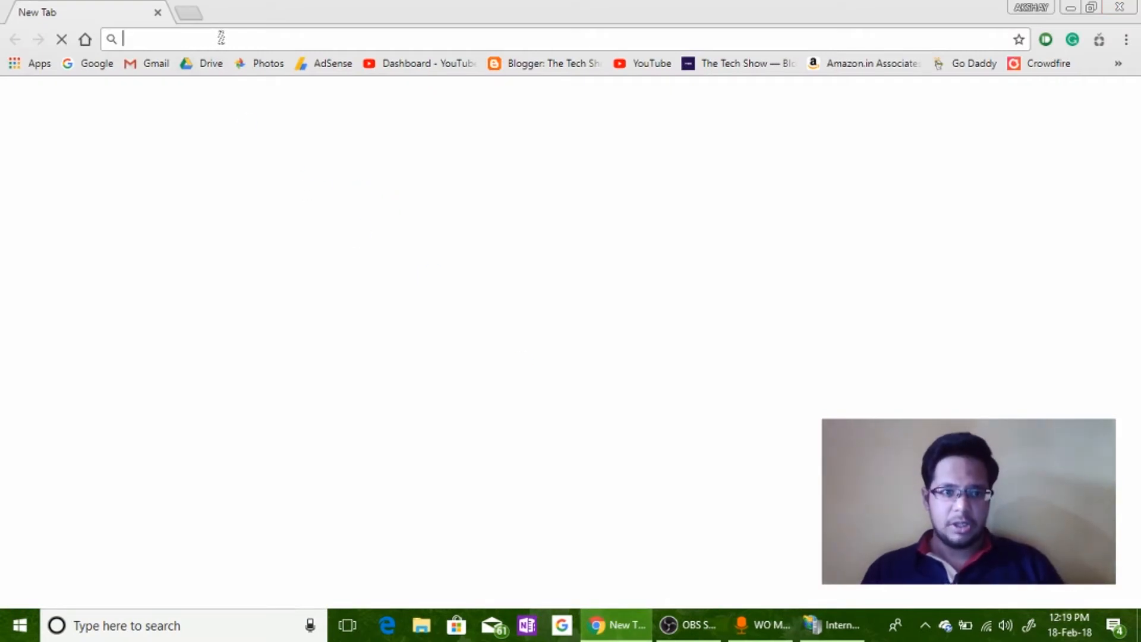
text(192.168.1.103)
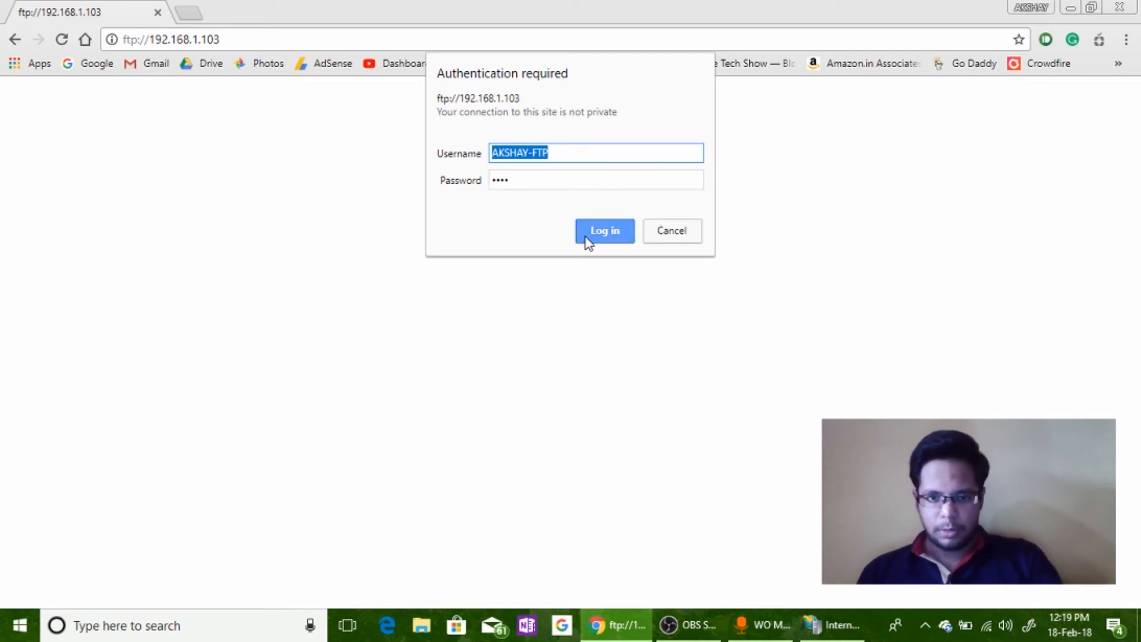
click(604, 231)
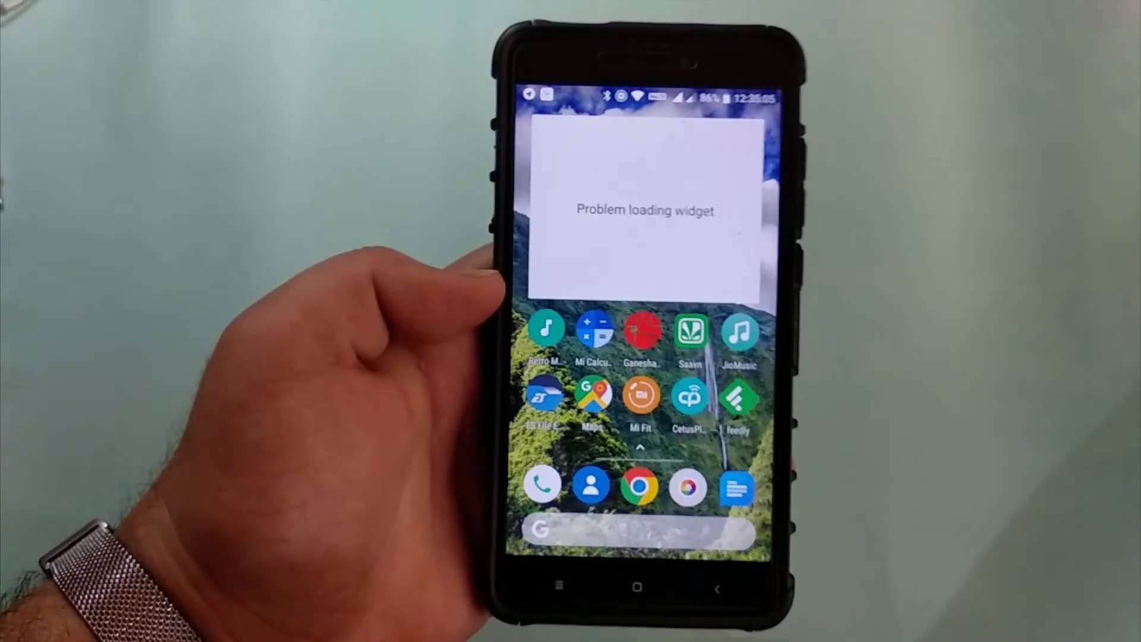
Step: Launch ES File Explorer and go to its Network > FTP page
click(544, 398)
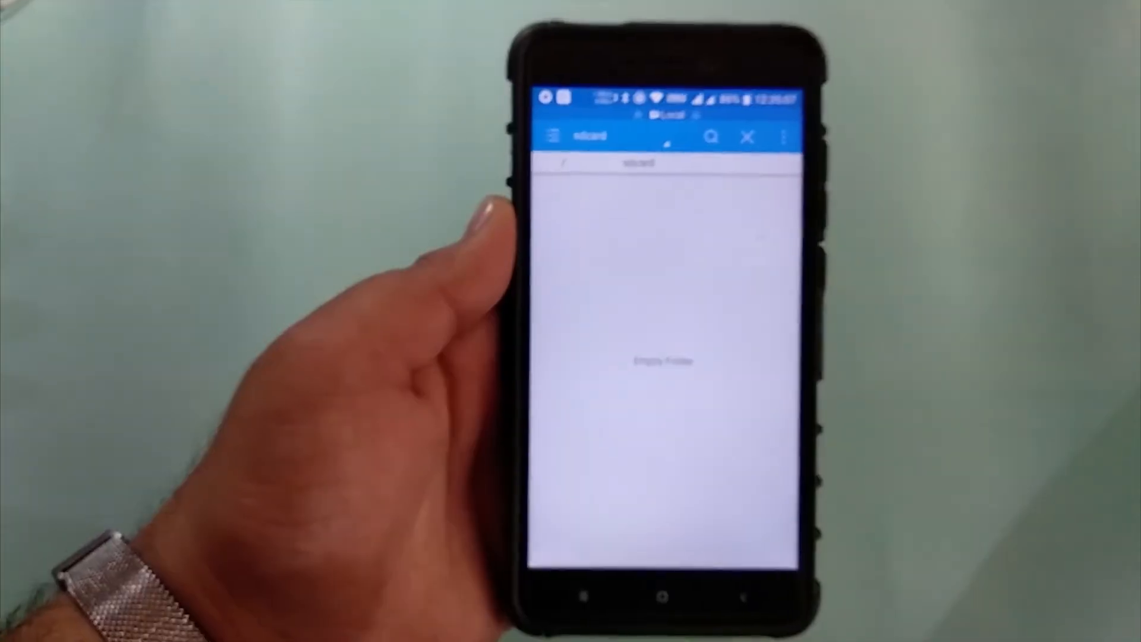
click(553, 136)
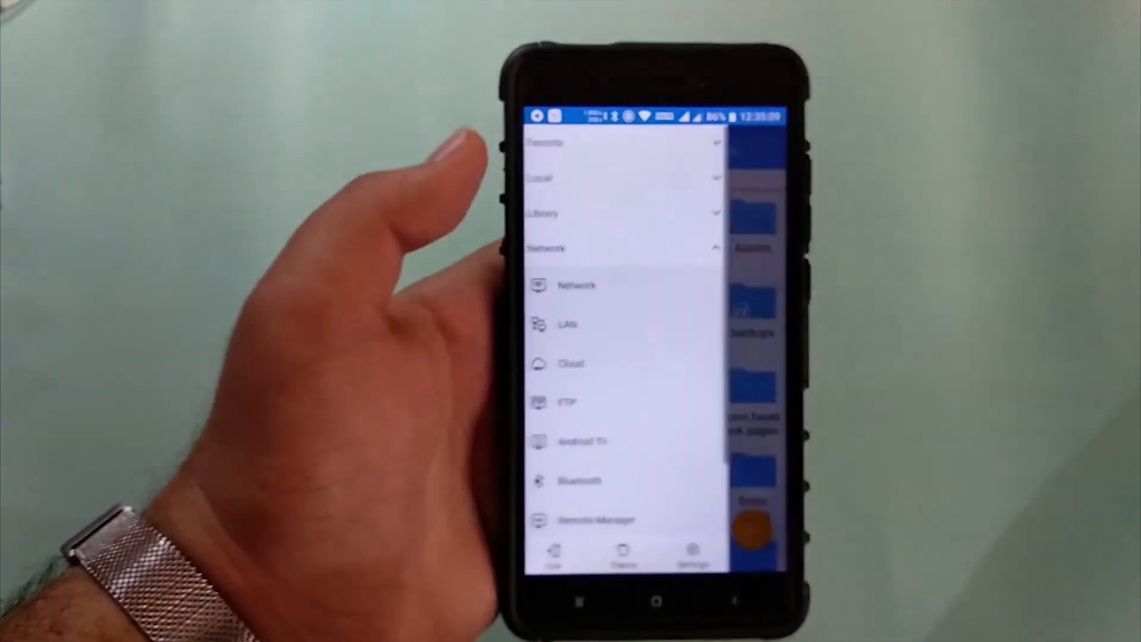
click(567, 401)
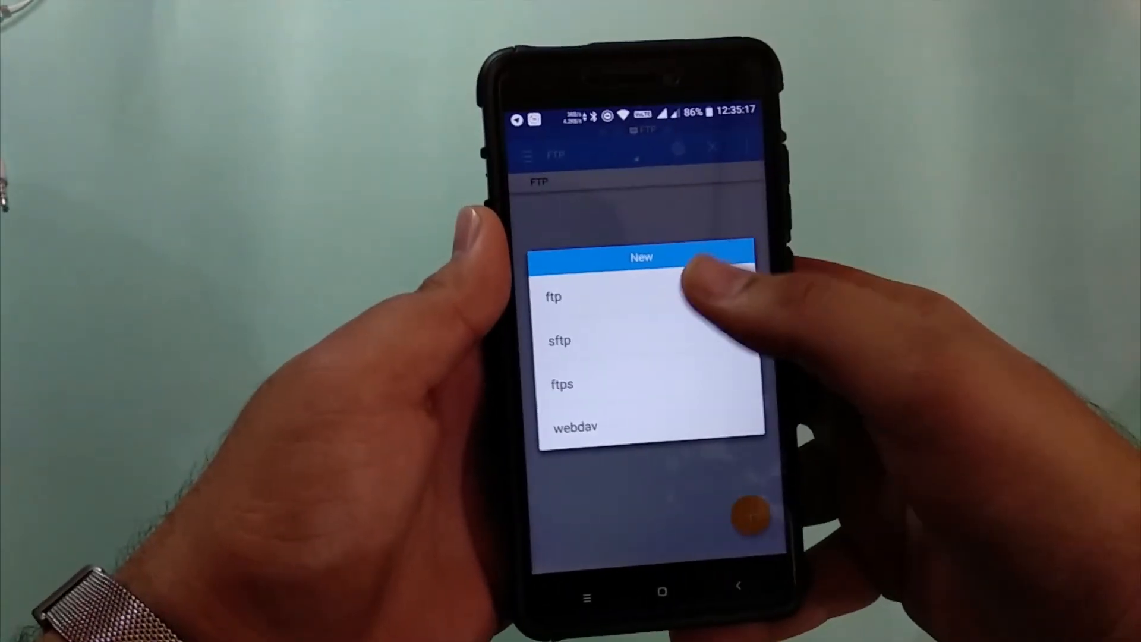
Step: Start a plain ftp connection to 192.168.1.103 with username AKSHAY-FTP
click(553, 296)
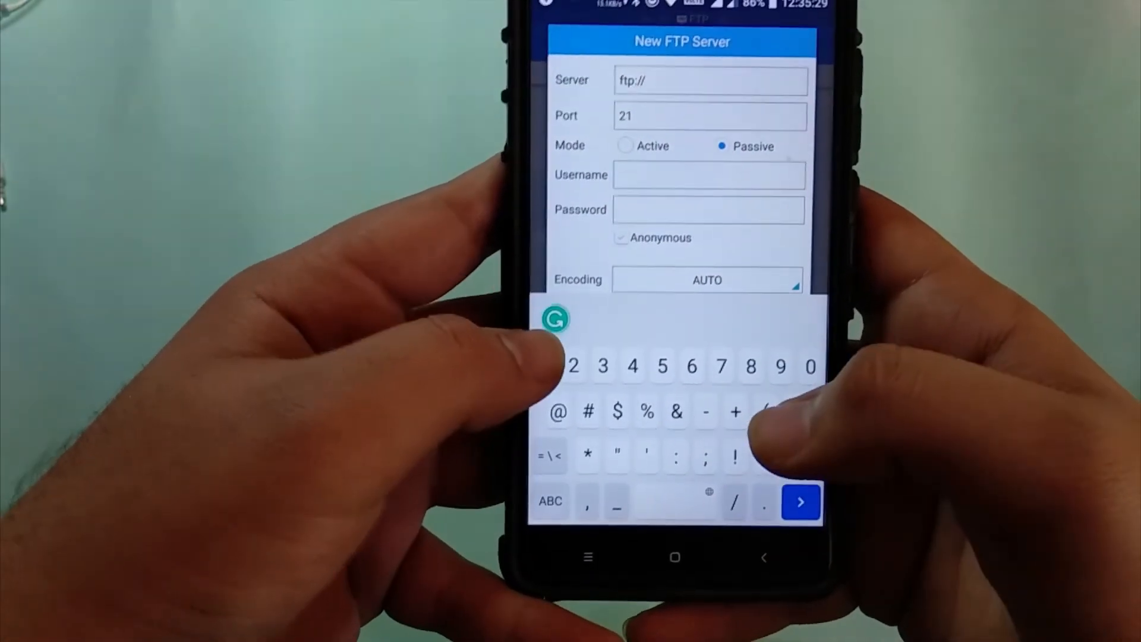
text(192.168.1.103)
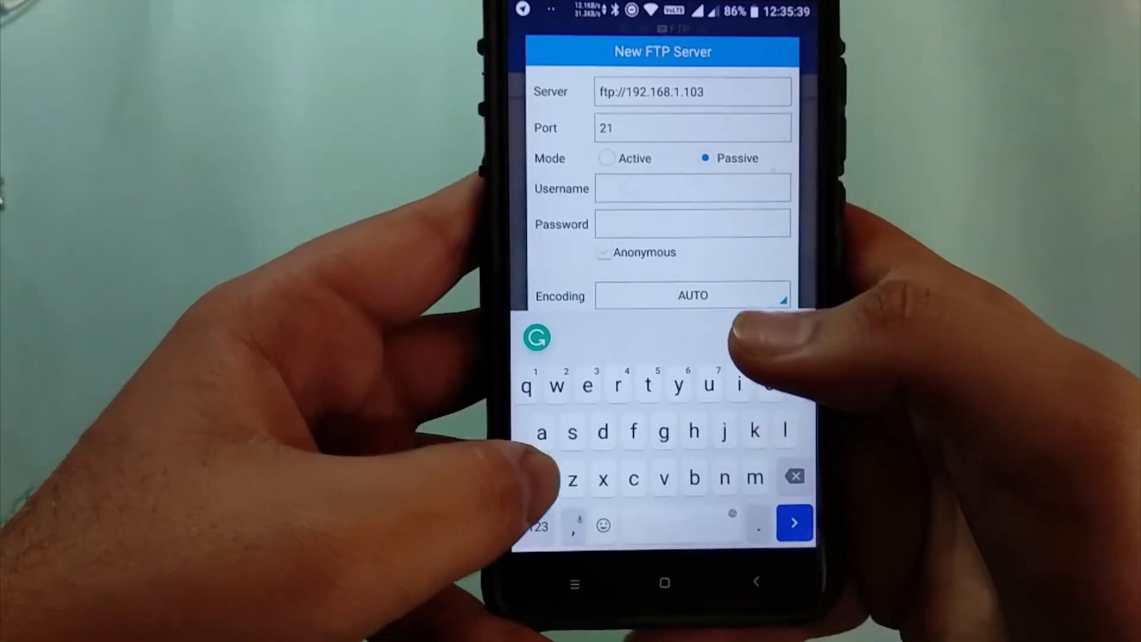
text(AKSHAY-FY)
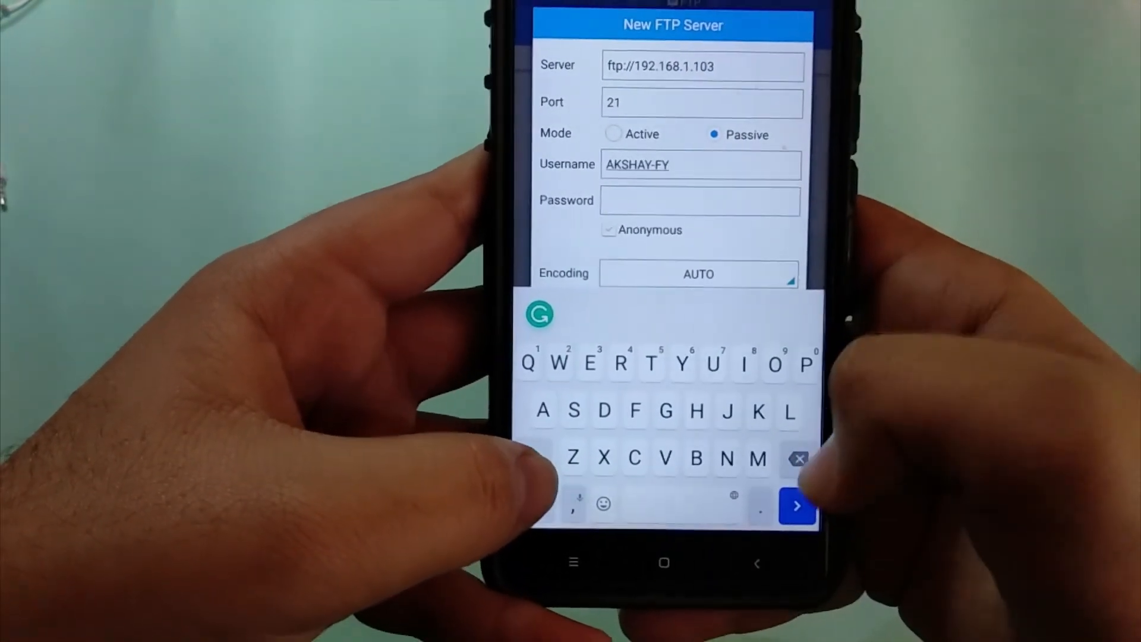
text(TP)
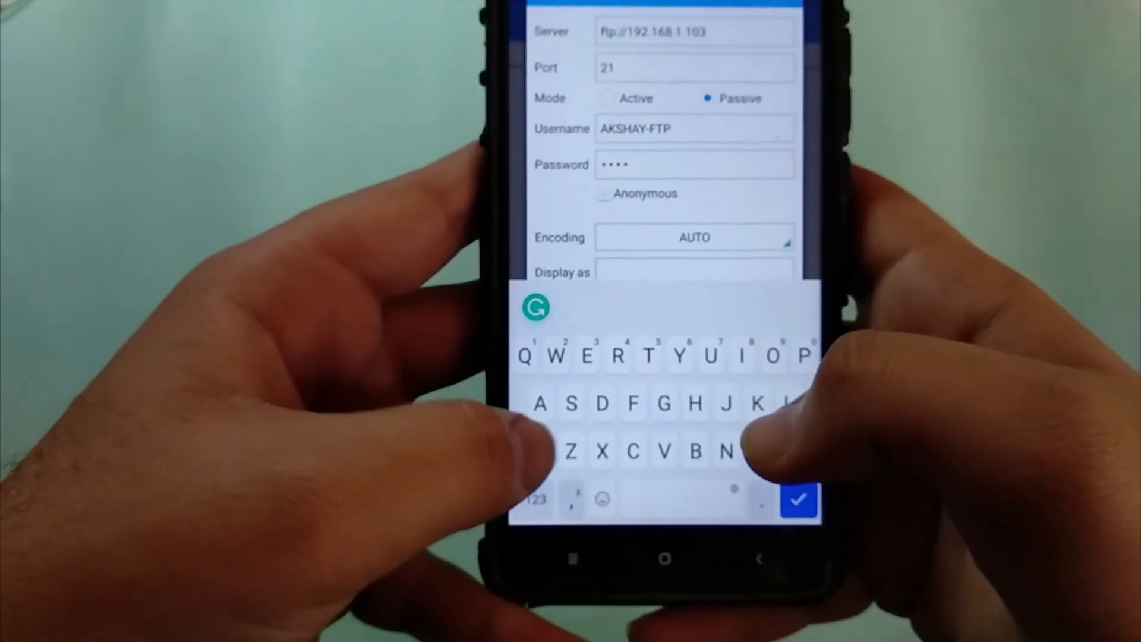
Step: Enter the password and display name AKSHAY SERVER, then save the connection
text(SER)
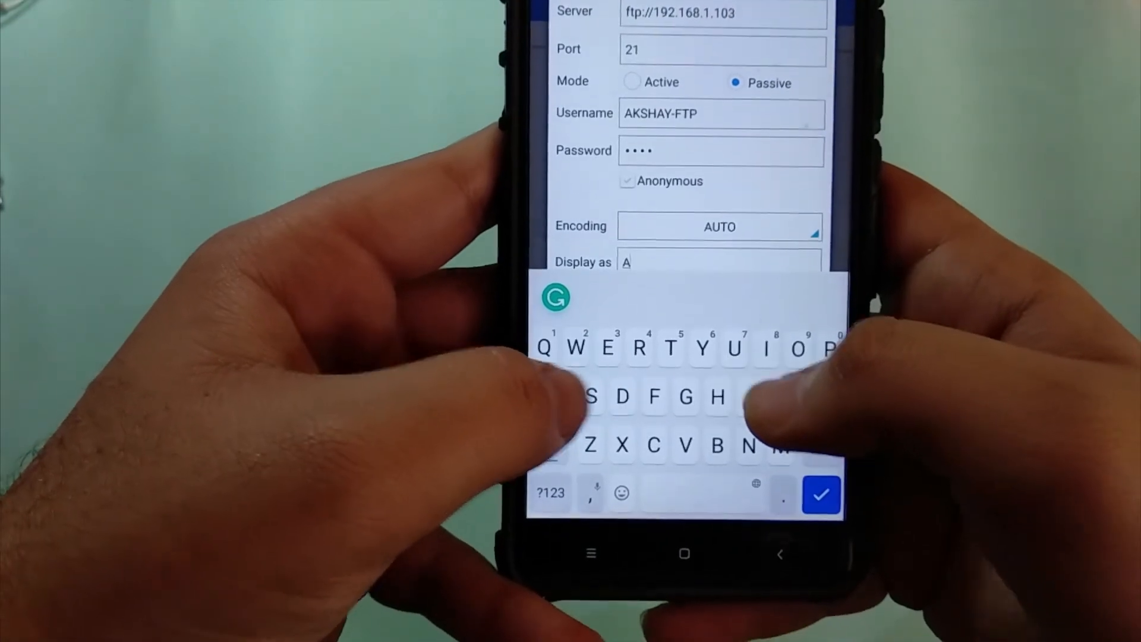
text(KSHAY)
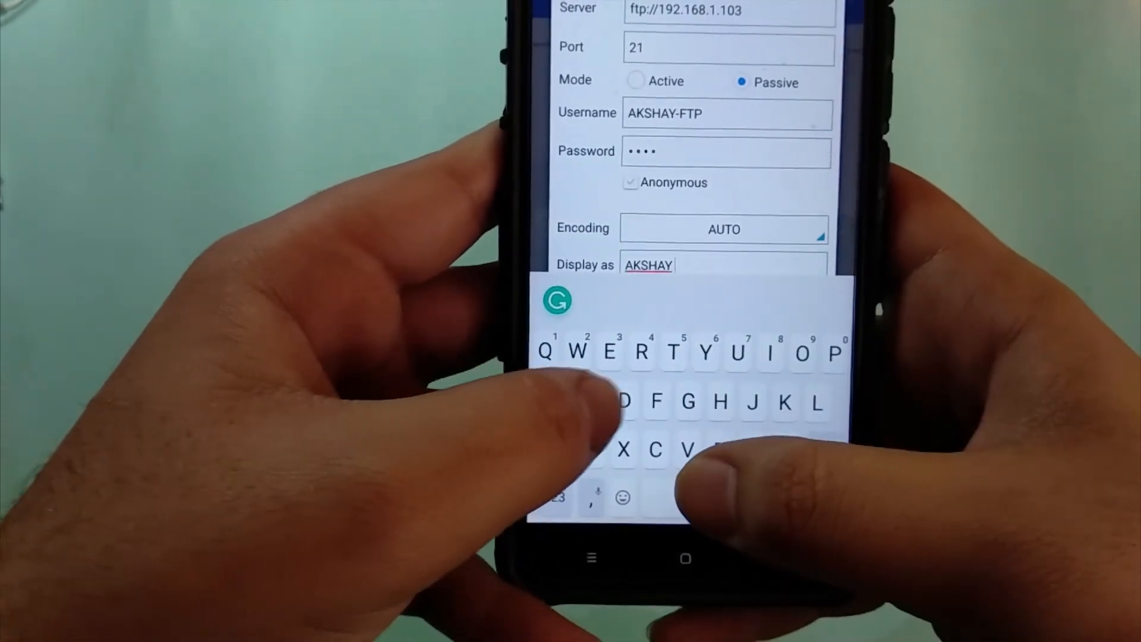
text(SERVER)
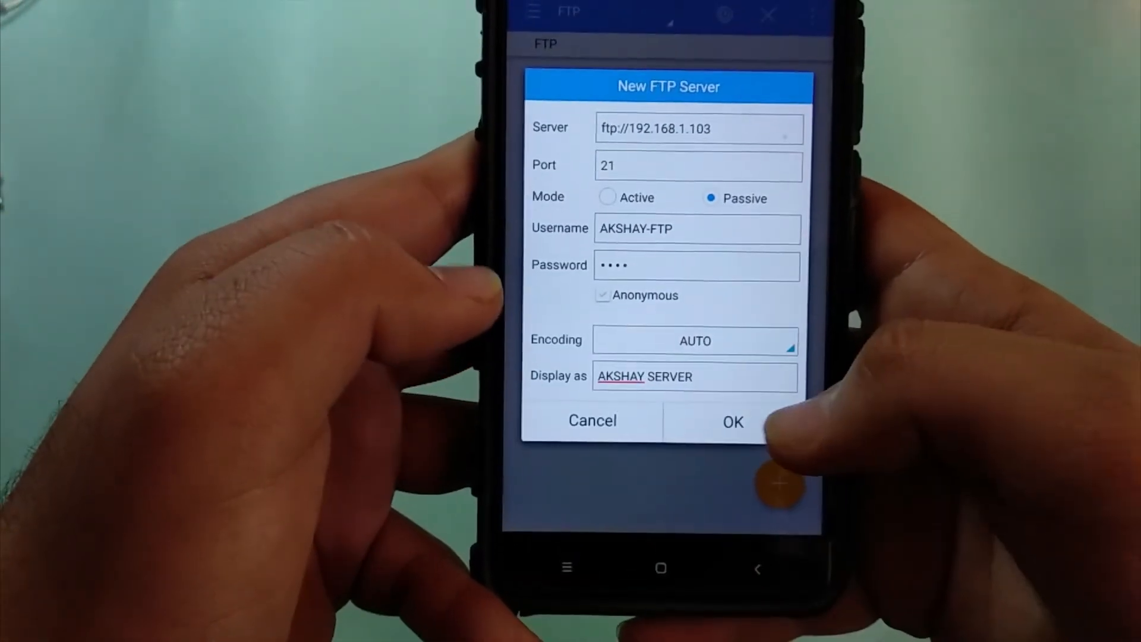
click(732, 421)
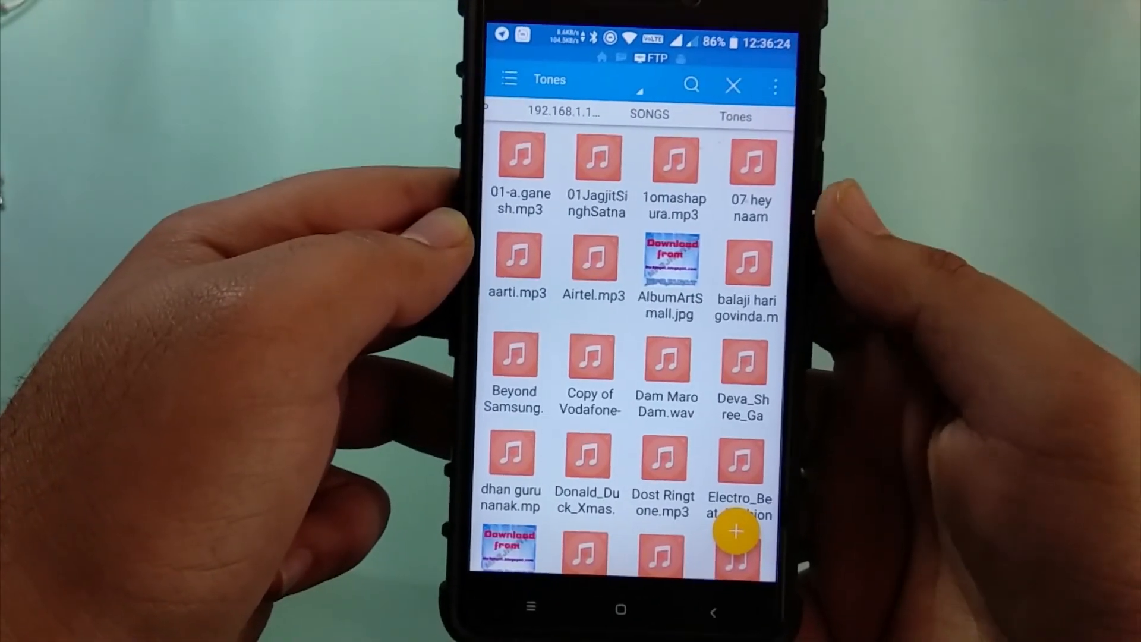
Step: Leave the Tones folder and go back to the FTP connections list
click(648, 115)
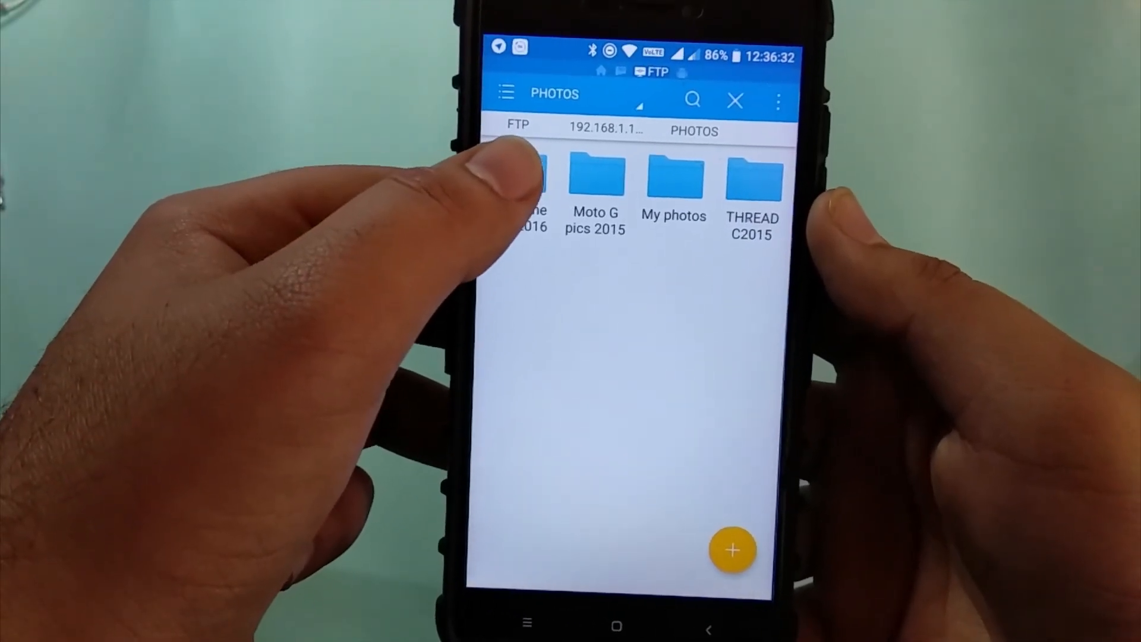
click(518, 189)
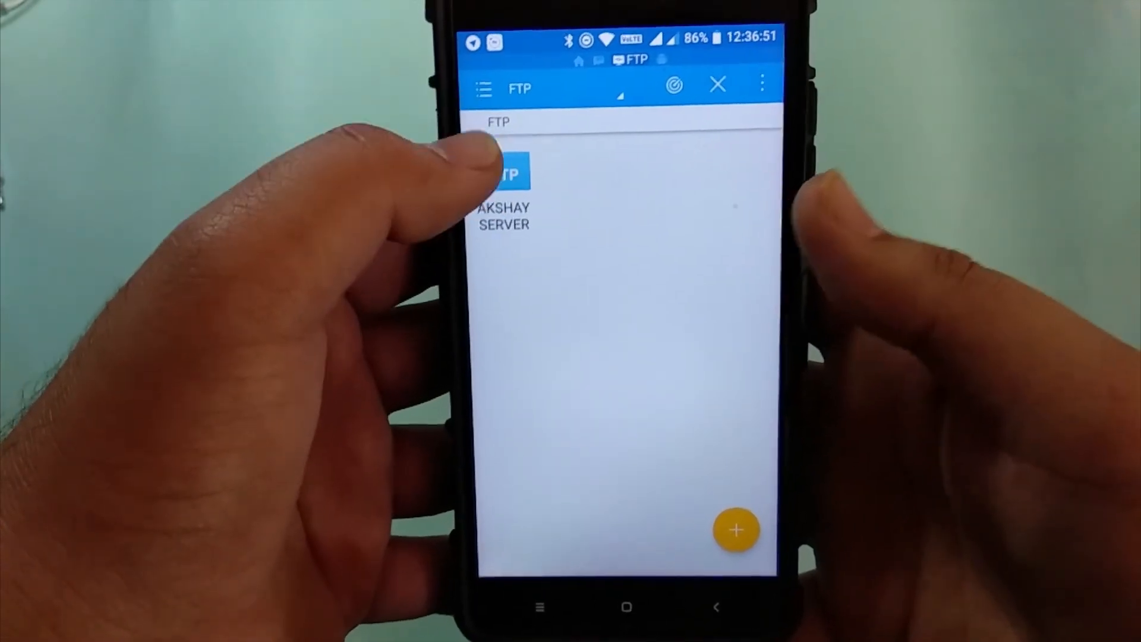
Step: Select a file in Local > sdcard > Download on the phone for copying
click(510, 174)
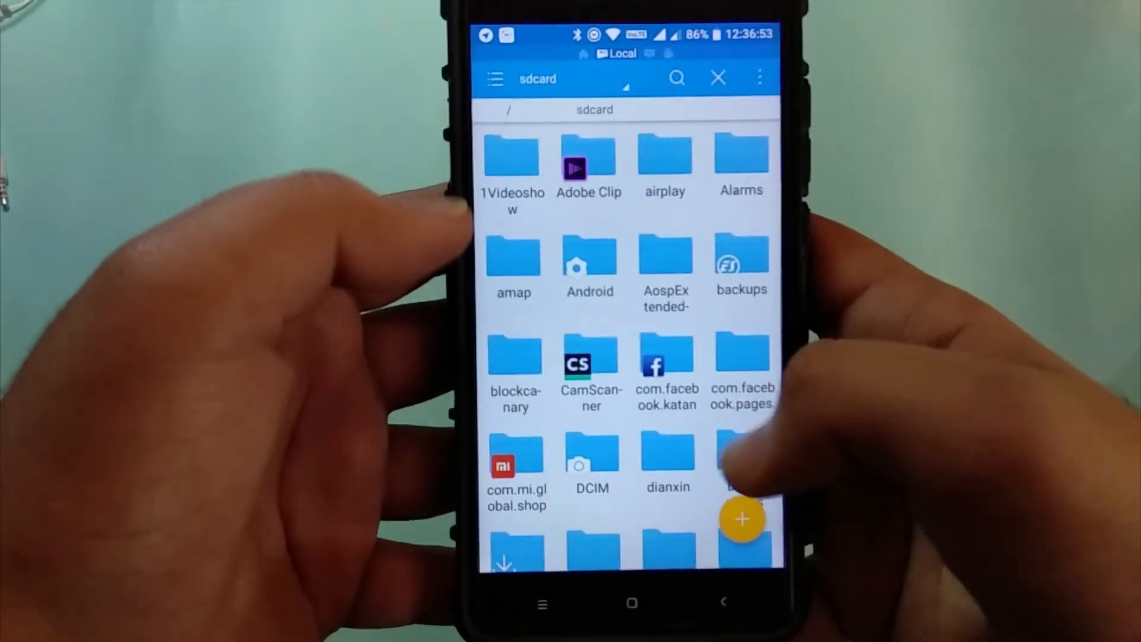
scroll(down, 3)
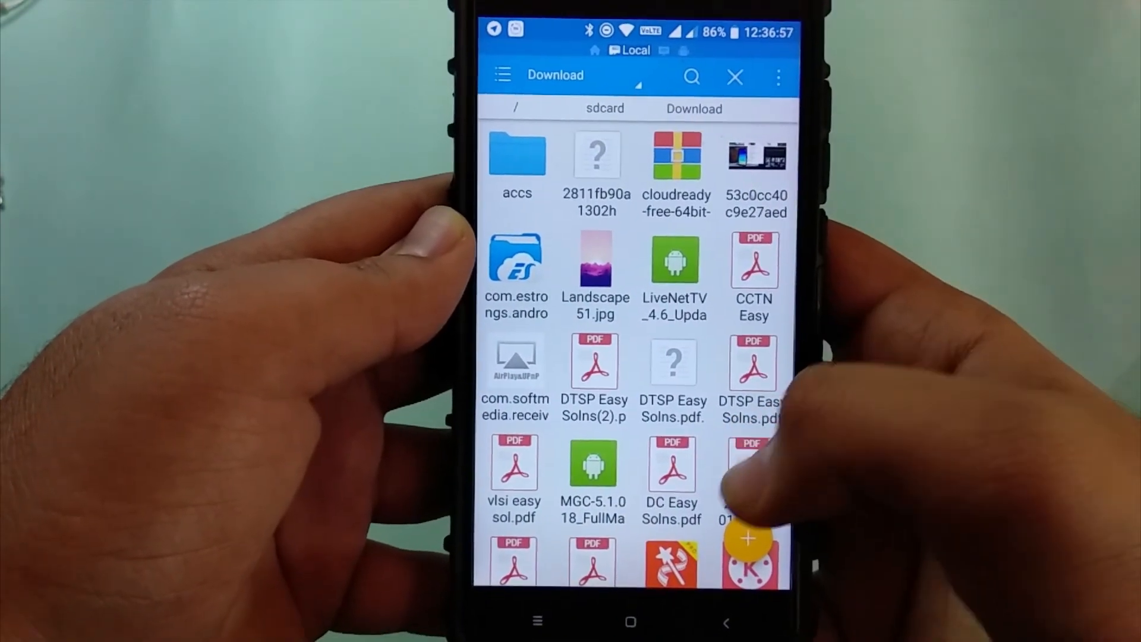
scroll(down, 3)
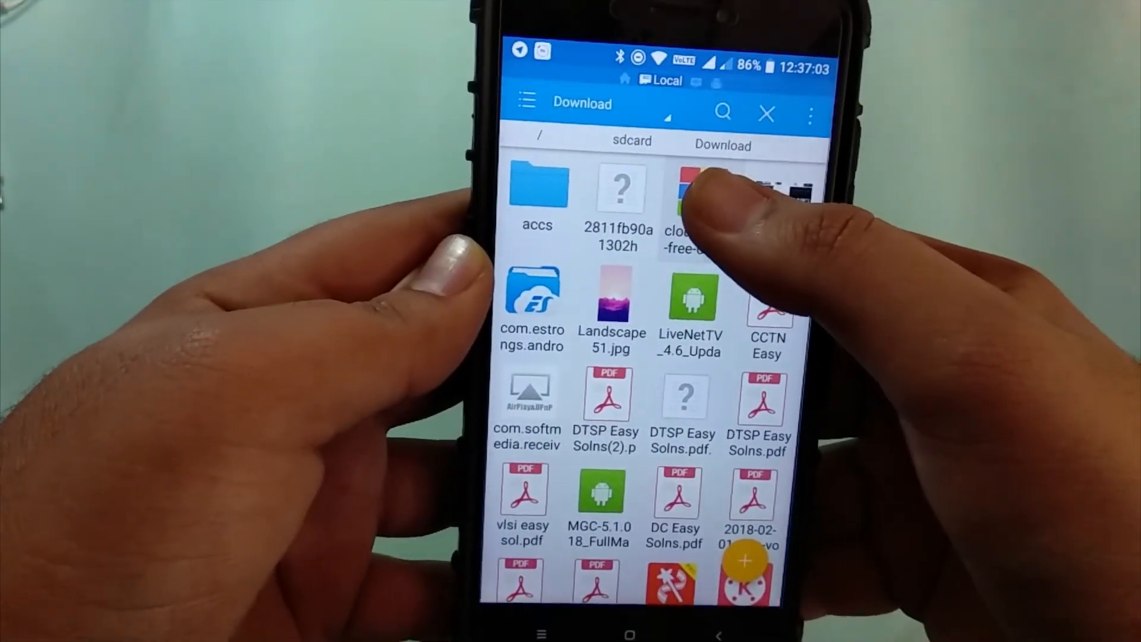
click(692, 196)
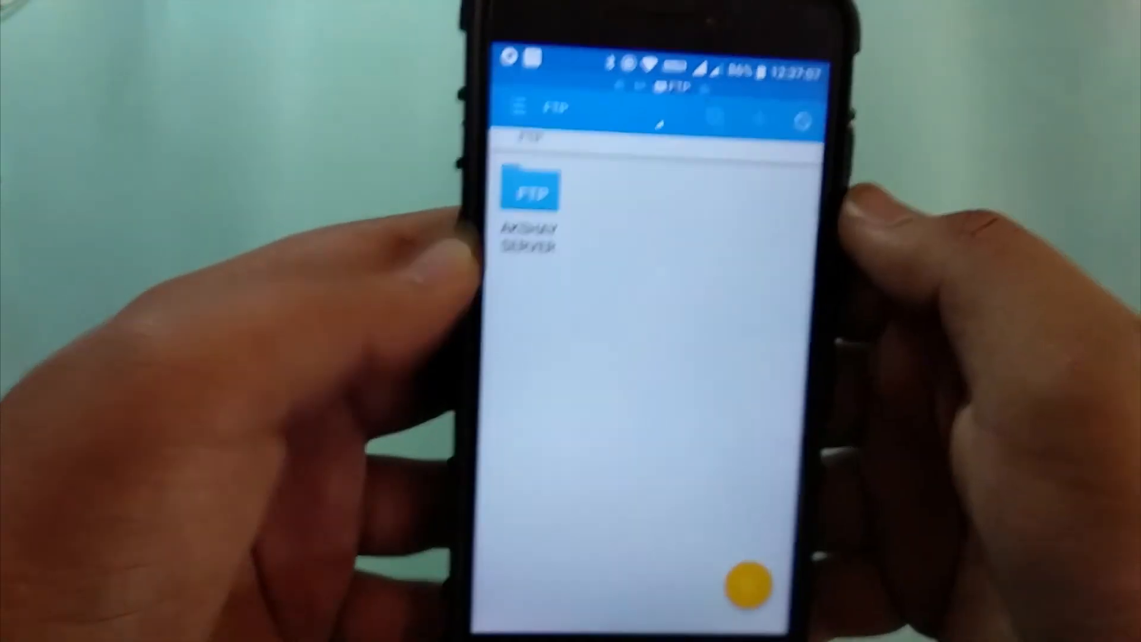
Step: Reopen AKSHAY SERVER from the FTP list, showing its top-level folders
click(533, 188)
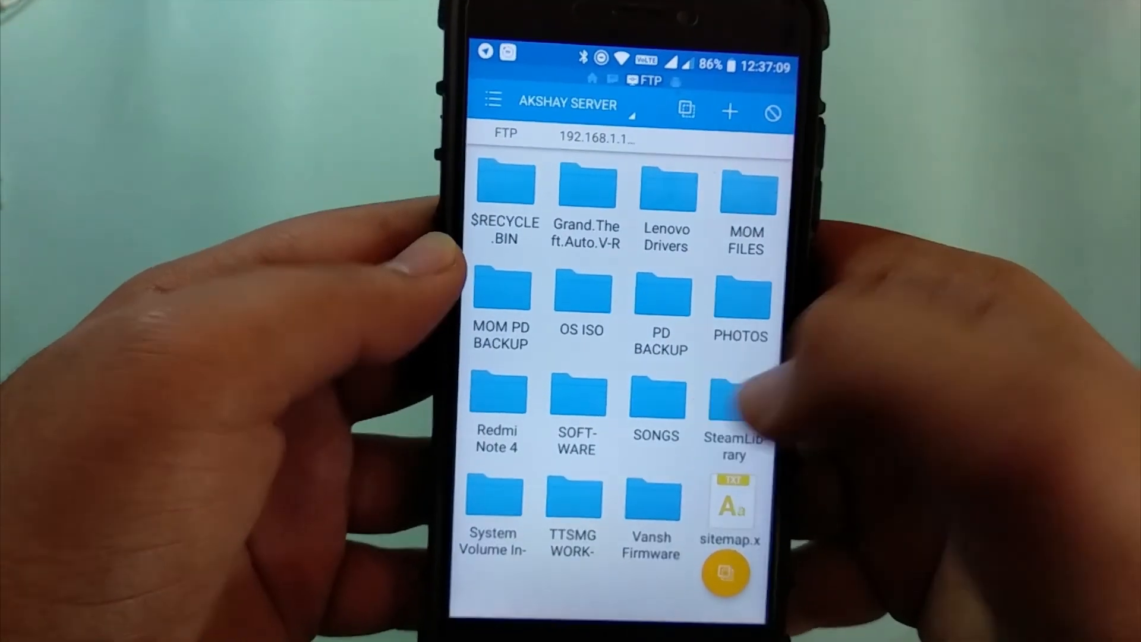